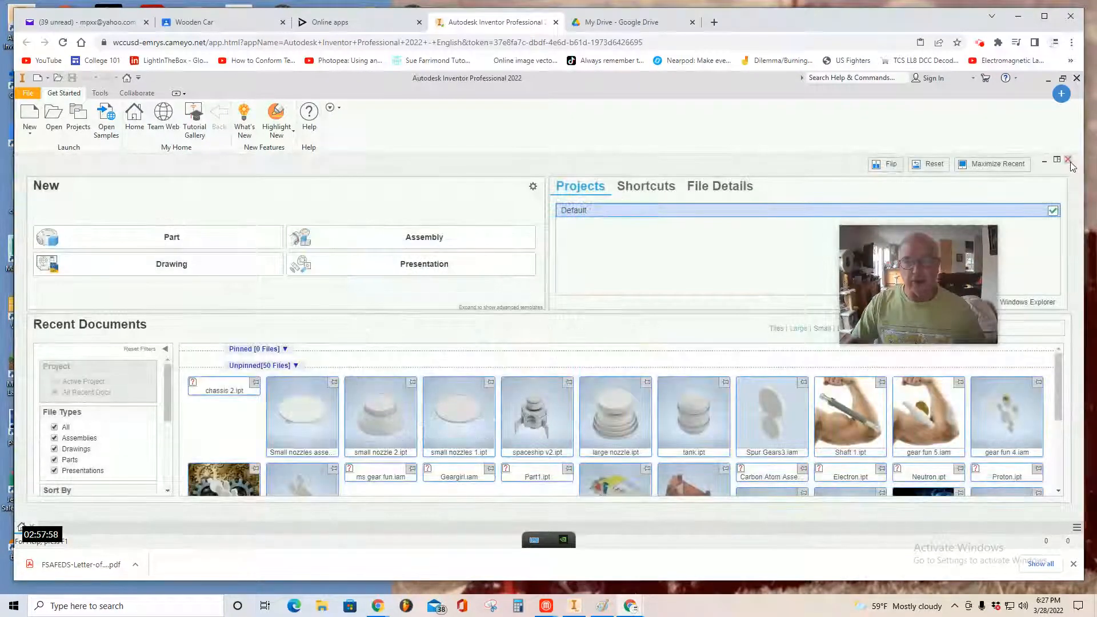
Close the My Home start page, leaving an empty Inventor workspace.
{"action": "left_click", "coordinate": [1070, 160]}
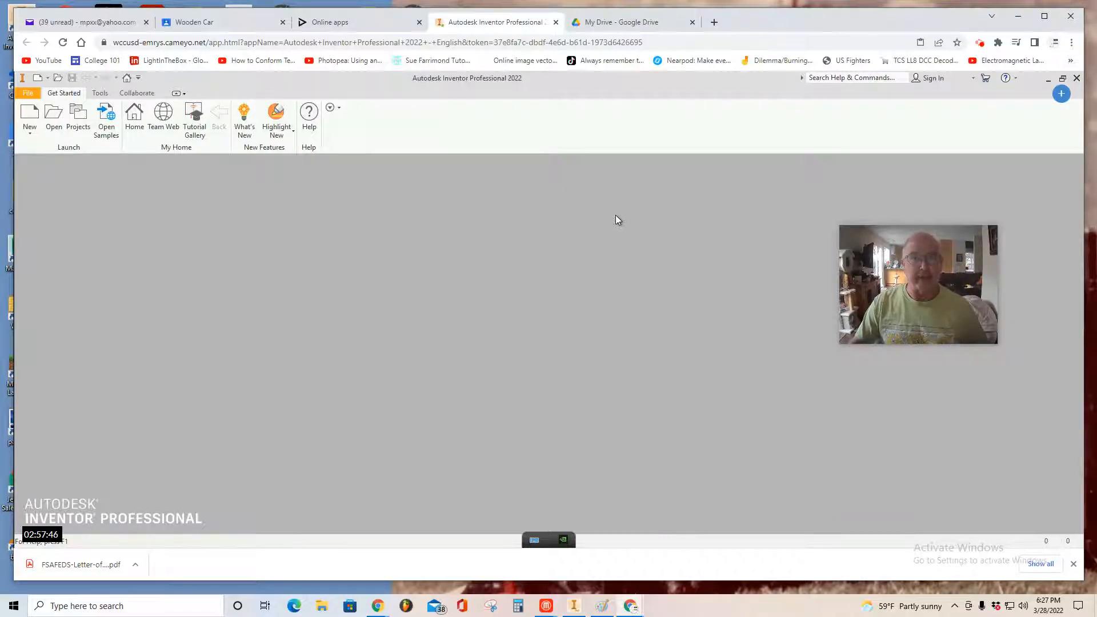
{"action": "mouse_move", "coordinate": [666, 160]}
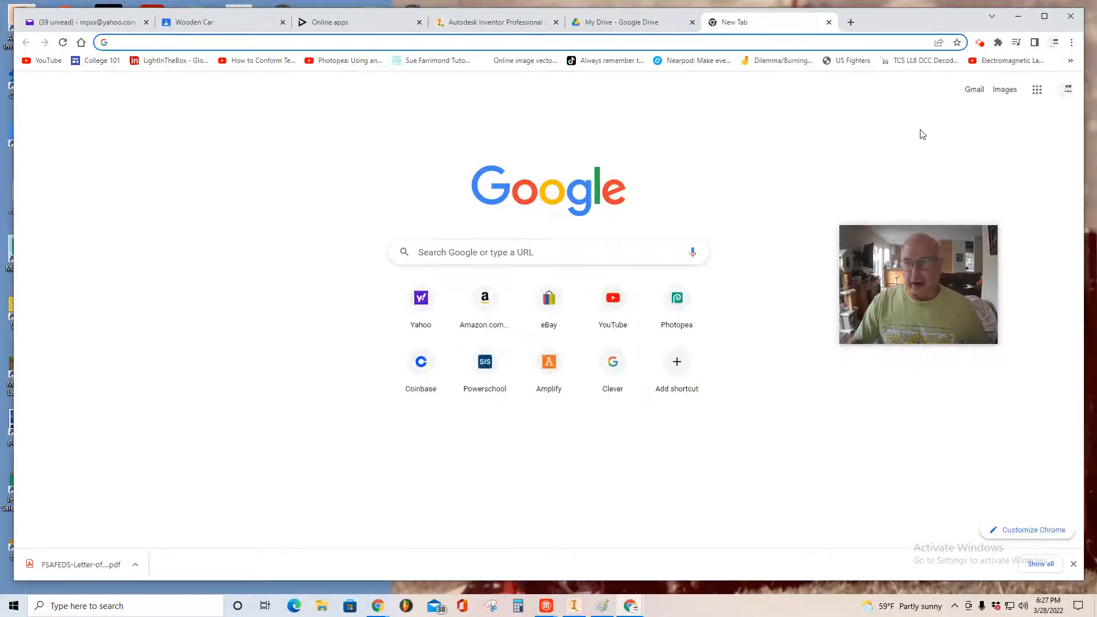
{"action": "mouse_move", "coordinate": [1038, 90]}
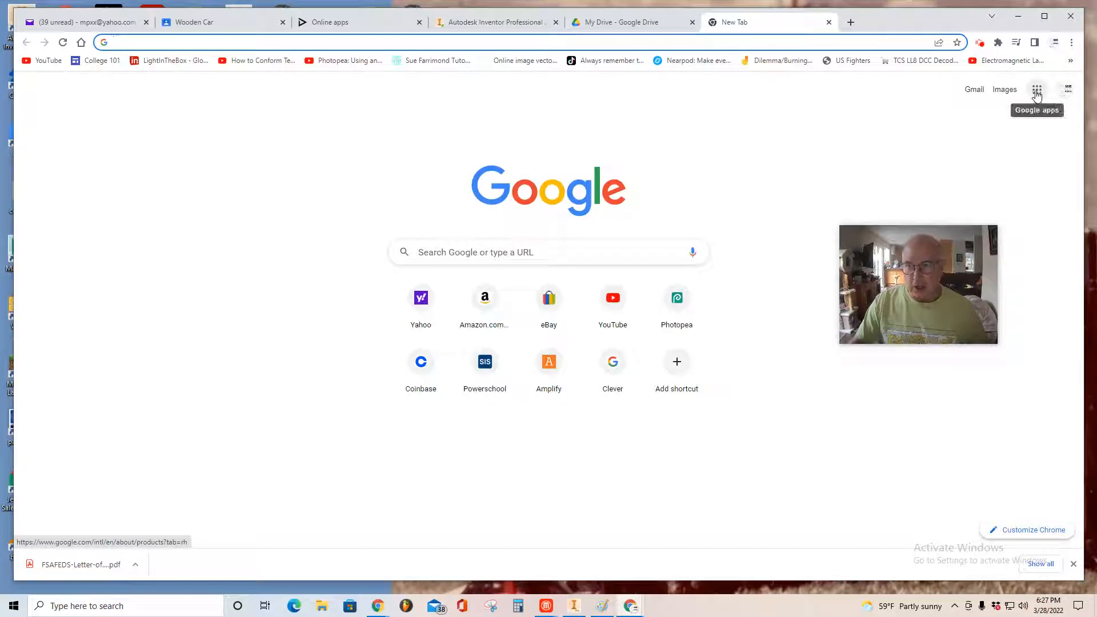
{"action": "mouse_move", "coordinate": [1036, 106]}
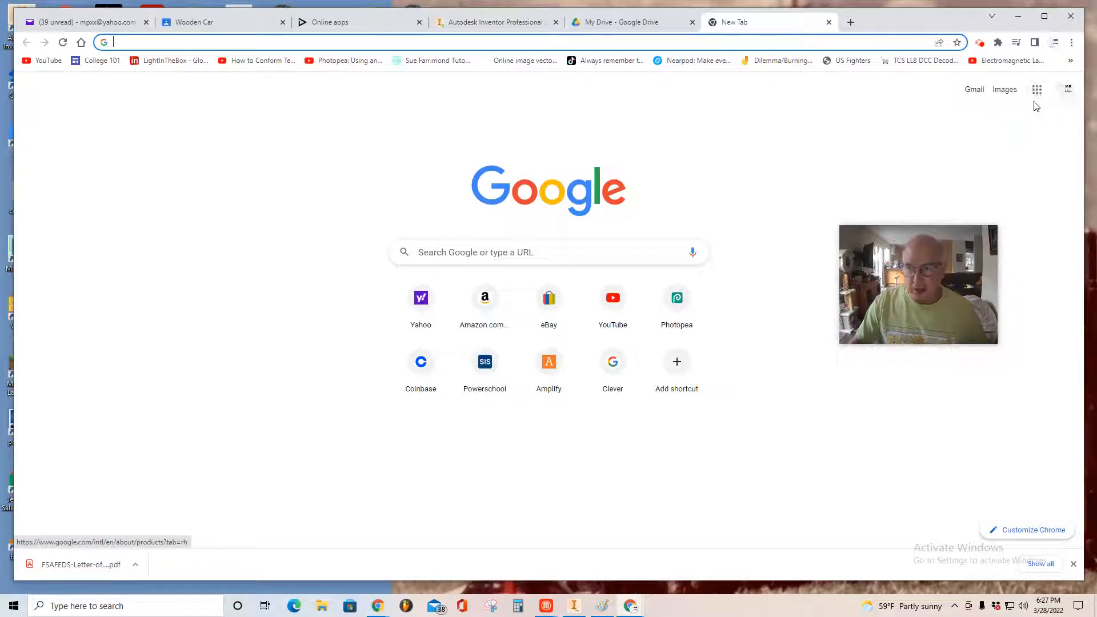
Open Google Drive from the Google apps grid and bring up its New menu.
{"action": "left_click", "coordinate": [1038, 89]}
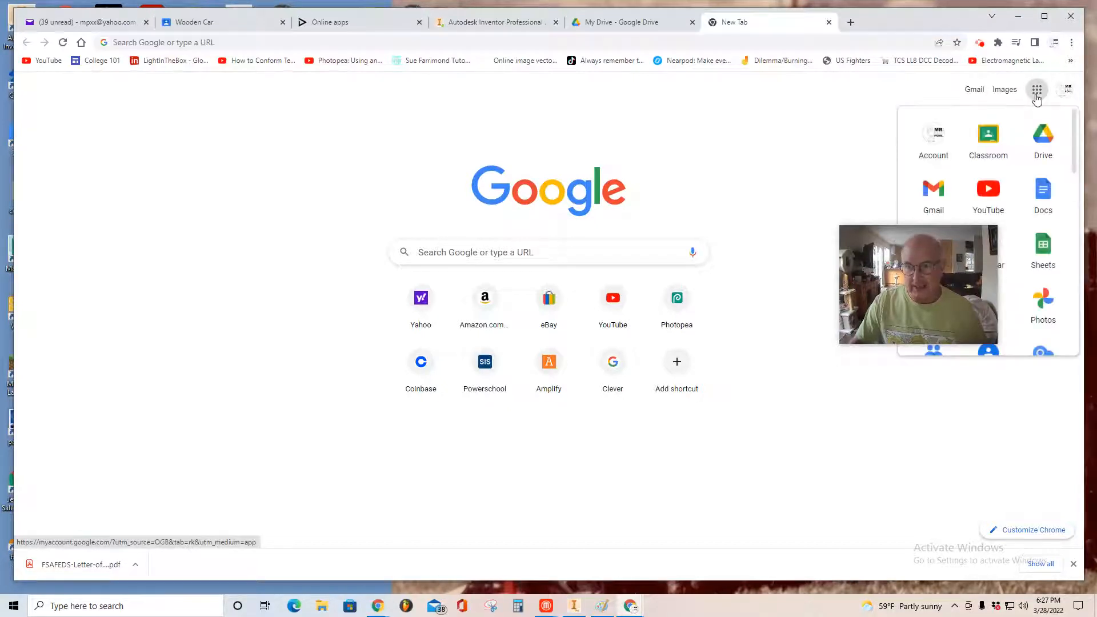
{"action": "mouse_move", "coordinate": [1042, 140]}
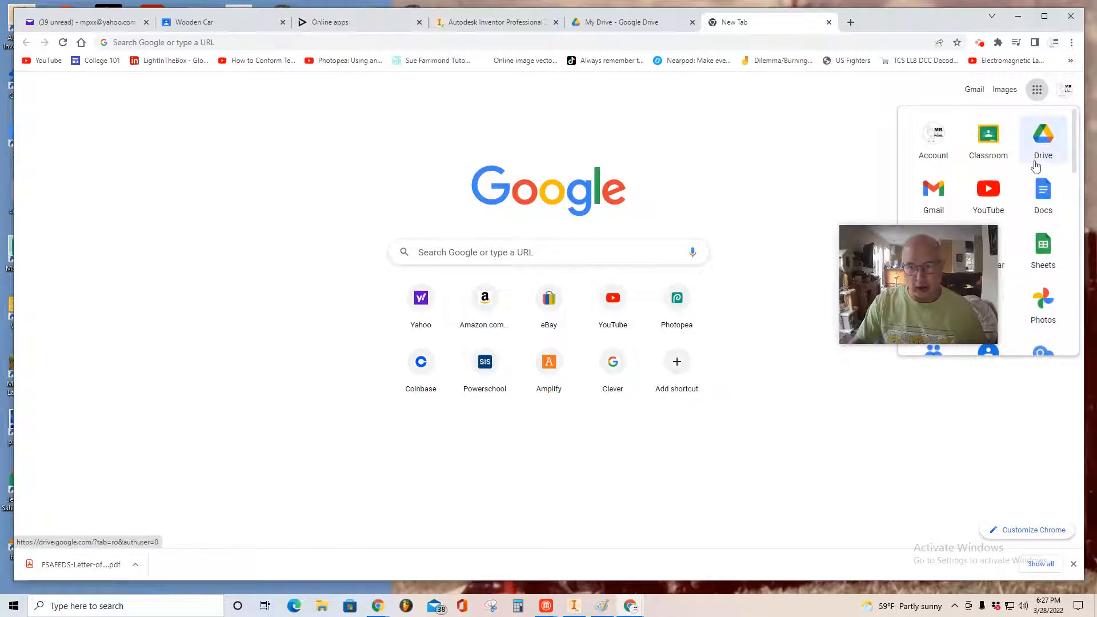
{"action": "left_click", "coordinate": [1042, 134]}
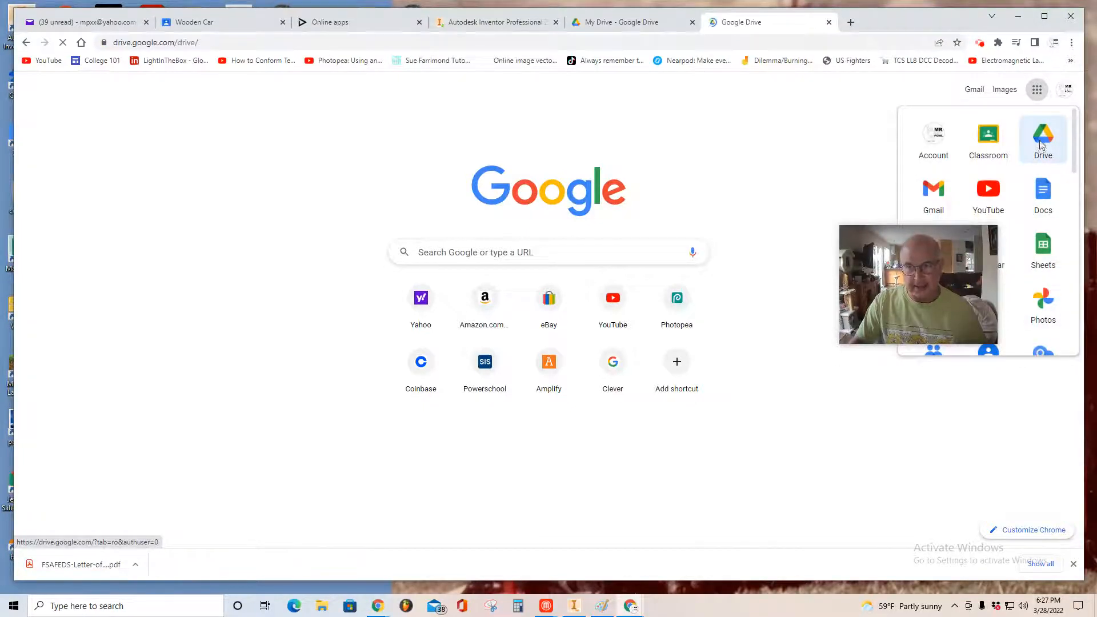
{"action": "left_click", "coordinate": [1042, 134]}
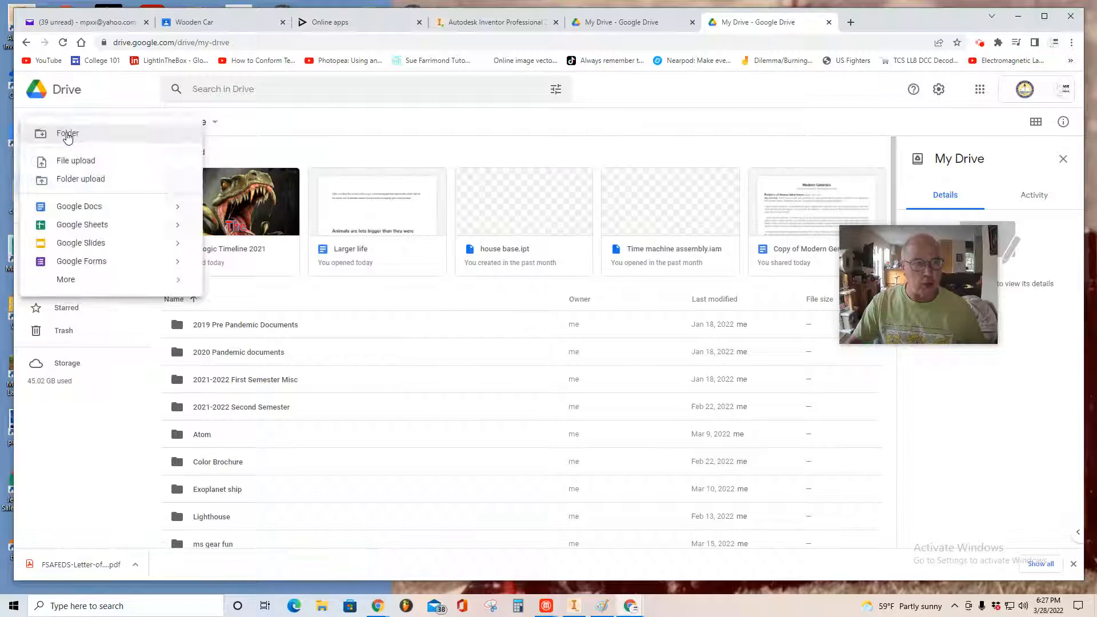
Create a new folder named 'Car' in My Drive.
{"action": "left_click", "coordinate": [68, 134]}
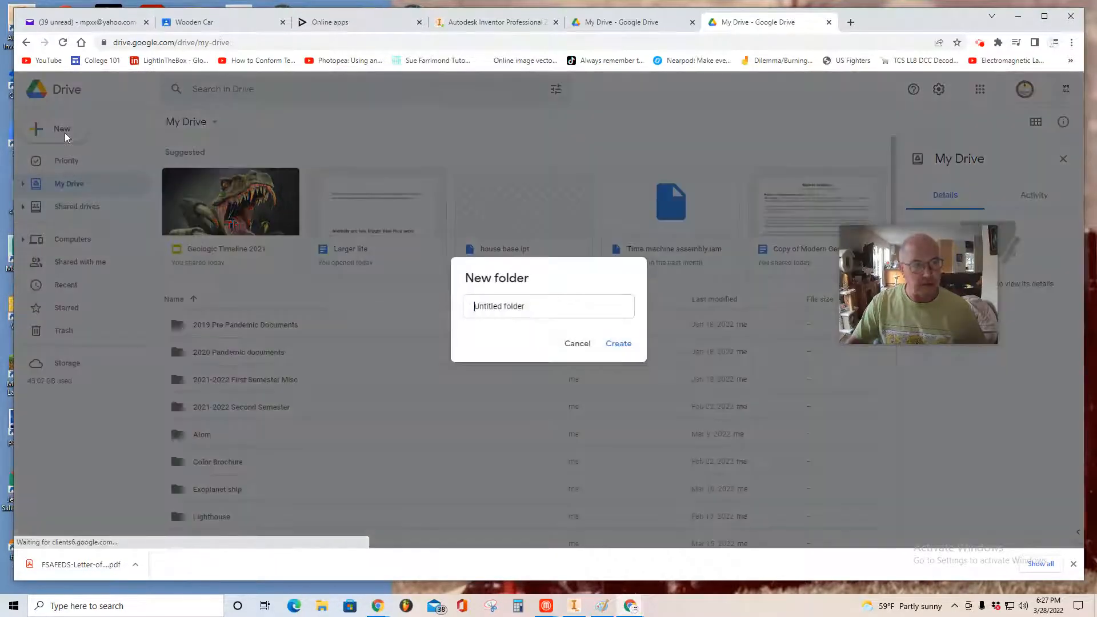
{"action": "type", "text": "C"}
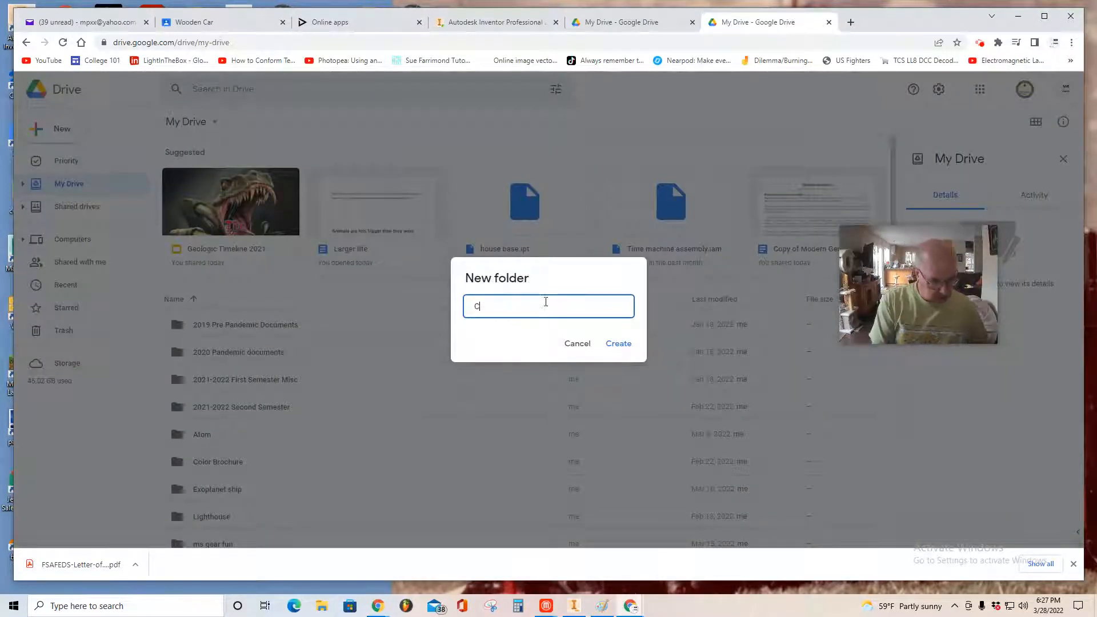
{"action": "type", "text": "ar"}
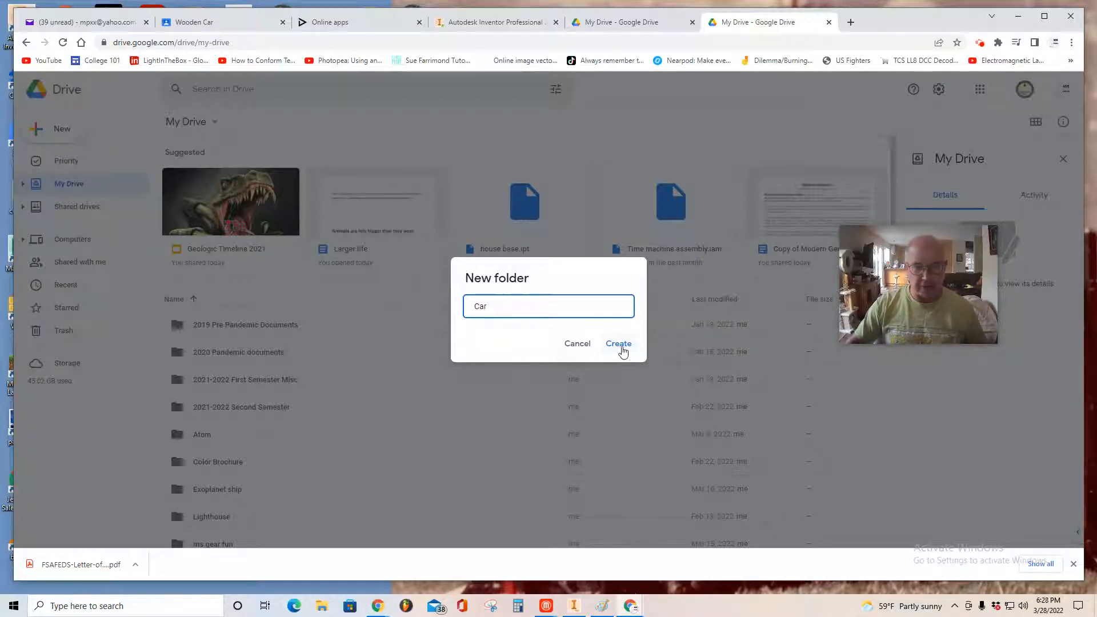
{"action": "left_click", "coordinate": [618, 344]}
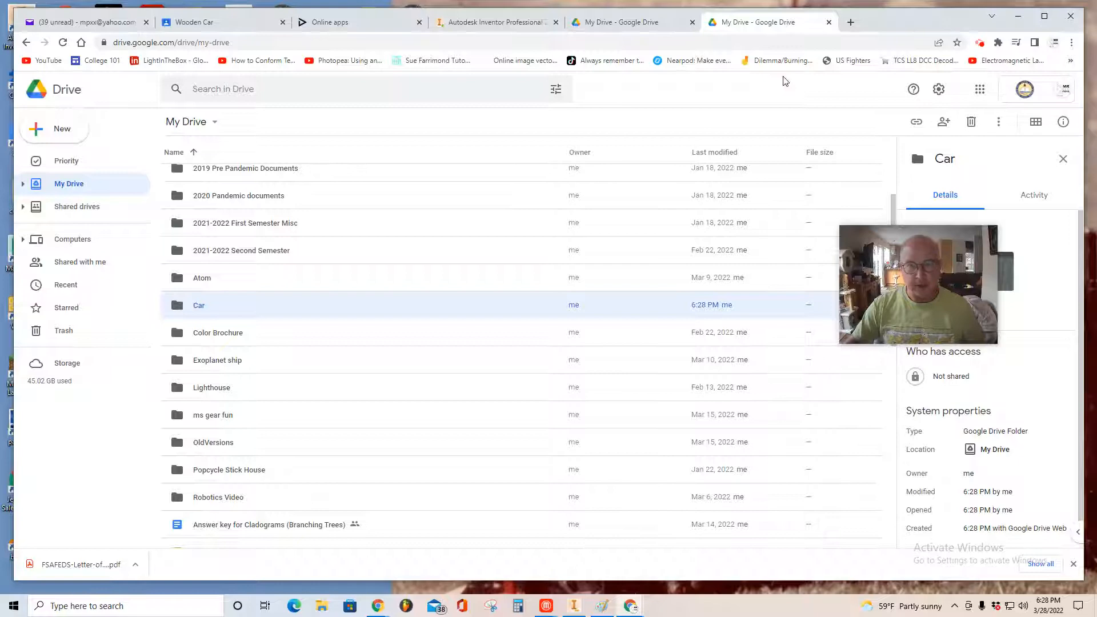
Close both Google Drive browser tabs to return to Inventor.
{"action": "left_click", "coordinate": [829, 22]}
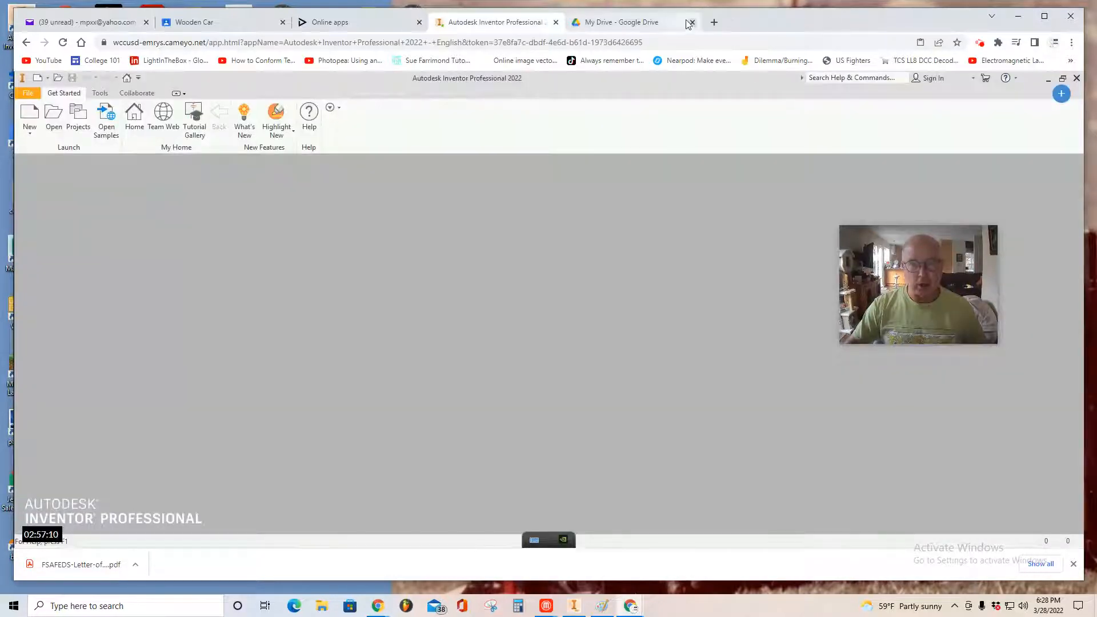
{"action": "left_click", "coordinate": [689, 22]}
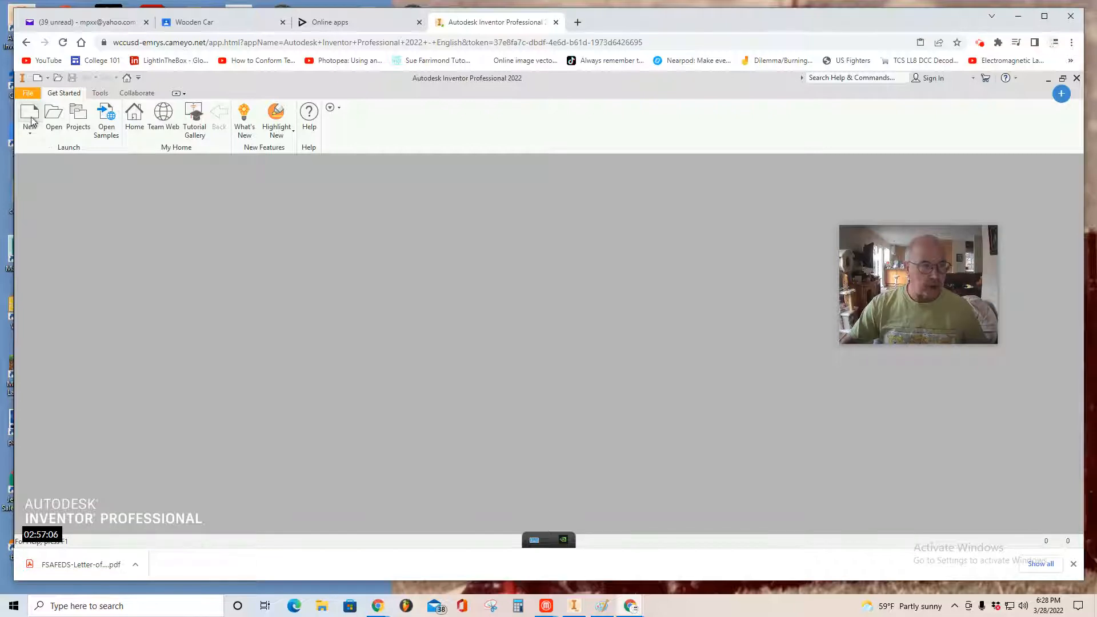
Create a new part file from the Standard.ipt template.
{"action": "left_click", "coordinate": [29, 115]}
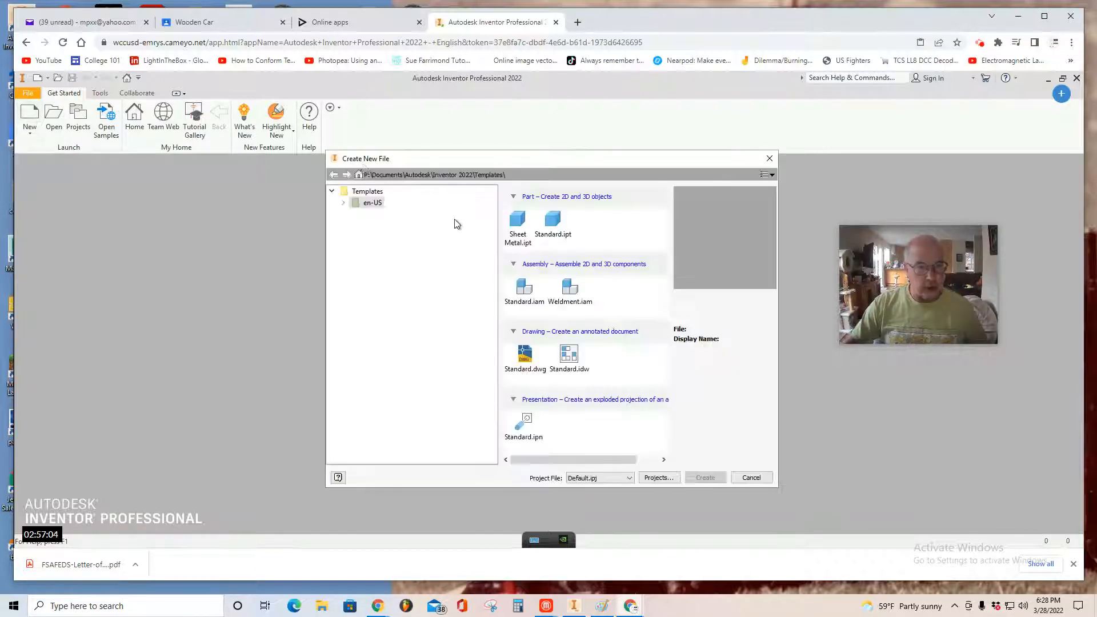
{"action": "left_click", "coordinate": [551, 220]}
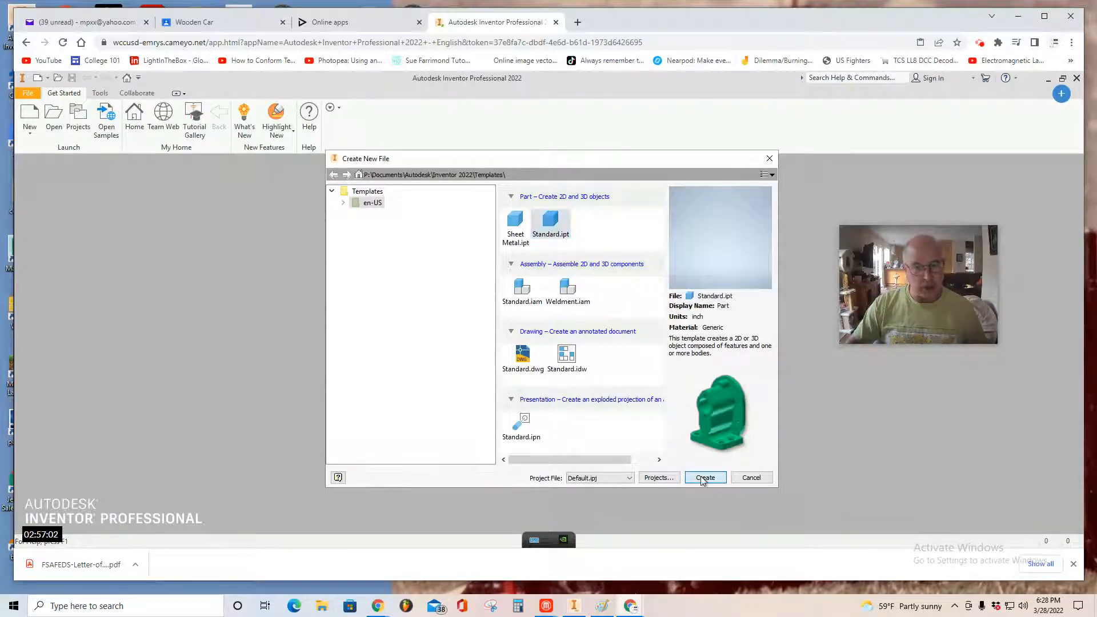
{"action": "left_click", "coordinate": [706, 477]}
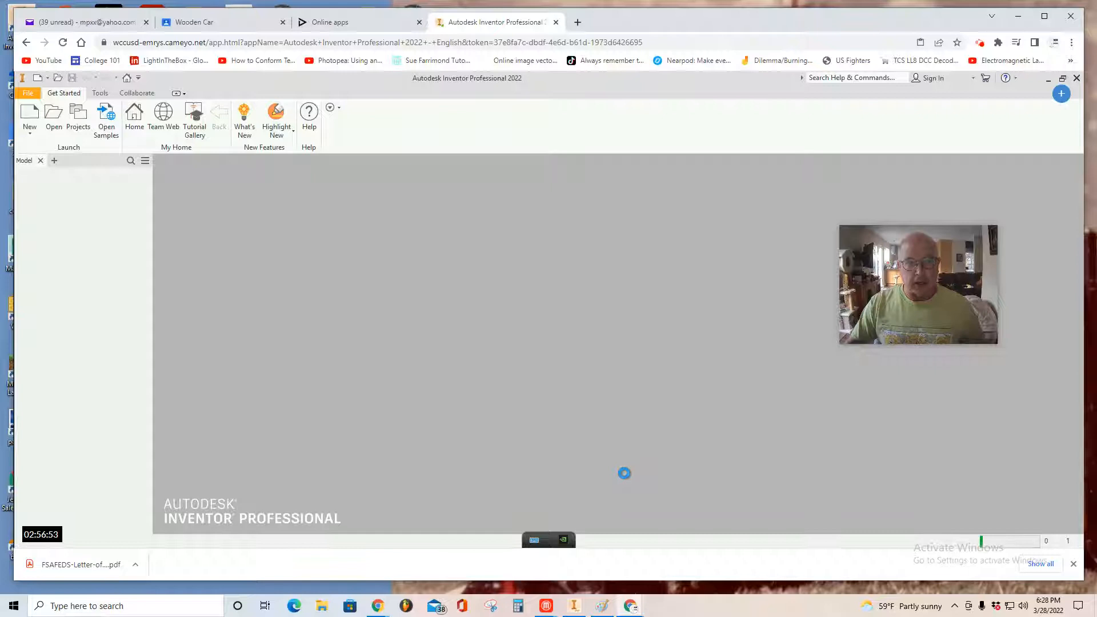
{"action": "mouse_move", "coordinate": [626, 477]}
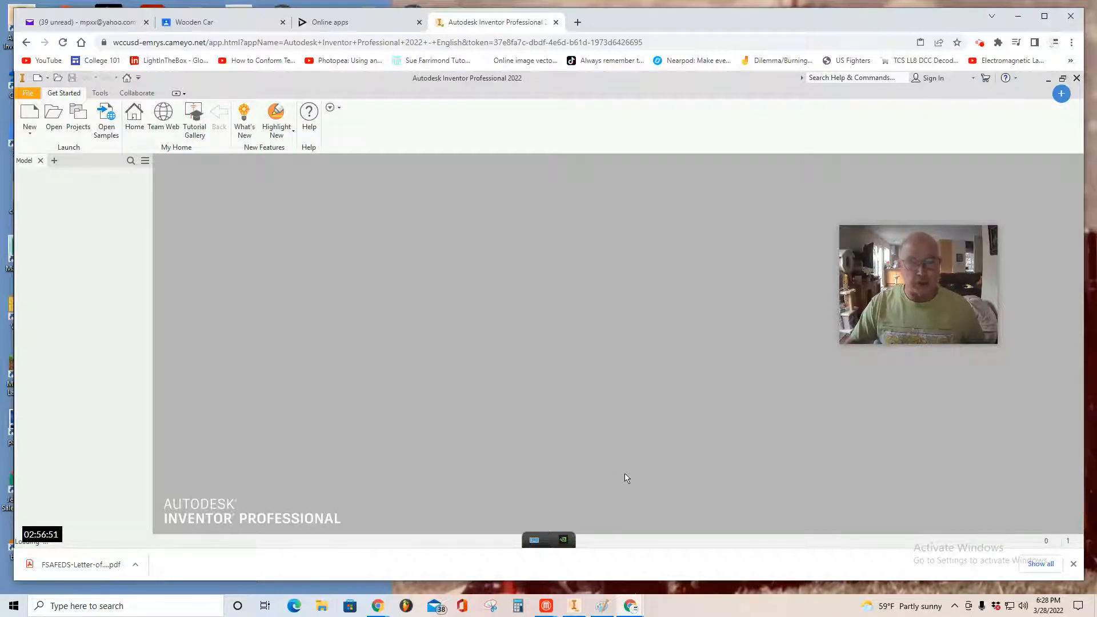
{"action": "left_click", "coordinate": [29, 117]}
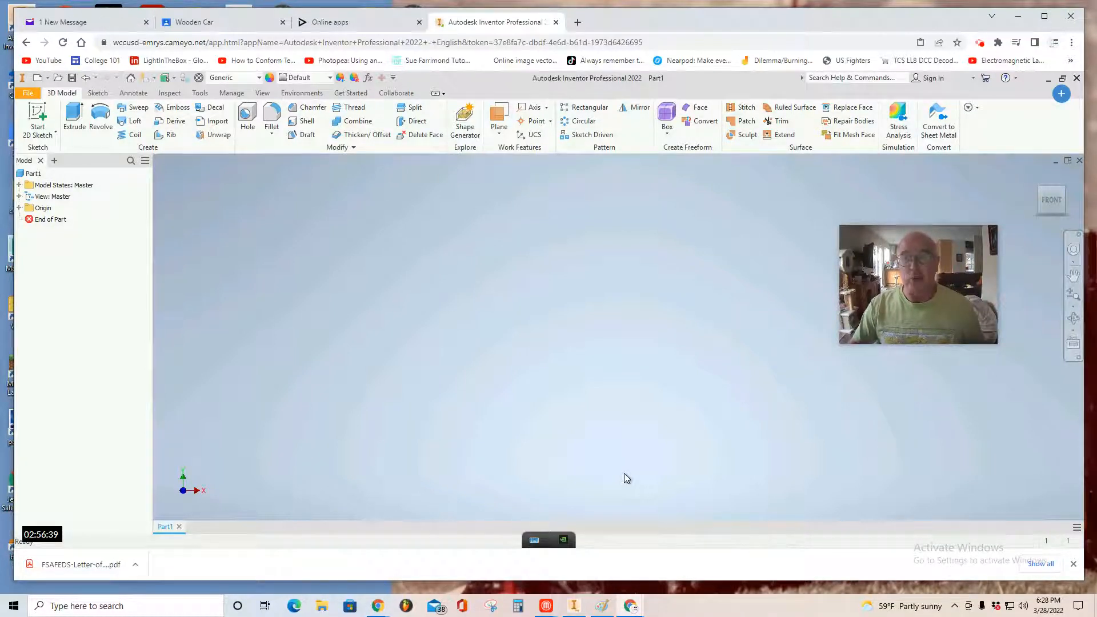
Start a new 2D sketch on the XY plane.
{"action": "left_click", "coordinate": [37, 115]}
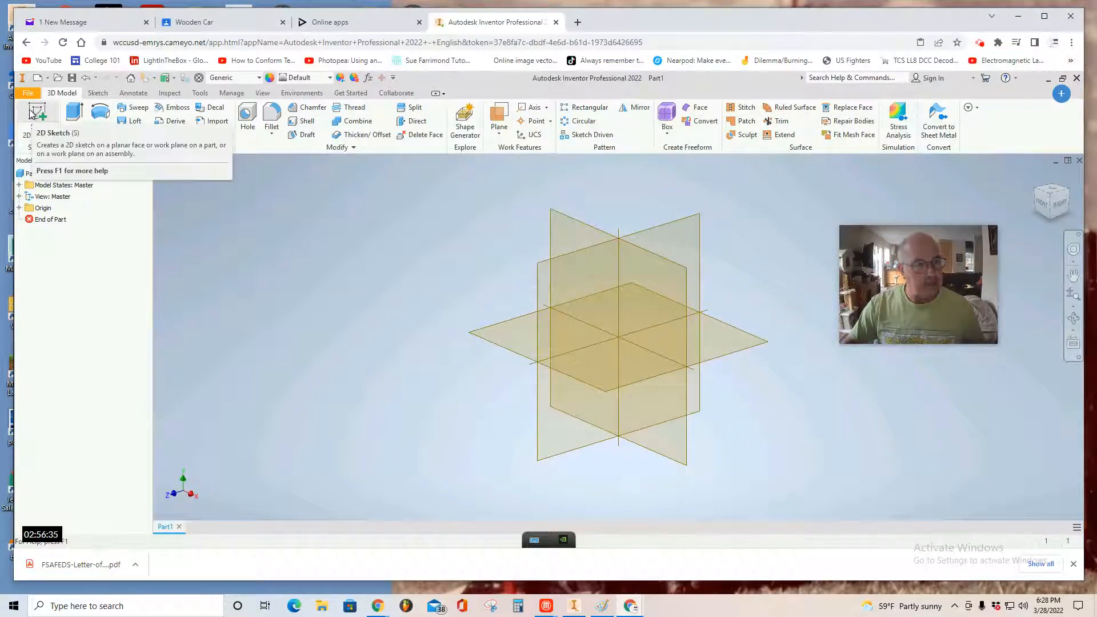
{"action": "left_click", "coordinate": [36, 116]}
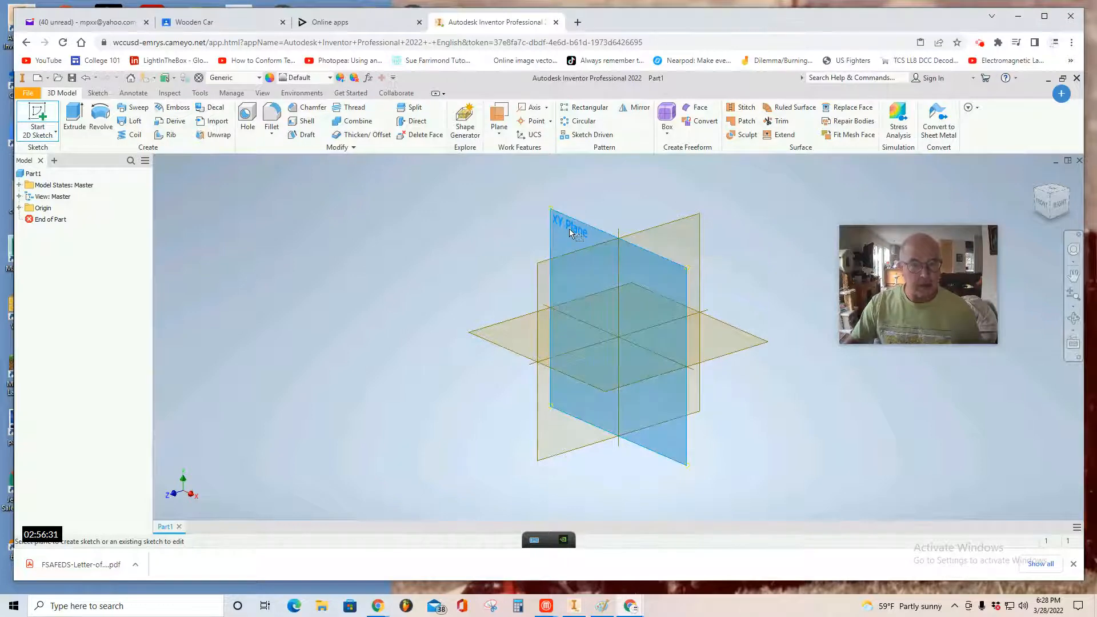
{"action": "left_click", "coordinate": [571, 224]}
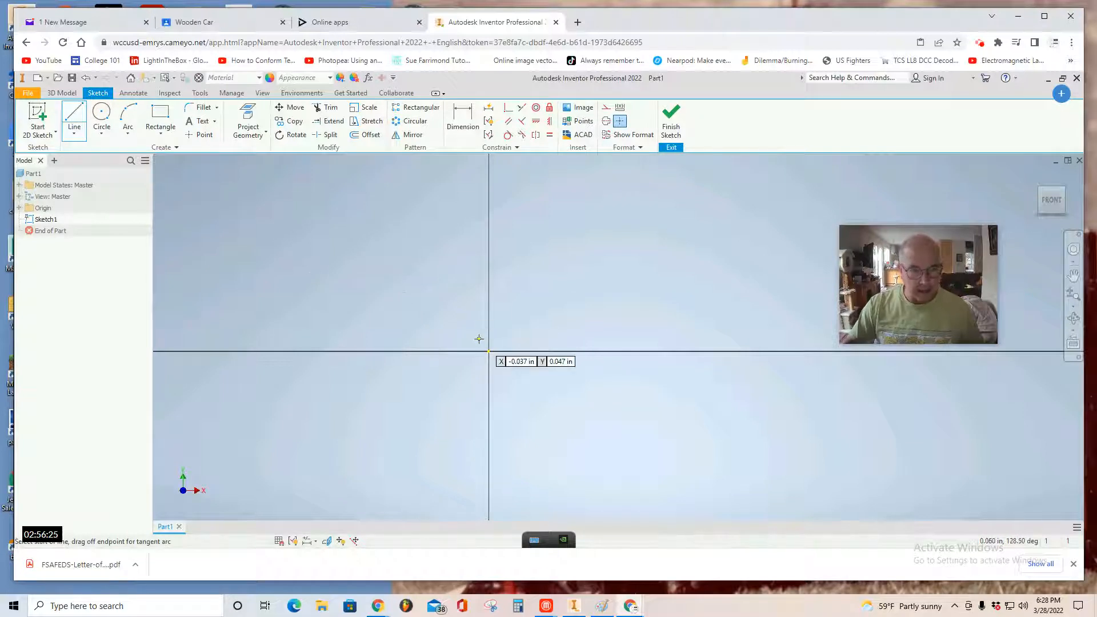
{"action": "mouse_move", "coordinate": [488, 351]}
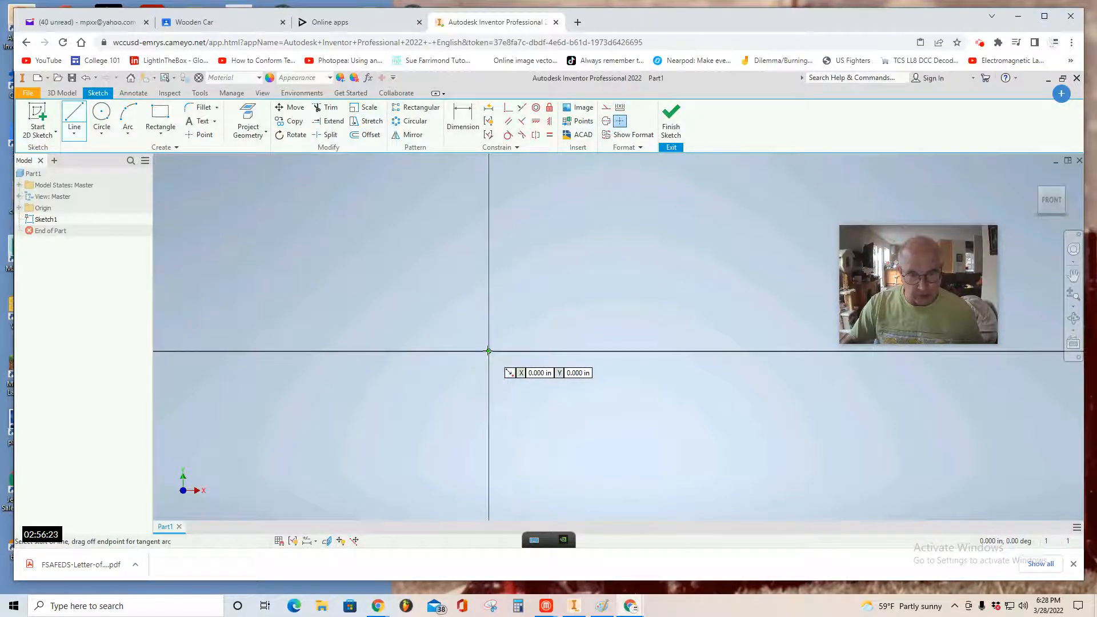
Draw a 0.5 in line running right from the sketch origin.
{"action": "left_click", "coordinate": [488, 350]}
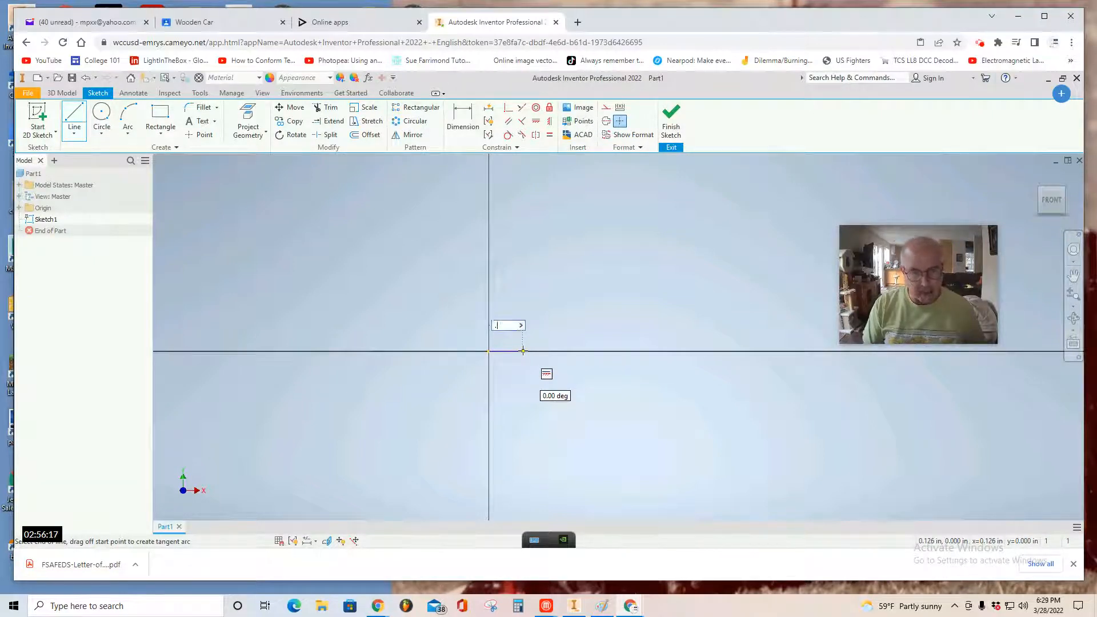
{"action": "type", "text": ".500"}
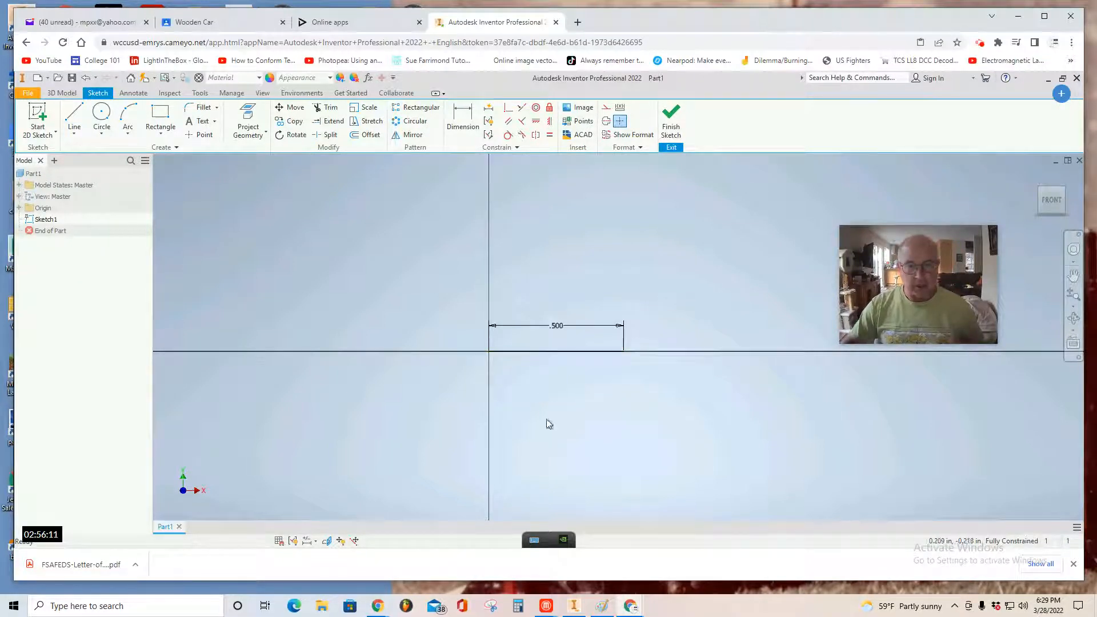
{"action": "left_click", "coordinate": [73, 118]}
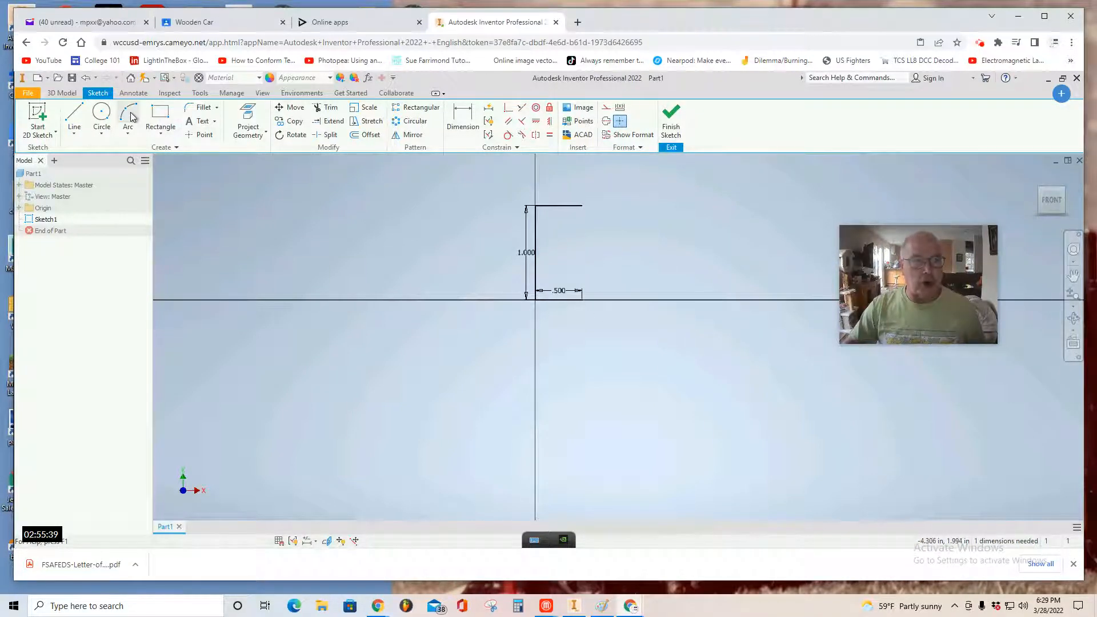
{"action": "mouse_move", "coordinate": [128, 116]}
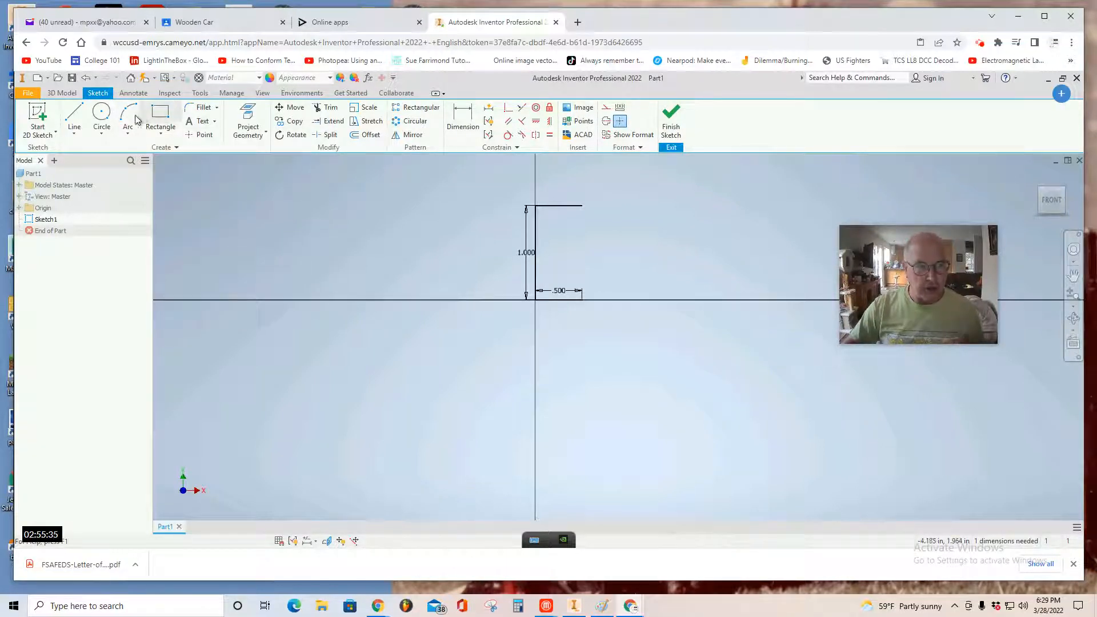
{"action": "mouse_move", "coordinate": [128, 115]}
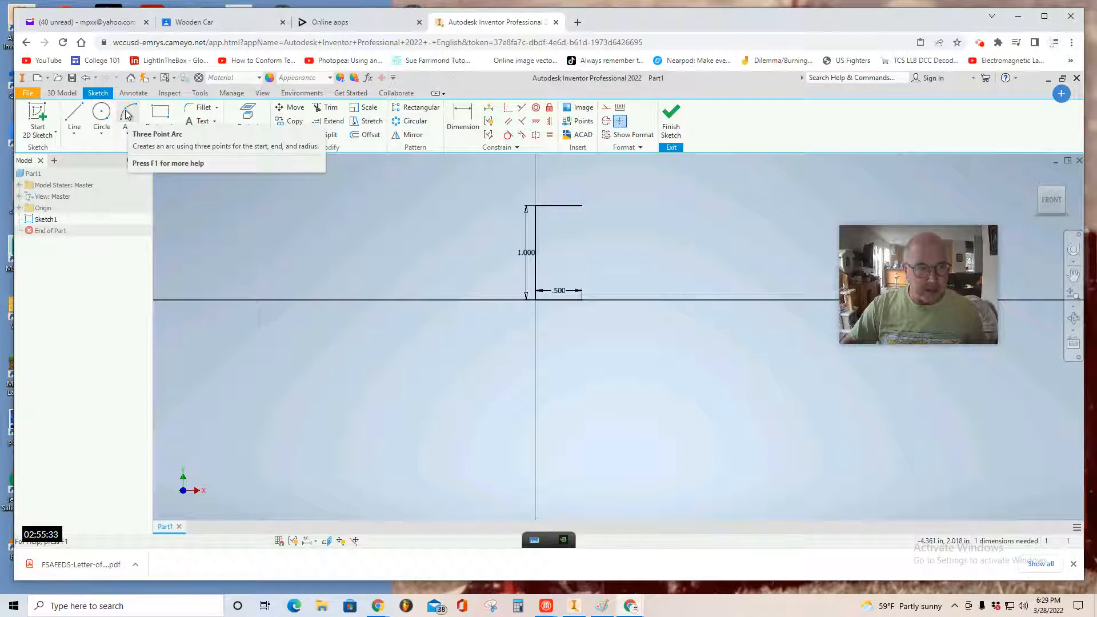
{"action": "mouse_move", "coordinate": [128, 114]}
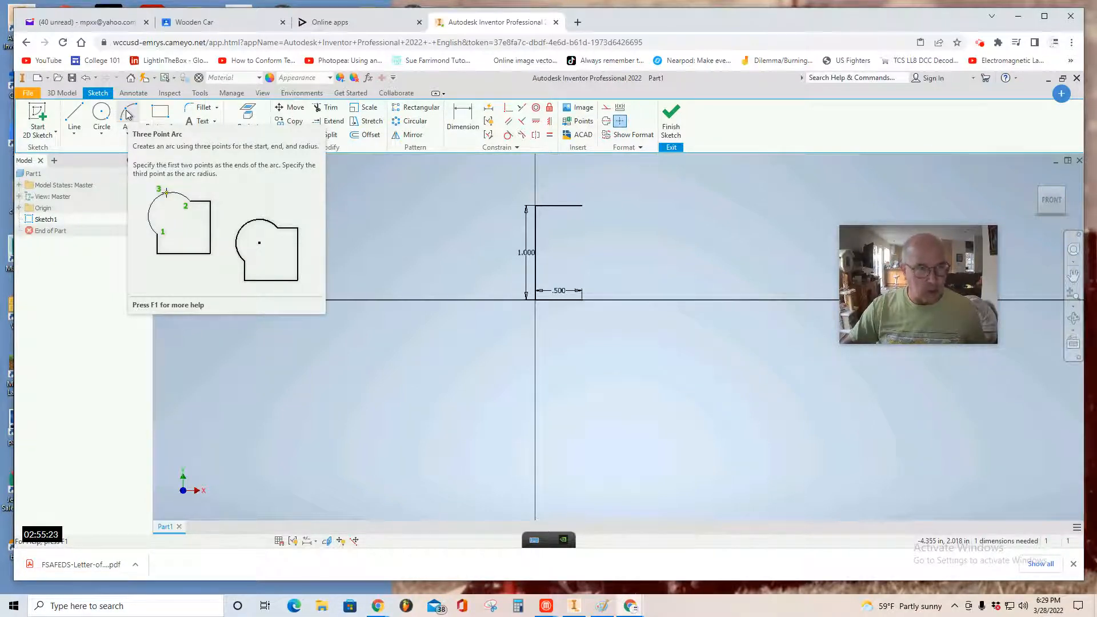
Draw three-point arcs and short lines forming the wheel profile's notched, curved outer edge.
{"action": "left_click", "coordinate": [128, 115]}
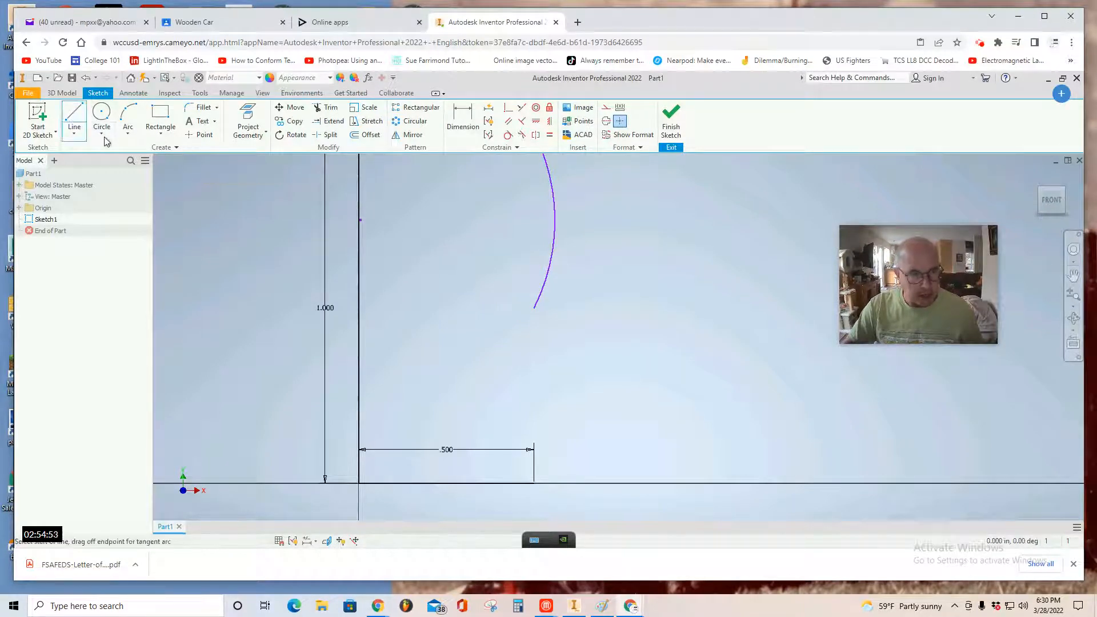
{"action": "left_click", "coordinate": [535, 306]}
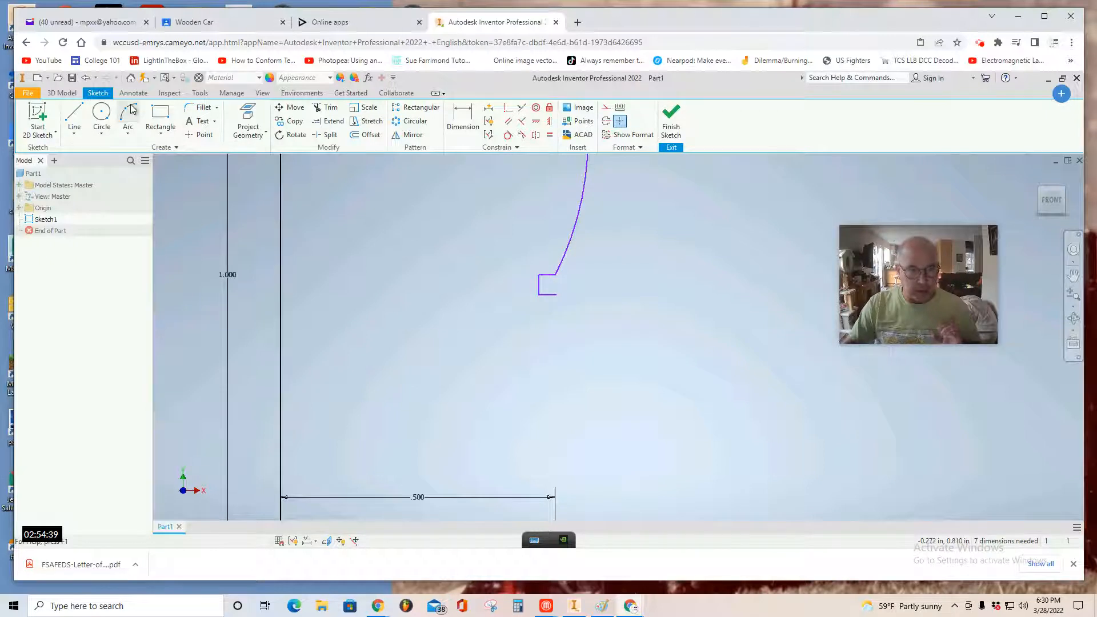
{"action": "left_click", "coordinate": [128, 118]}
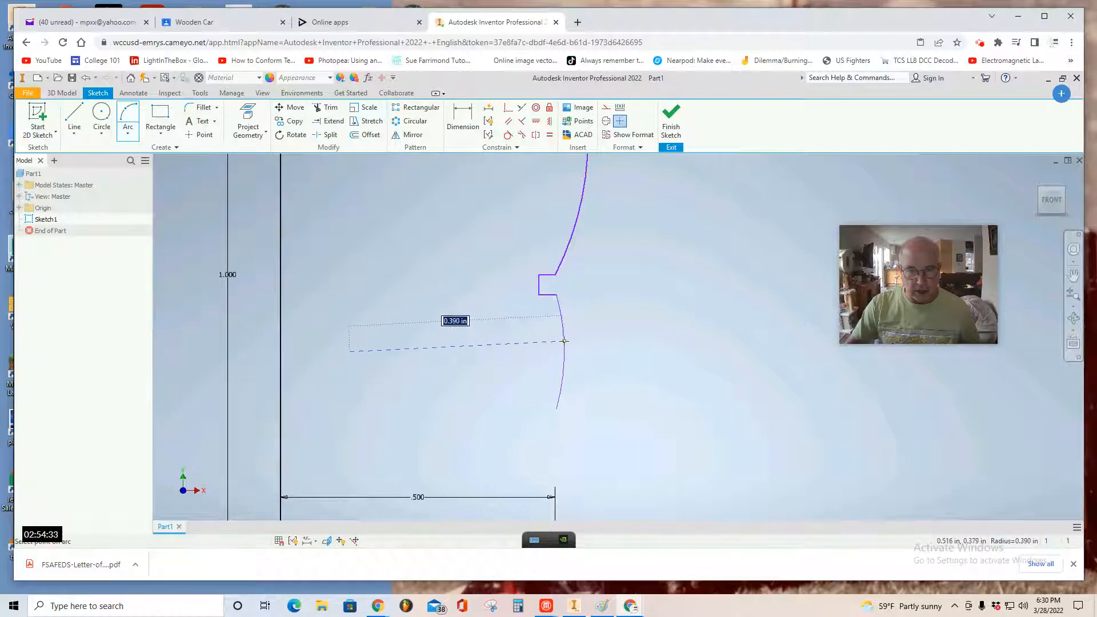
{"action": "left_click", "coordinate": [75, 113]}
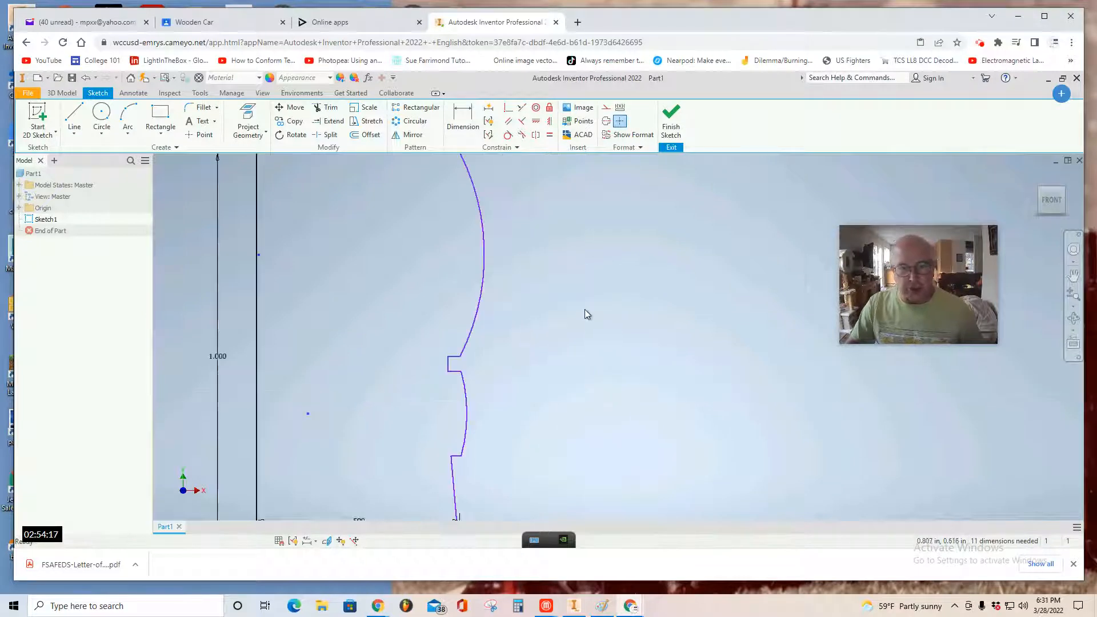
{"action": "left_click", "coordinate": [160, 116]}
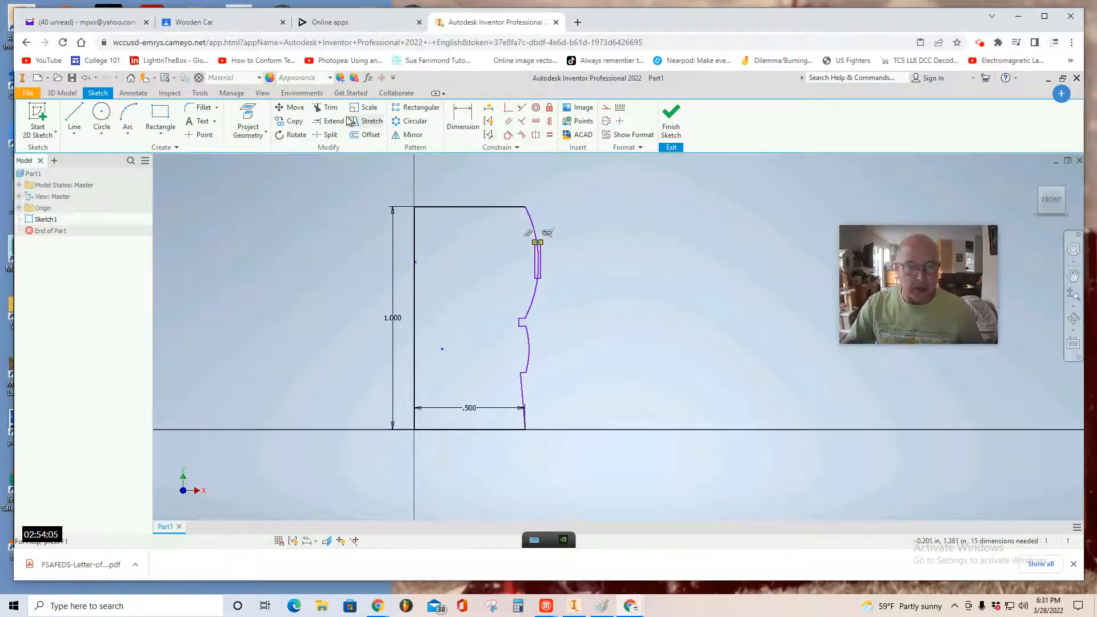
Trim away the leftover curve pieces so the profile is one closed outline.
{"action": "left_click", "coordinate": [331, 107]}
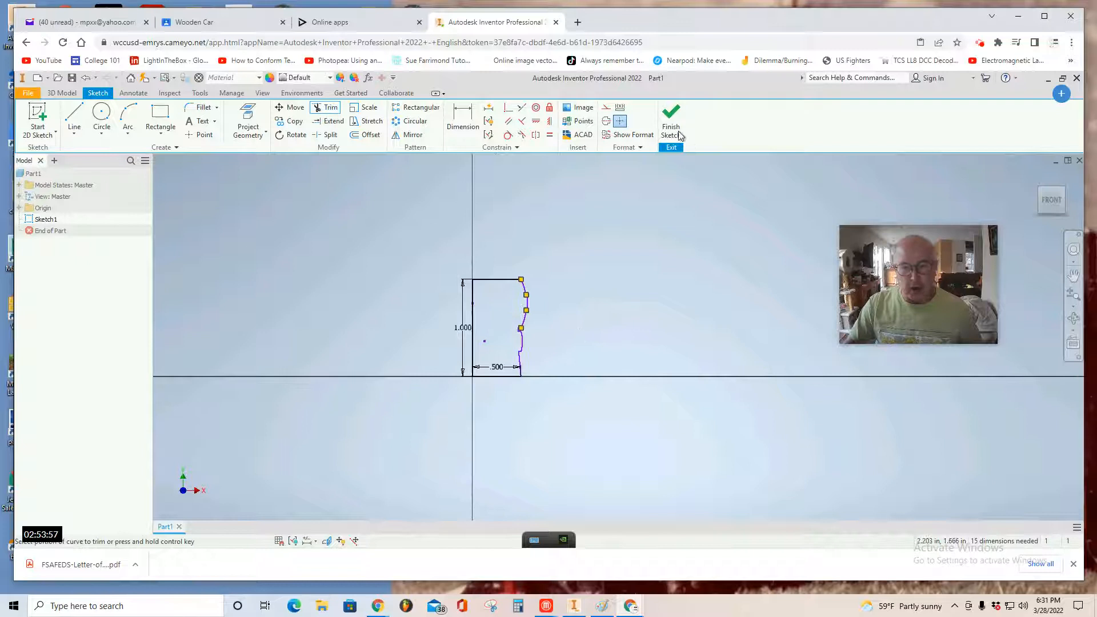
{"action": "mouse_move", "coordinate": [671, 115]}
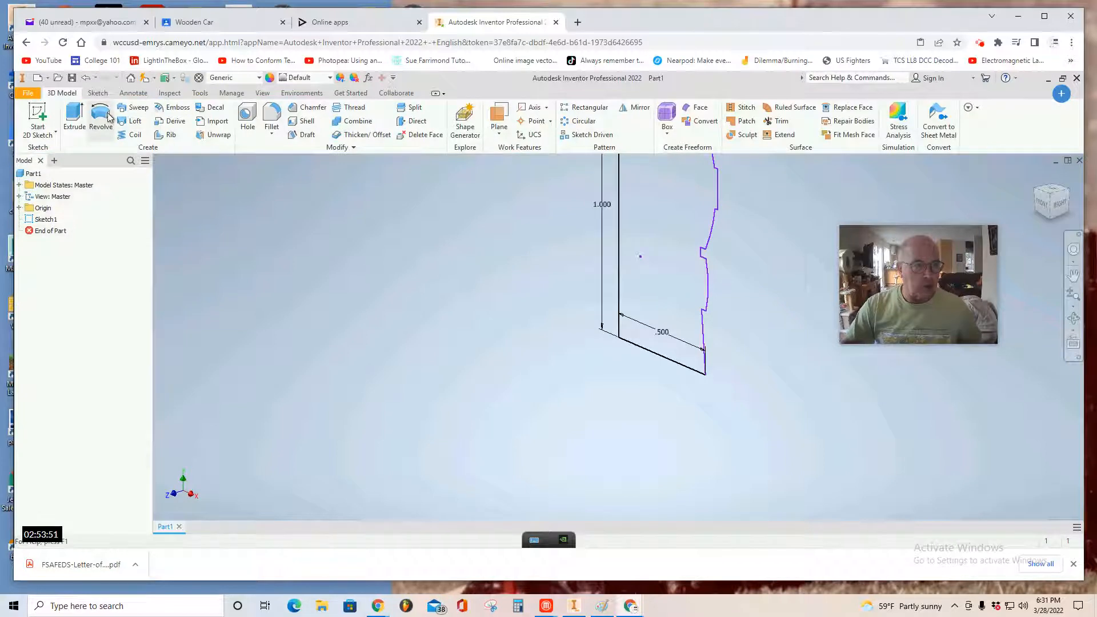
Revolve the profile 360 degrees about the bottom sketch line to form the solid wheel.
{"action": "left_click", "coordinate": [100, 119]}
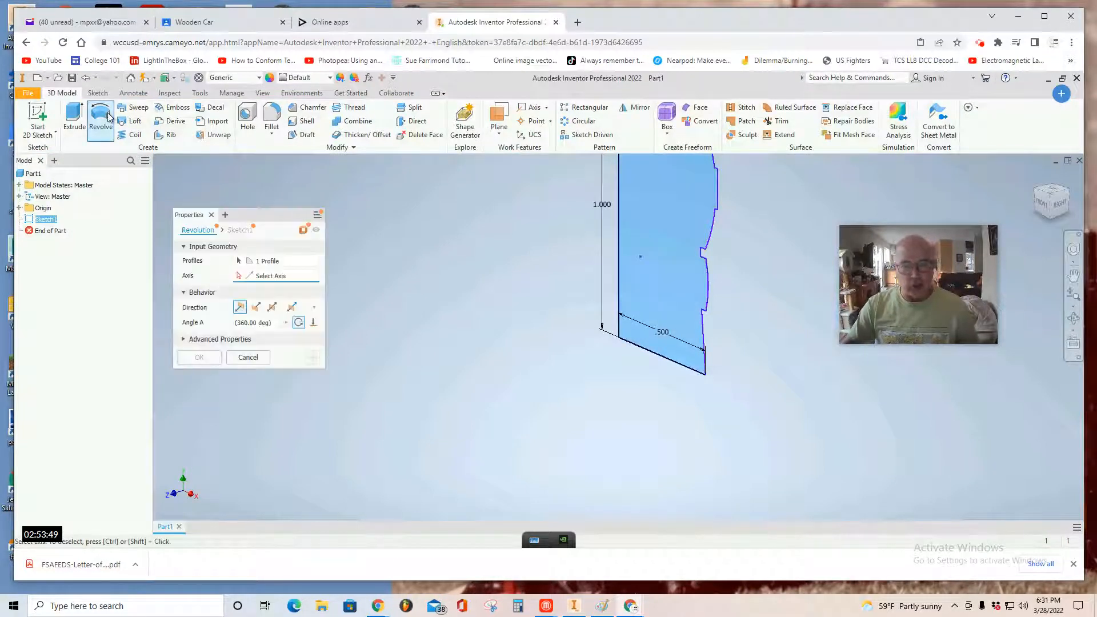
{"action": "mouse_move", "coordinate": [101, 118]}
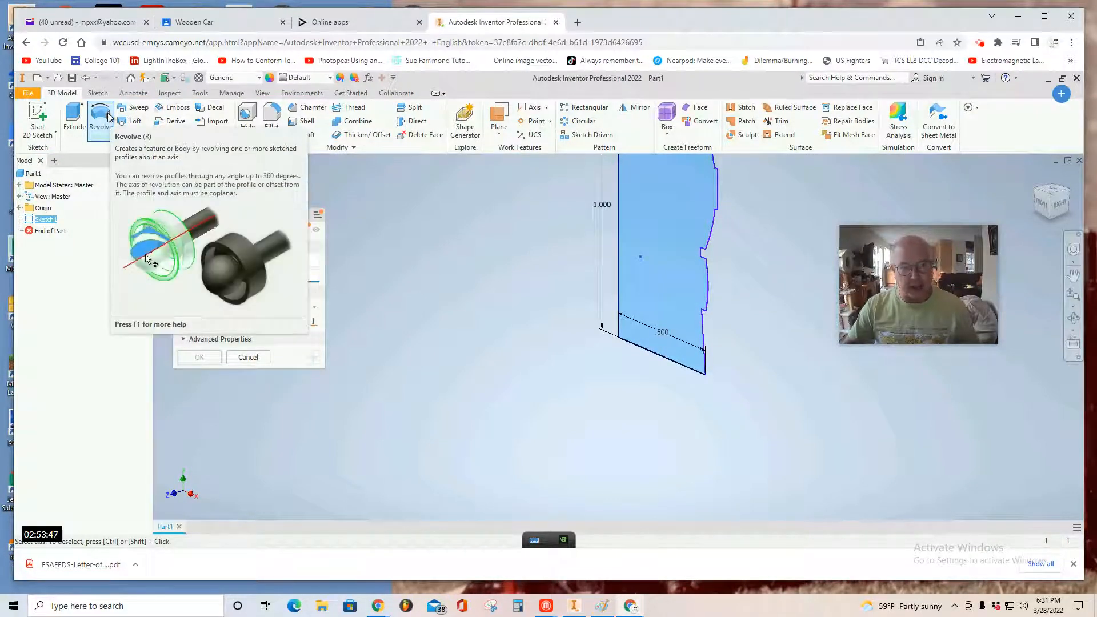
{"action": "left_click", "coordinate": [101, 117]}
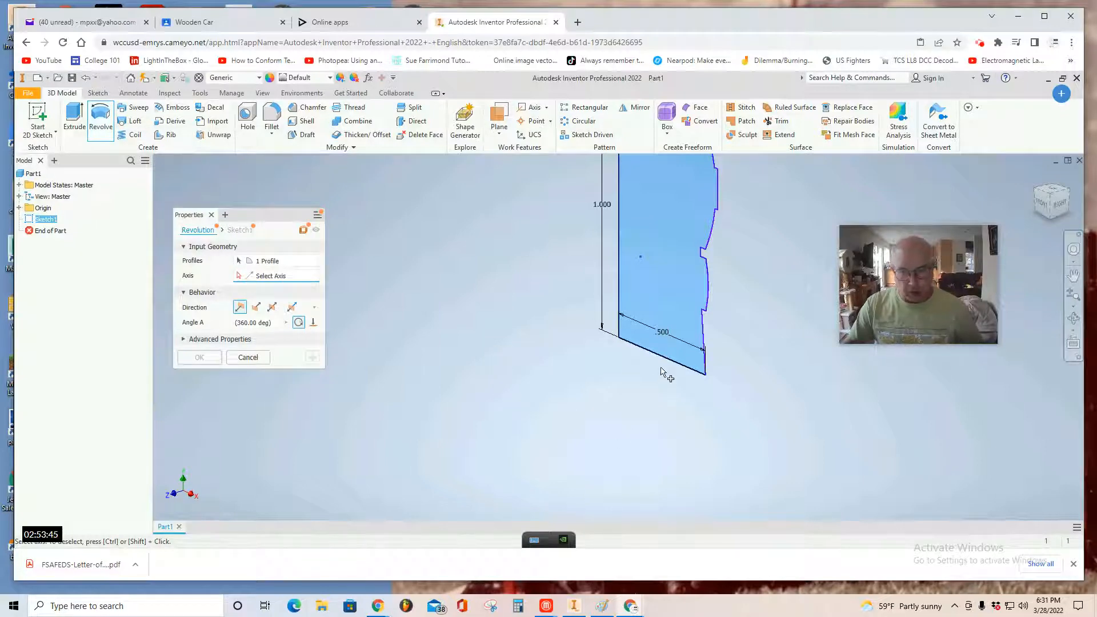
{"action": "left_click", "coordinate": [654, 356]}
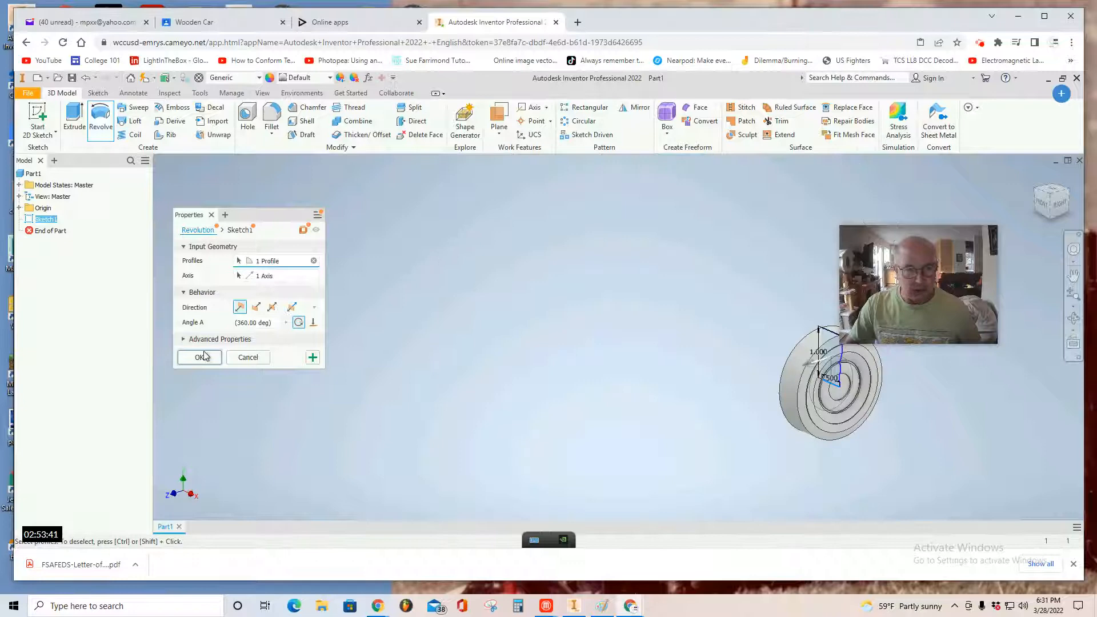
{"action": "left_click", "coordinate": [199, 357]}
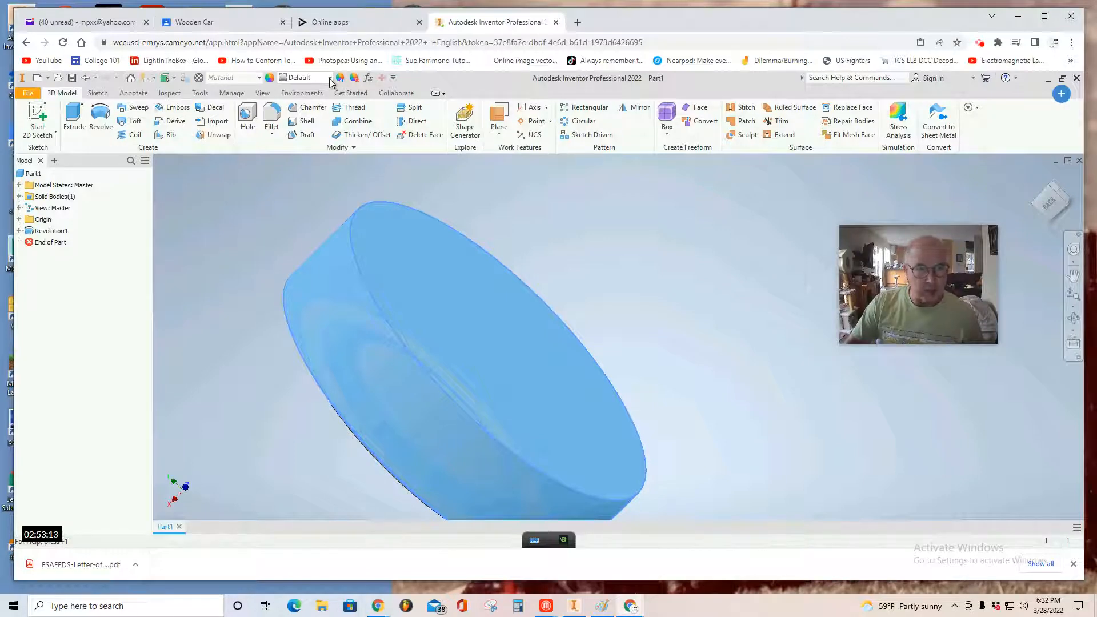
Apply the Smooth - Black appearance to the whole wheel.
{"action": "left_click", "coordinate": [328, 76]}
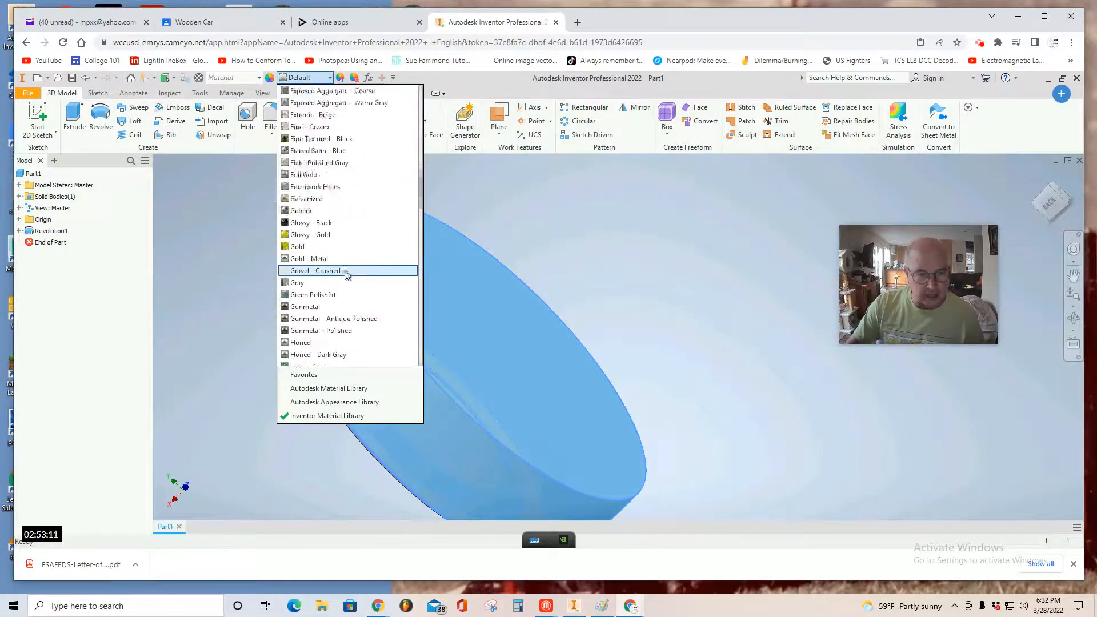
{"action": "scroll", "scroll_direction": "down", "scroll_amount": 3}
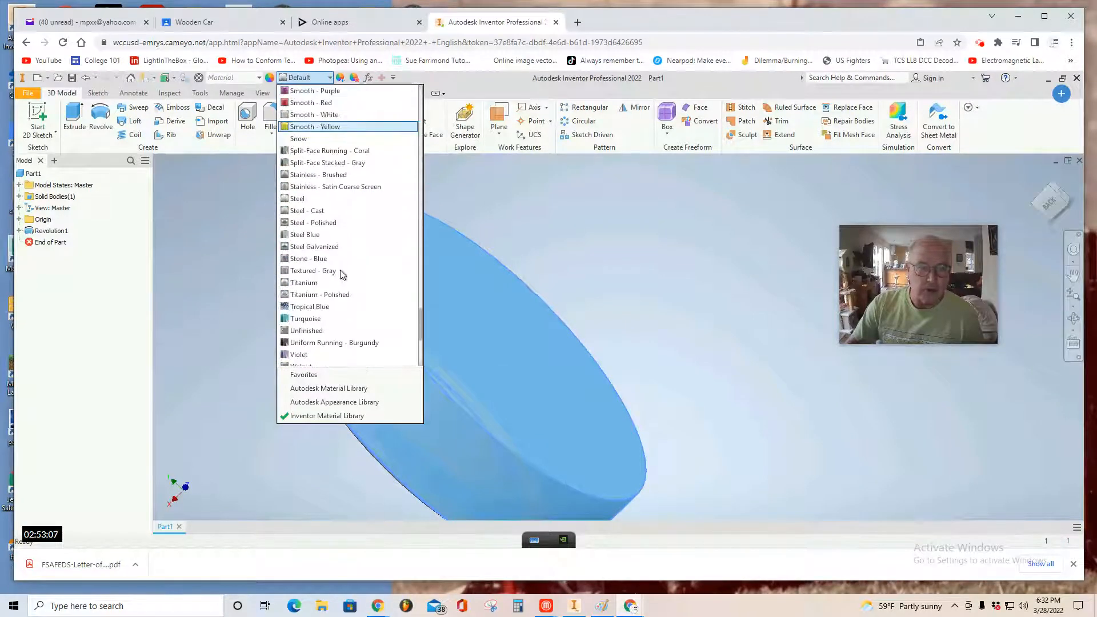
{"action": "mouse_move", "coordinate": [369, 224]}
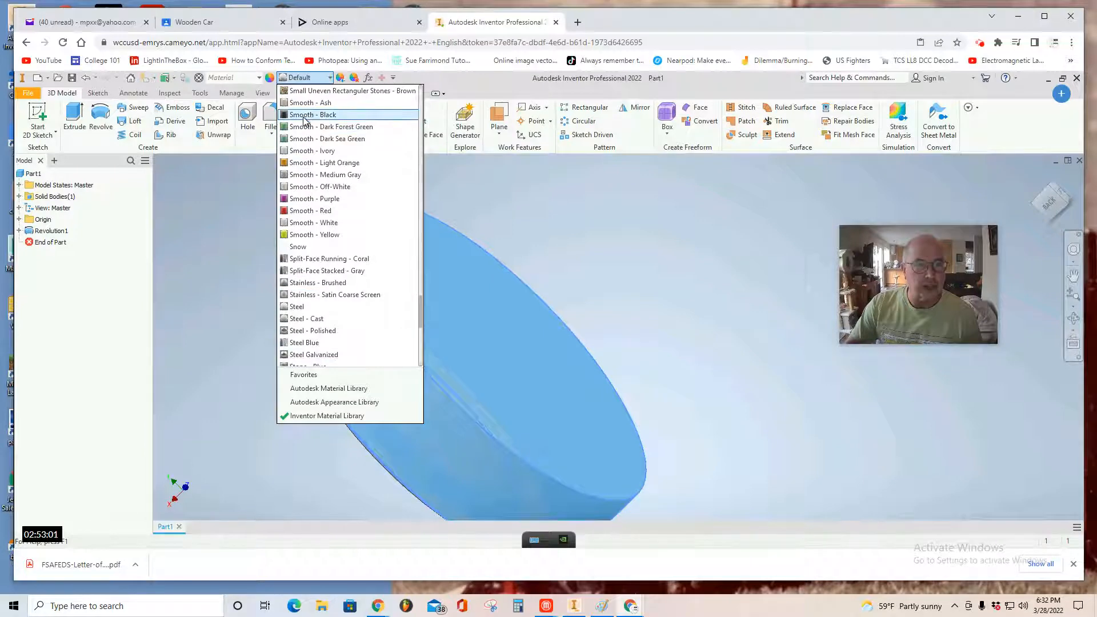
{"action": "left_click", "coordinate": [308, 114]}
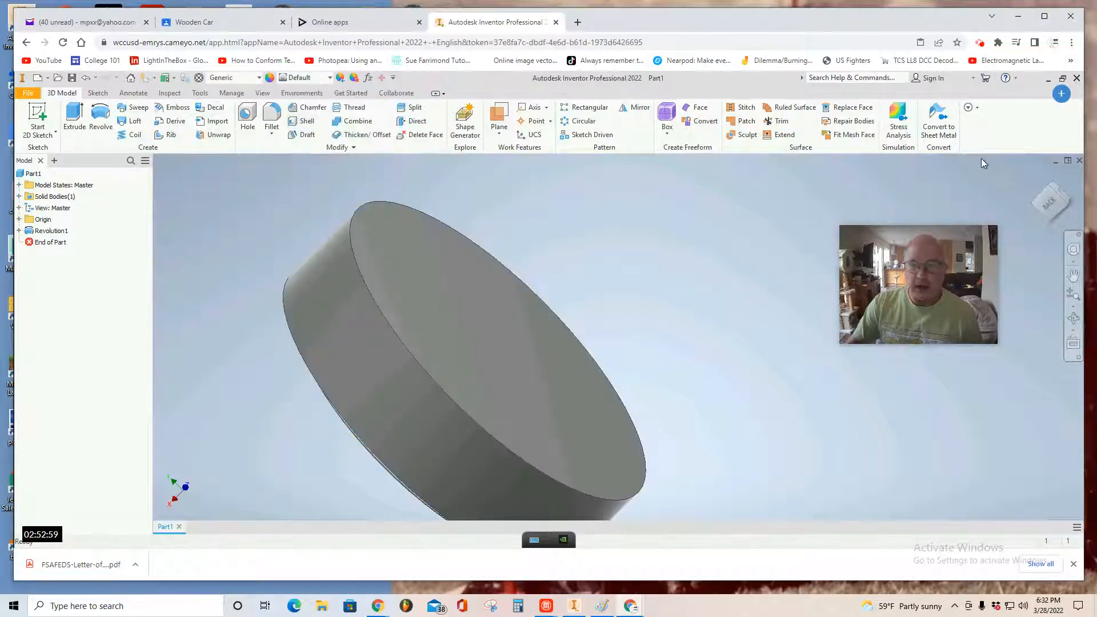
Give the raised ring on the wheel's face the Smooth - Off-White appearance.
{"action": "left_click", "coordinate": [1050, 190]}
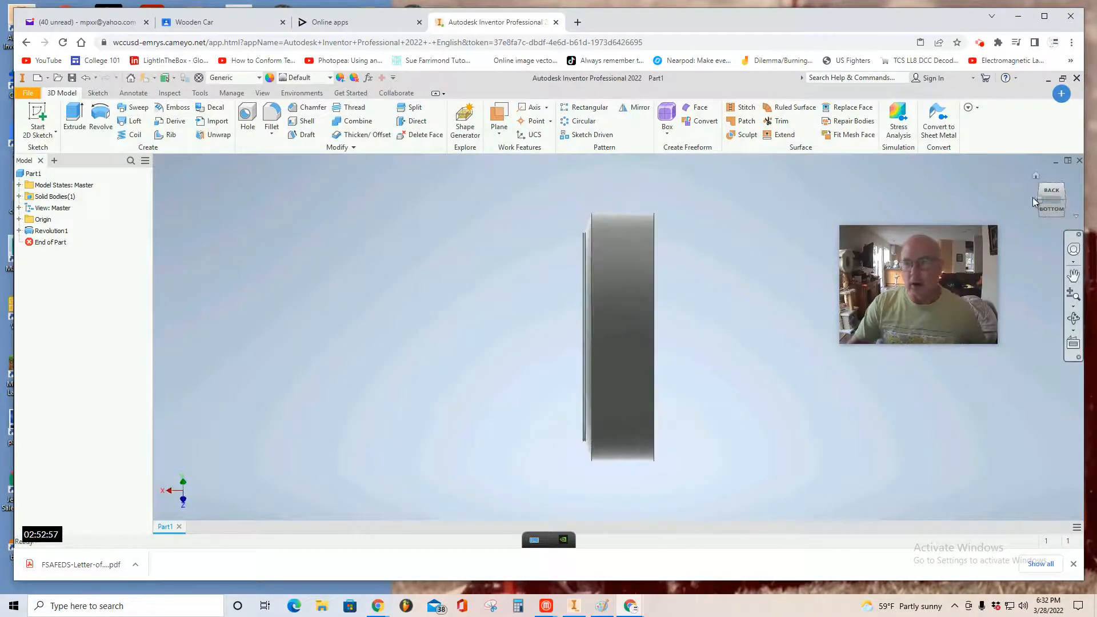
{"action": "left_click", "coordinate": [1051, 202]}
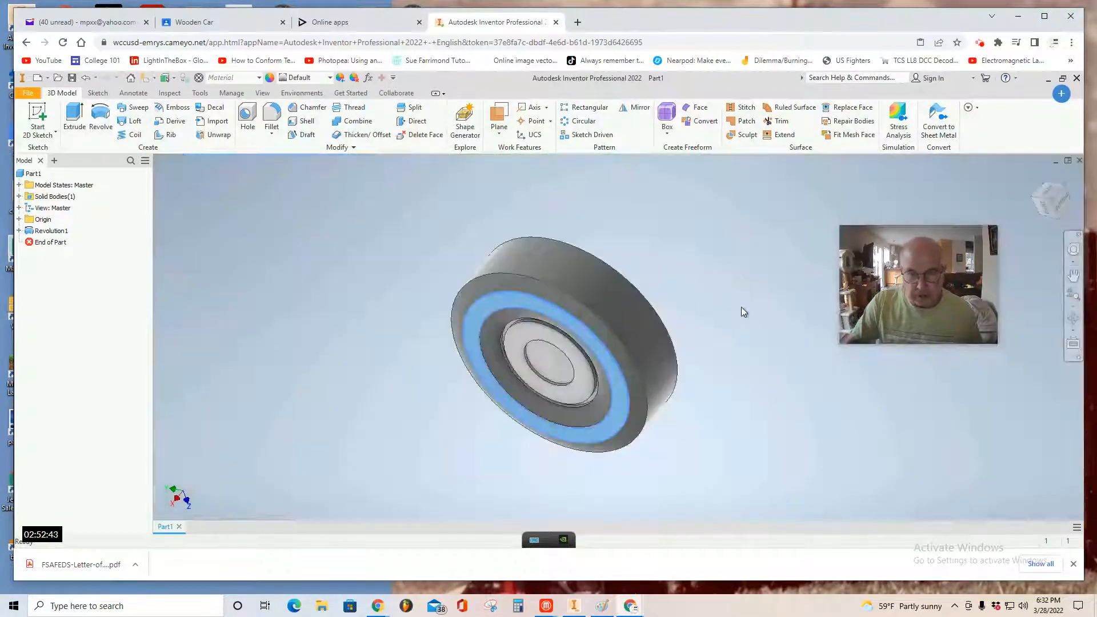
{"action": "scroll", "scroll_direction": "up", "scroll_amount": 3}
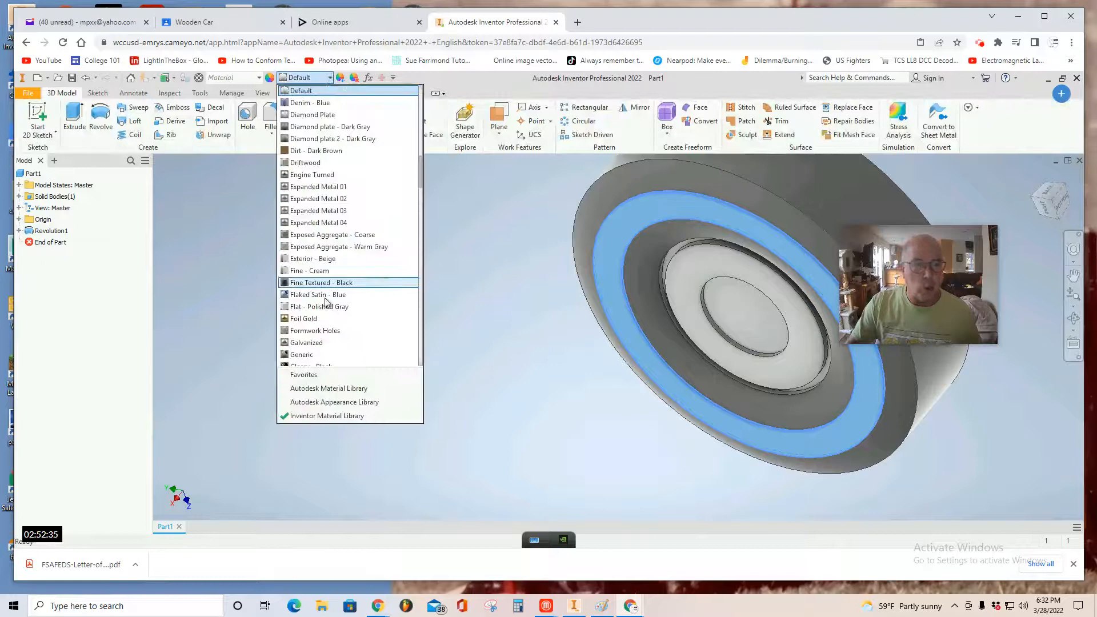
{"action": "scroll", "scroll_direction": "down", "scroll_amount": 3}
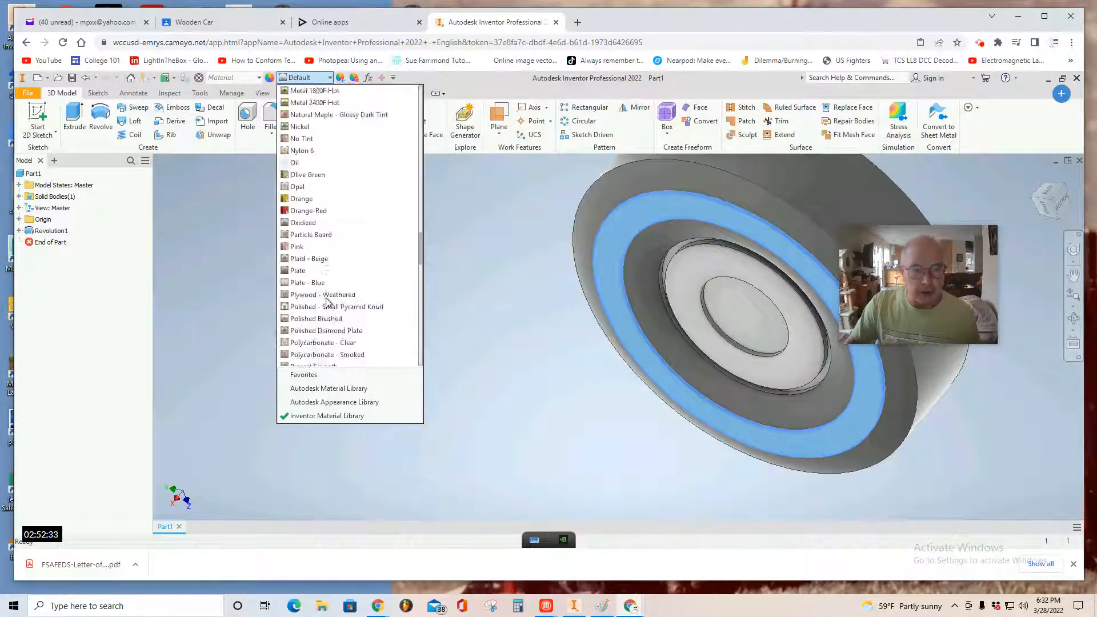
{"action": "scroll", "scroll_direction": "down", "scroll_amount": 3}
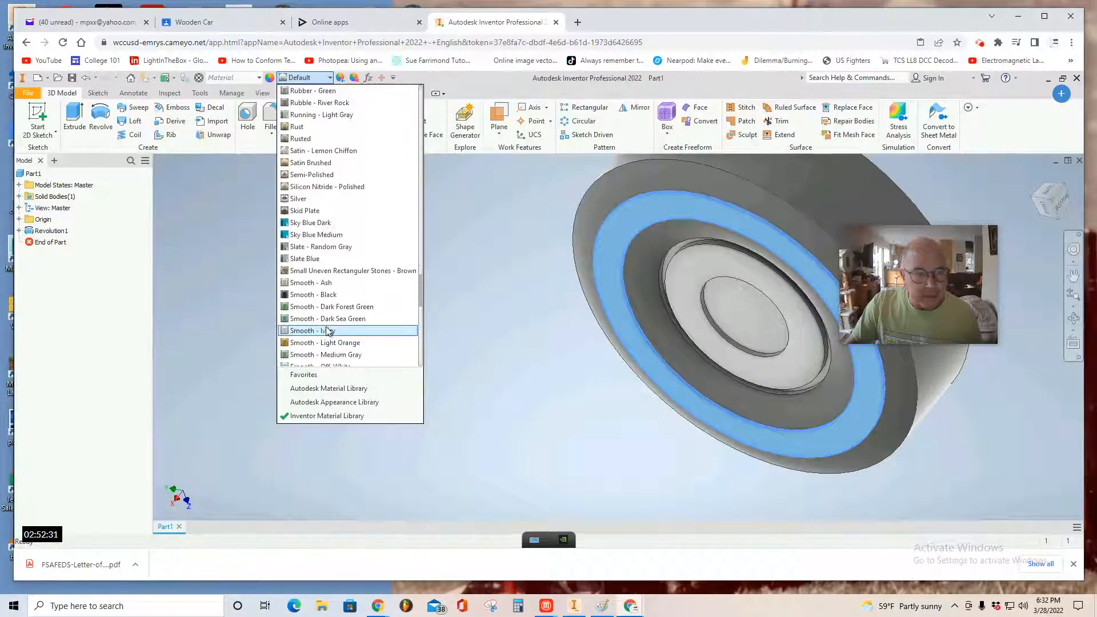
{"action": "scroll", "scroll_direction": "down", "scroll_amount": 3}
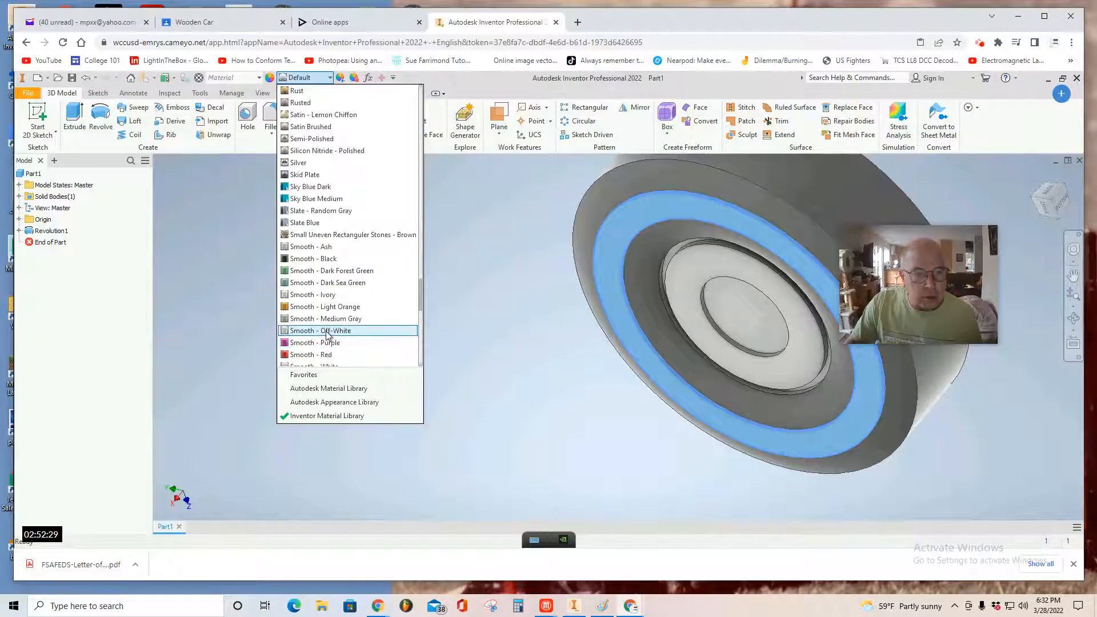
{"action": "left_click", "coordinate": [319, 331]}
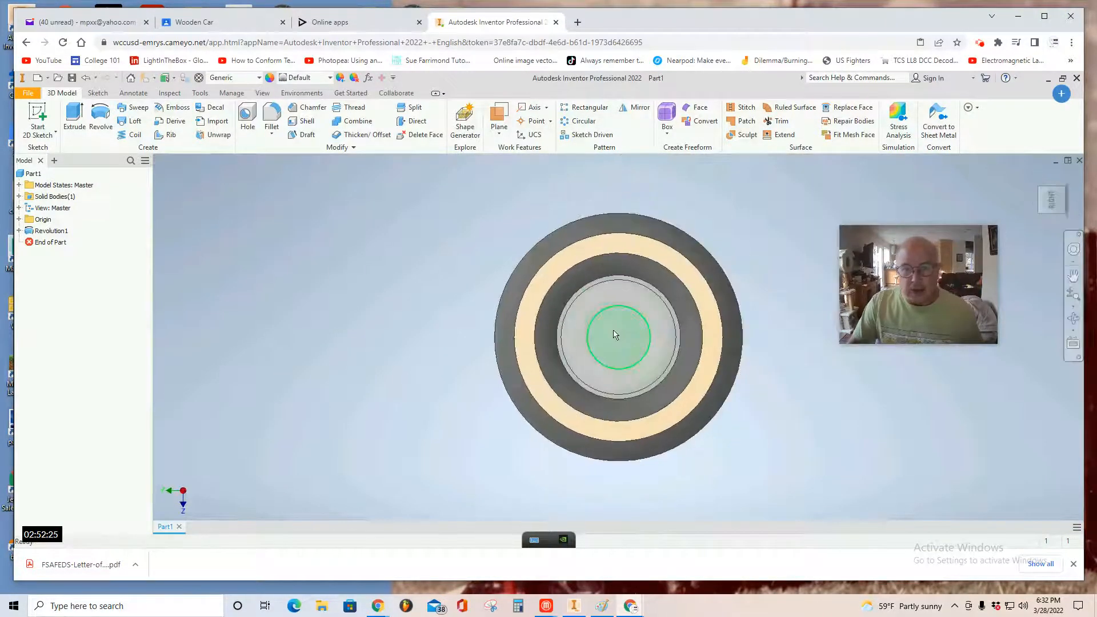
Select the hub face, browse appearances without applying one, and view the wheel from the Right.
{"action": "scroll", "scroll_direction": "up", "scroll_amount": 3}
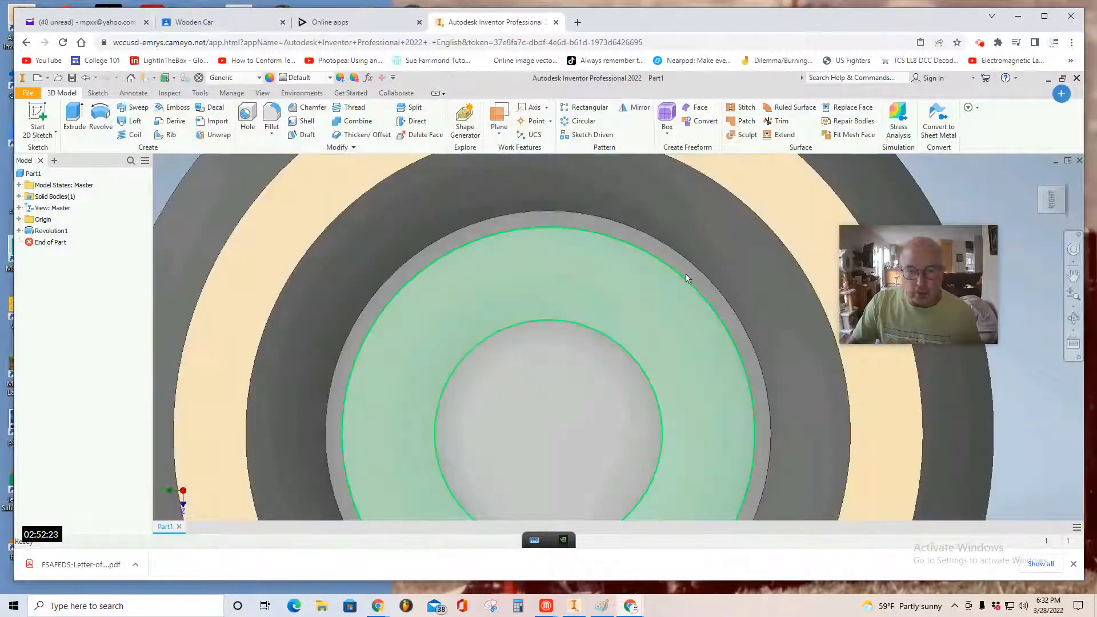
{"action": "left_click", "coordinate": [689, 273]}
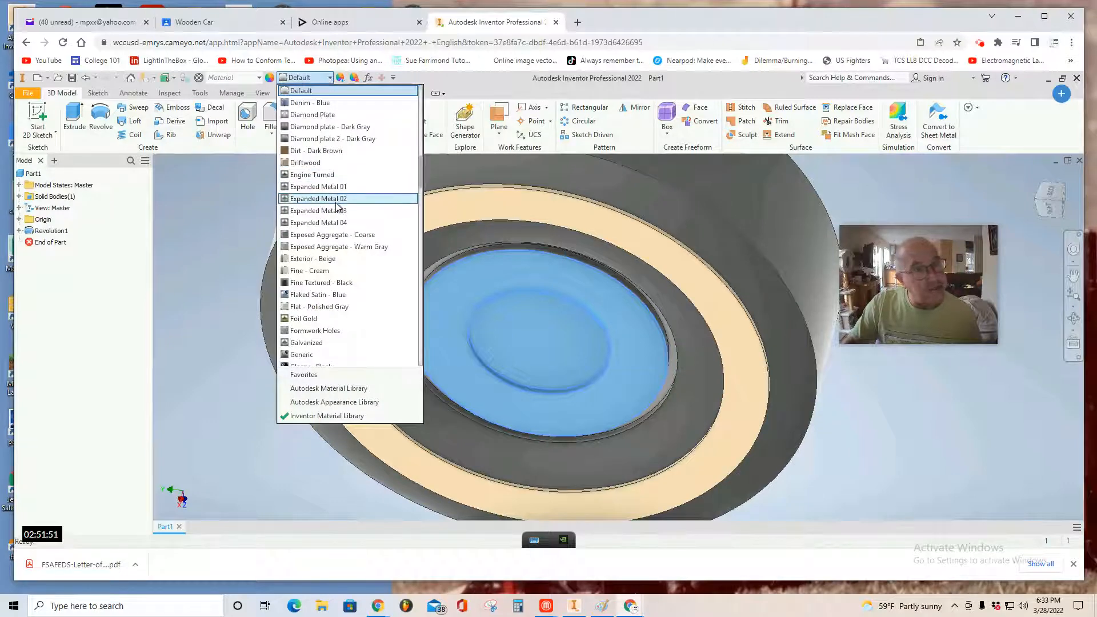
{"action": "scroll", "scroll_direction": "up", "scroll_amount": 3}
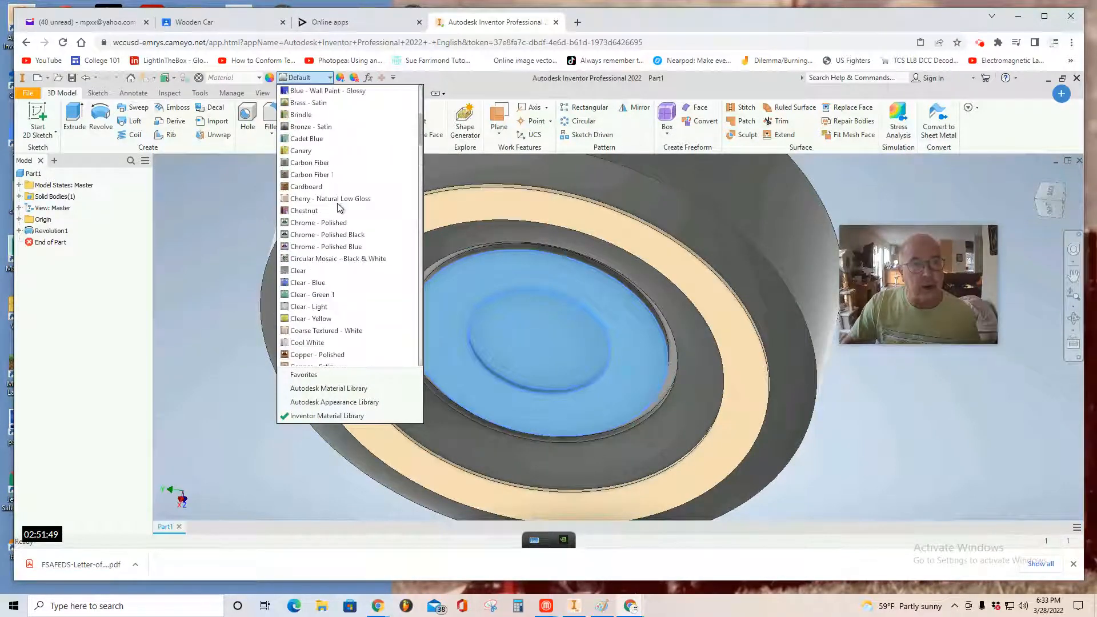
{"action": "scroll", "scroll_direction": "up", "scroll_amount": 3}
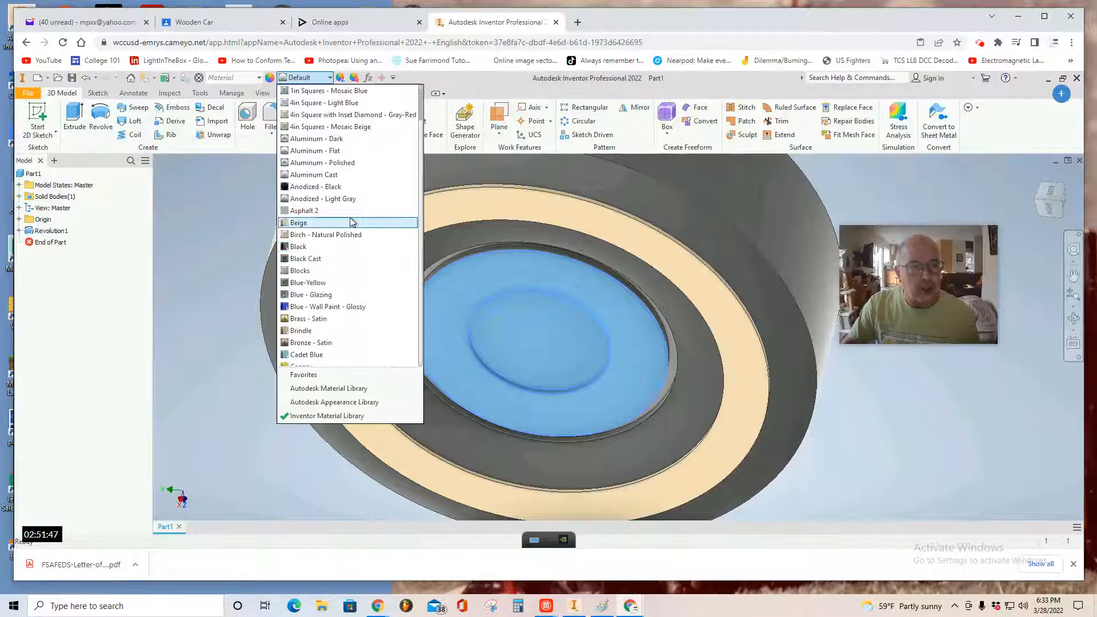
{"action": "scroll", "scroll_direction": "down", "scroll_amount": 3}
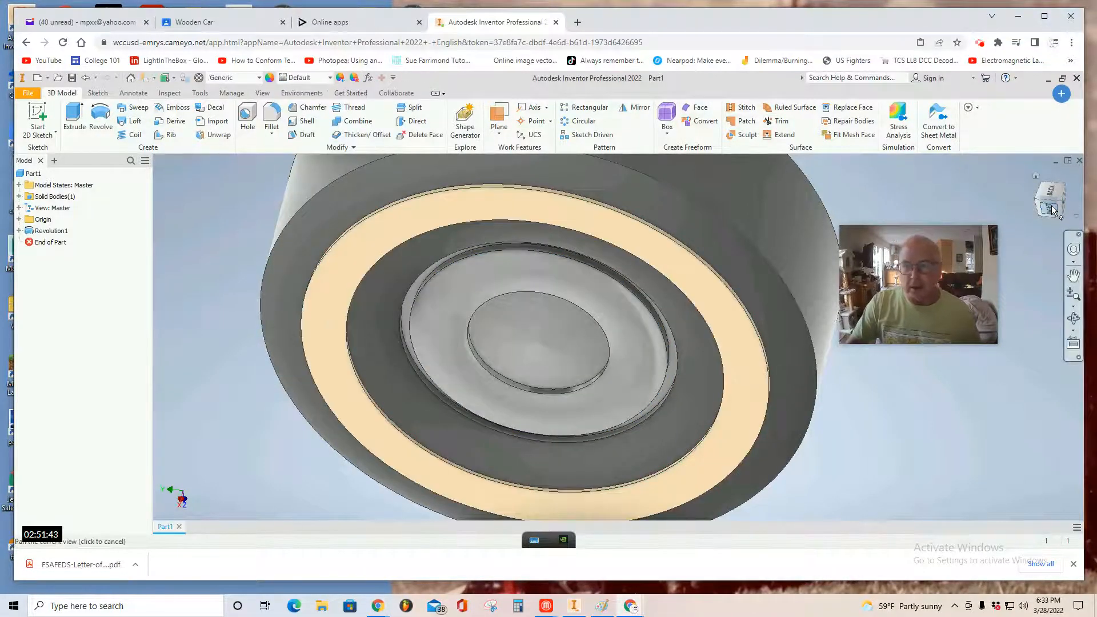
{"action": "left_click", "coordinate": [1051, 199]}
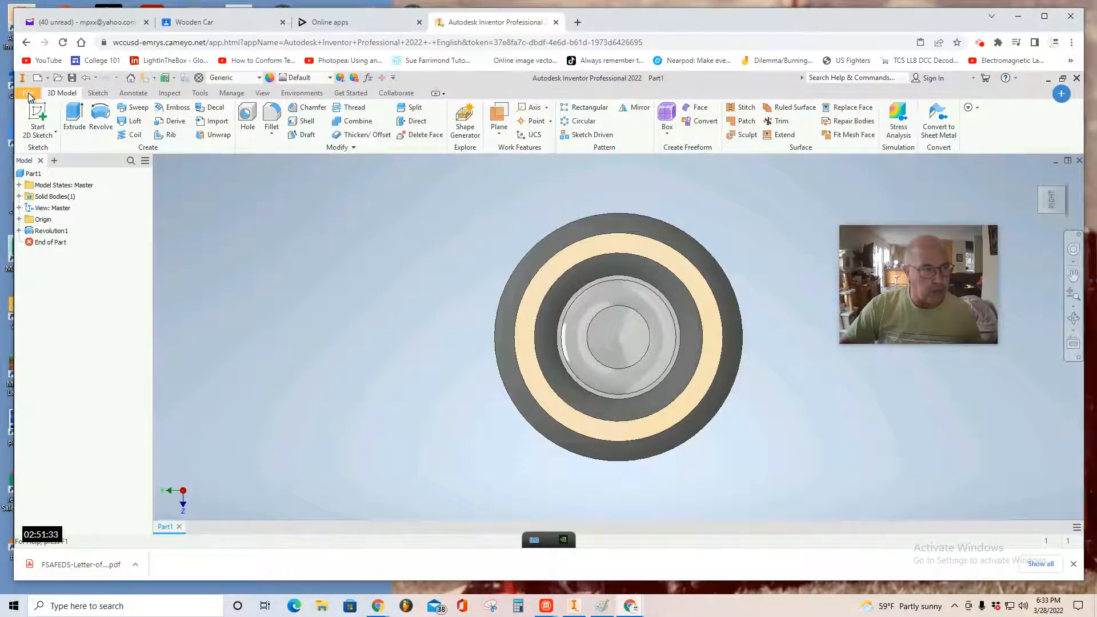
Save the part as Wheel.ipt in RemoteUser2 > GDrive > Car, replacing the name Part1.
{"action": "left_click", "coordinate": [28, 92]}
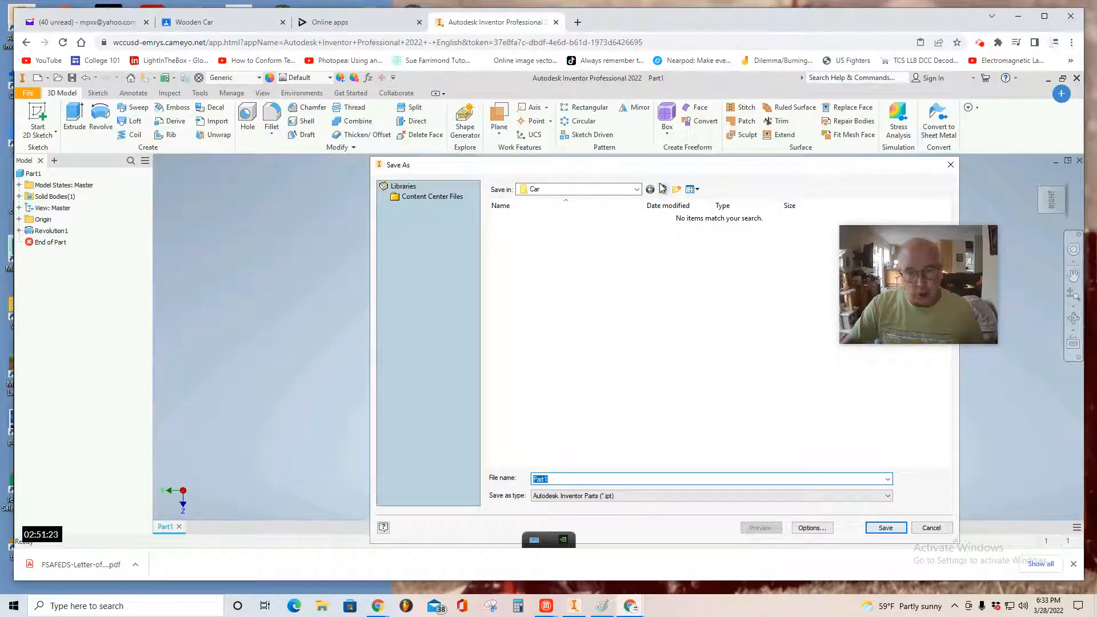
{"action": "mouse_move", "coordinate": [663, 189]}
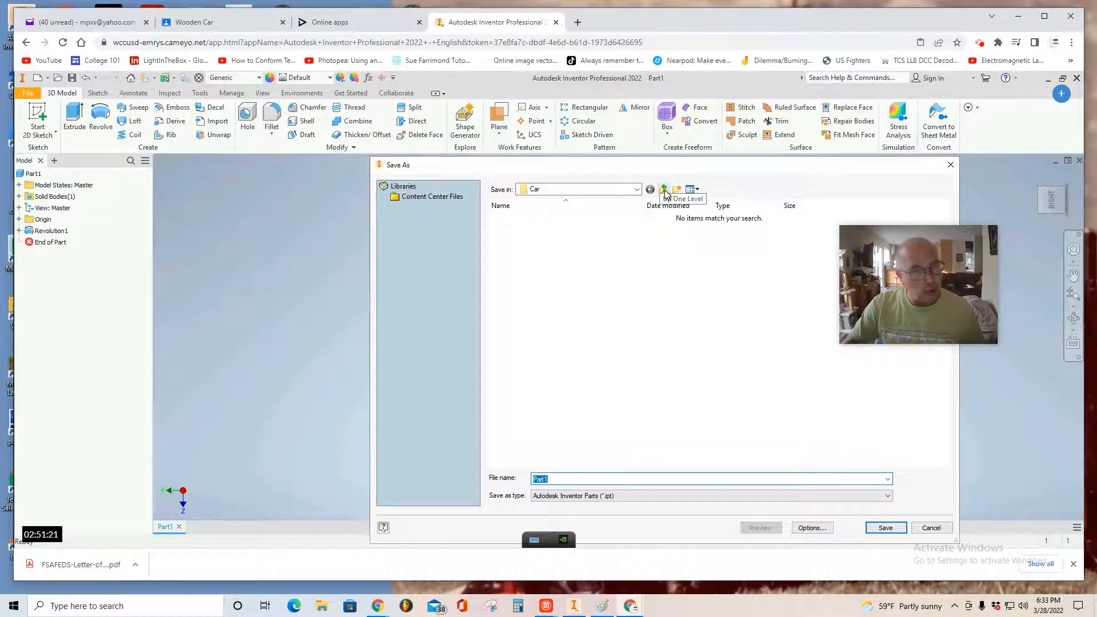
{"action": "left_click", "coordinate": [663, 188]}
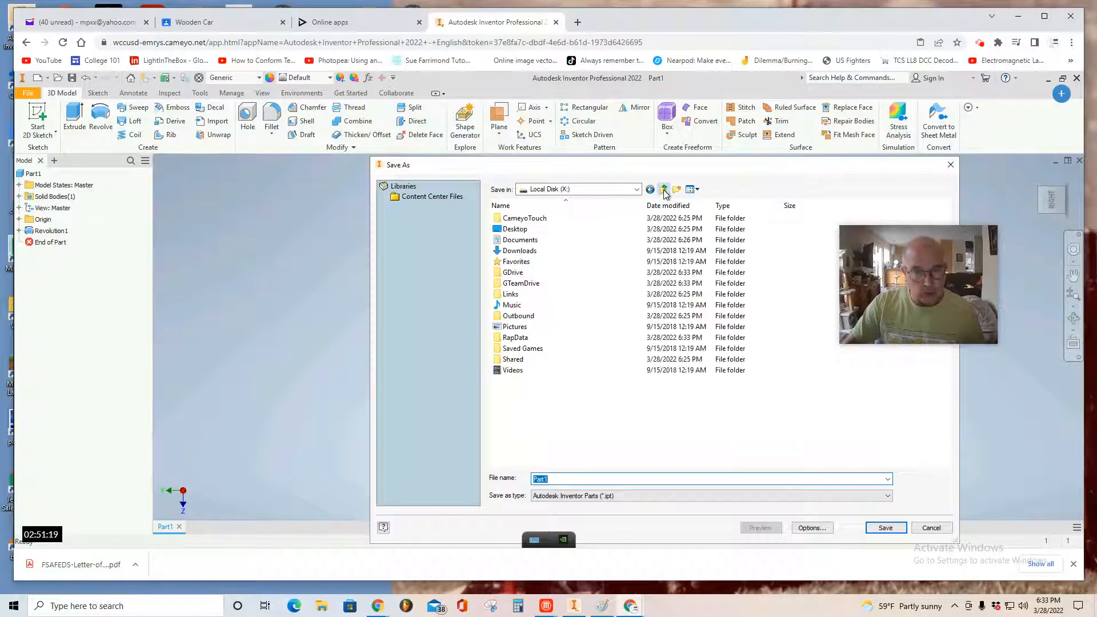
{"action": "left_click", "coordinate": [664, 188]}
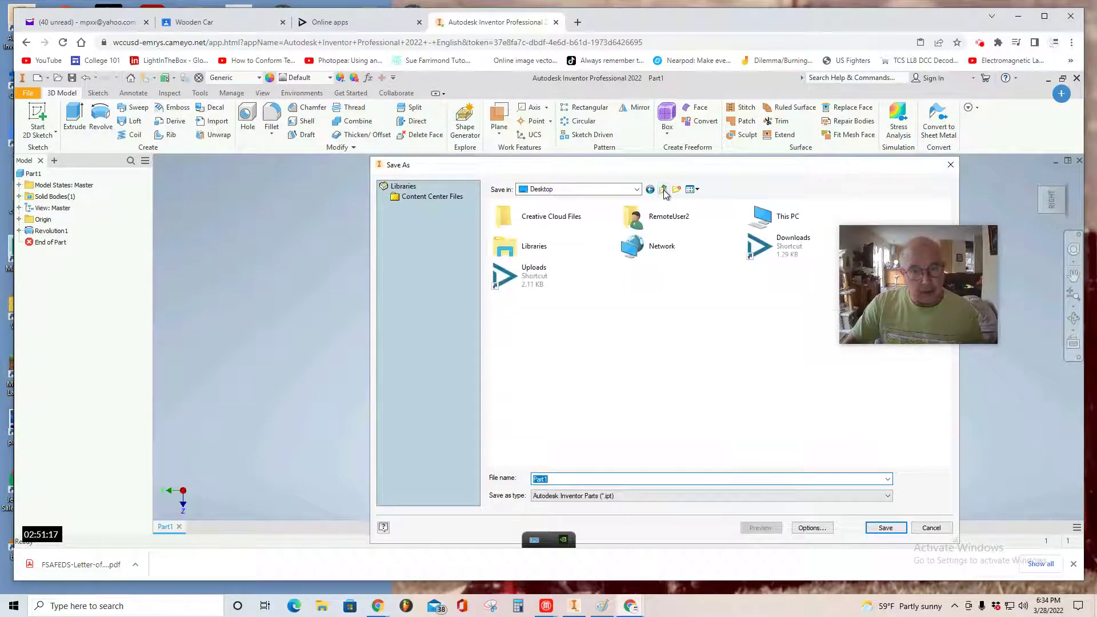
{"action": "mouse_move", "coordinate": [666, 221]}
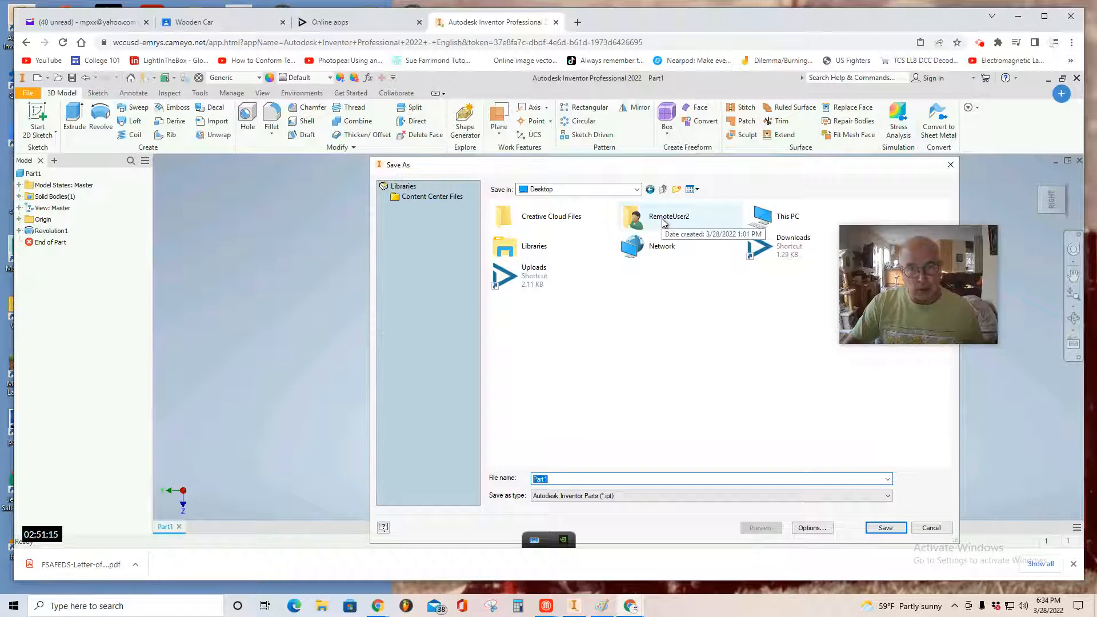
{"action": "double_click", "coordinate": [668, 217]}
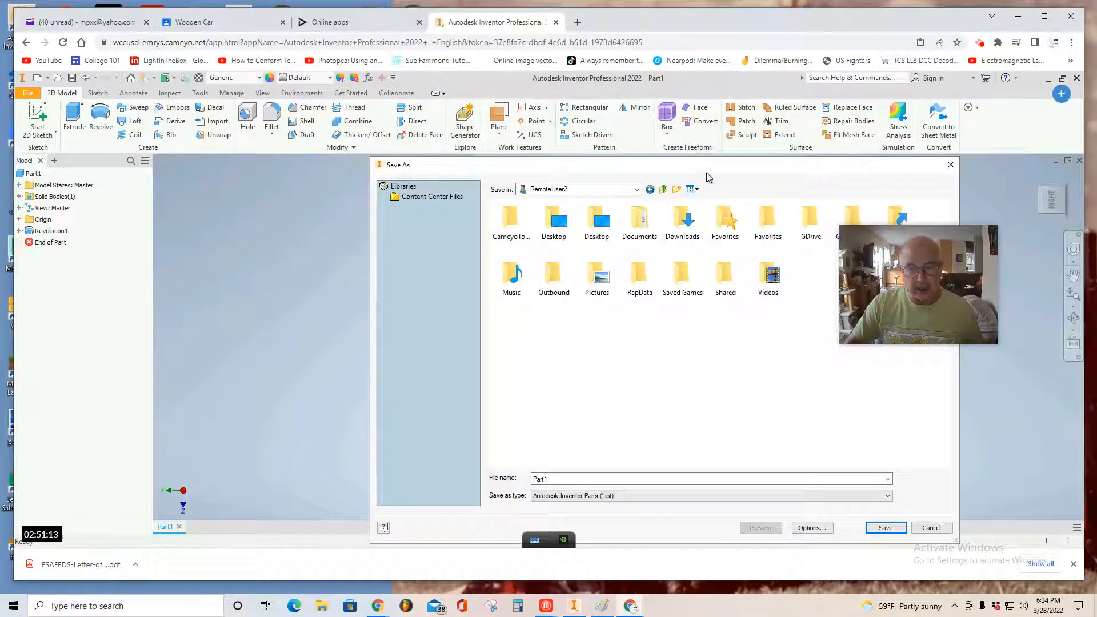
{"action": "mouse_move", "coordinate": [810, 222]}
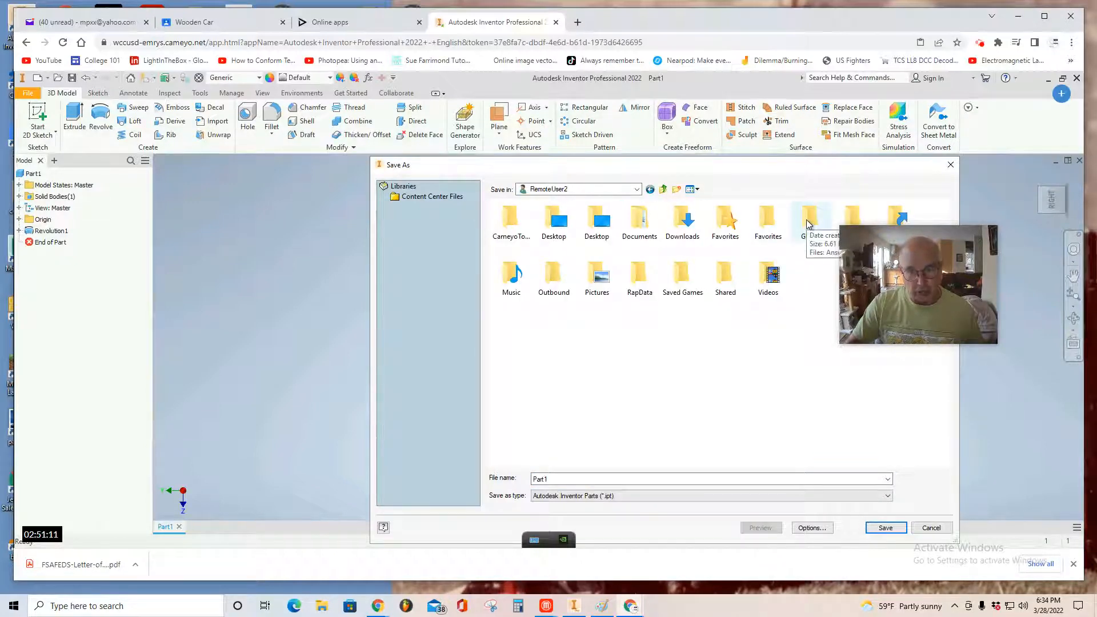
{"action": "double_click", "coordinate": [809, 217]}
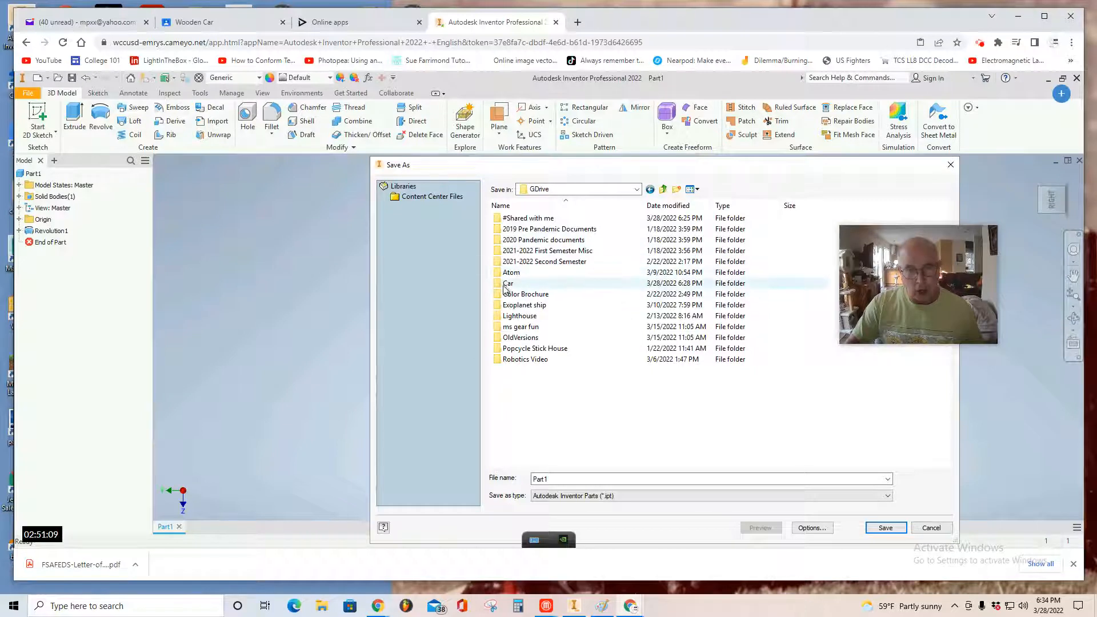
{"action": "double_click", "coordinate": [508, 282]}
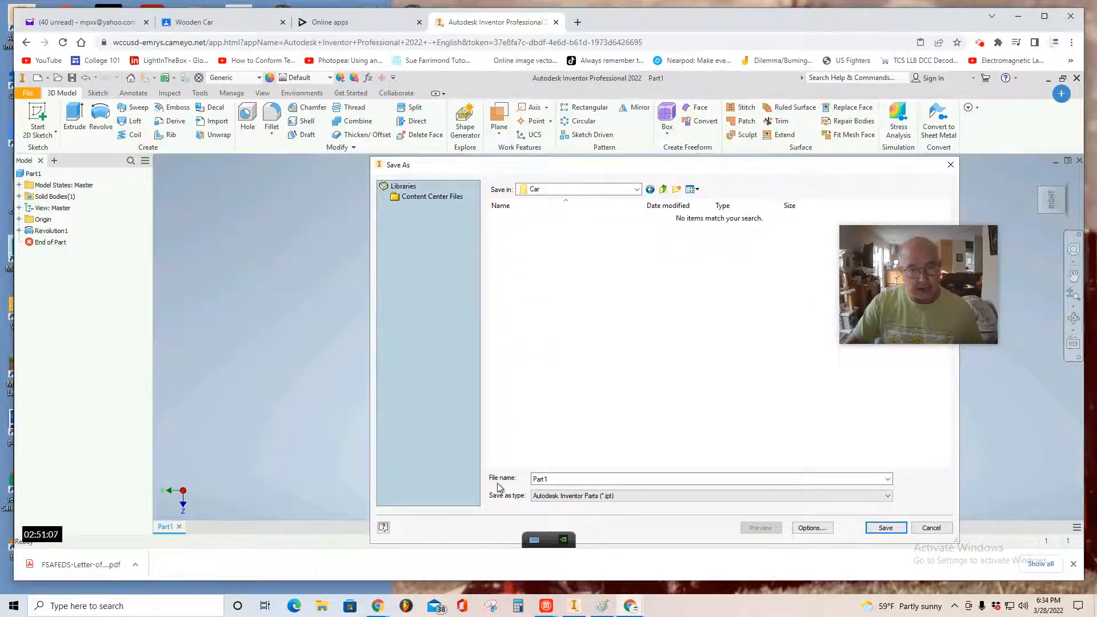
{"action": "triple_click", "coordinate": [706, 479]}
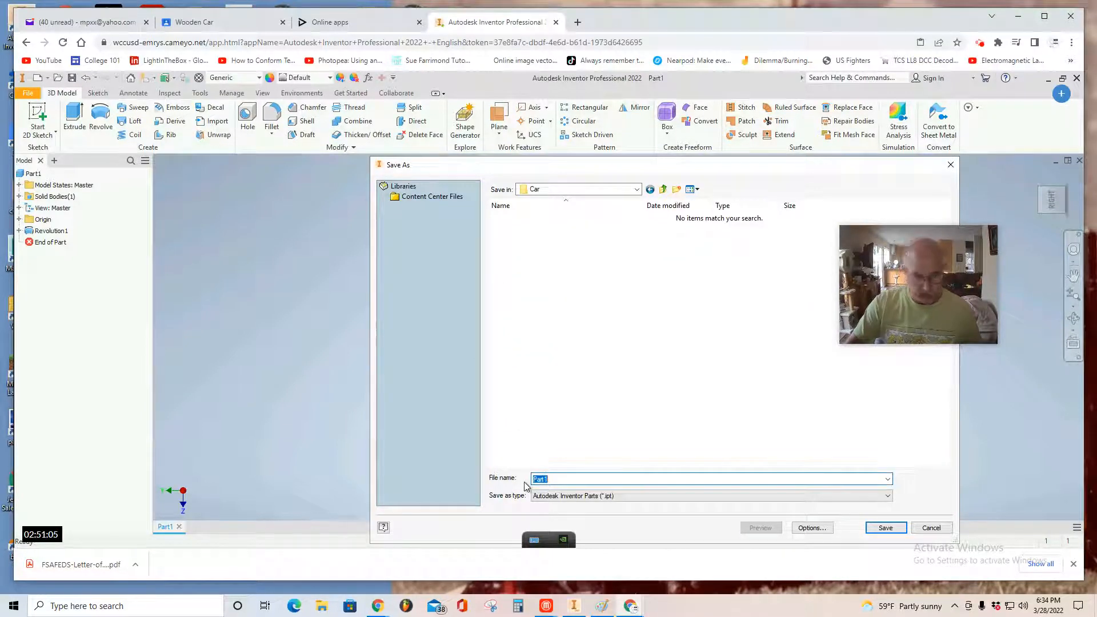
{"action": "type", "text": "Wheel"}
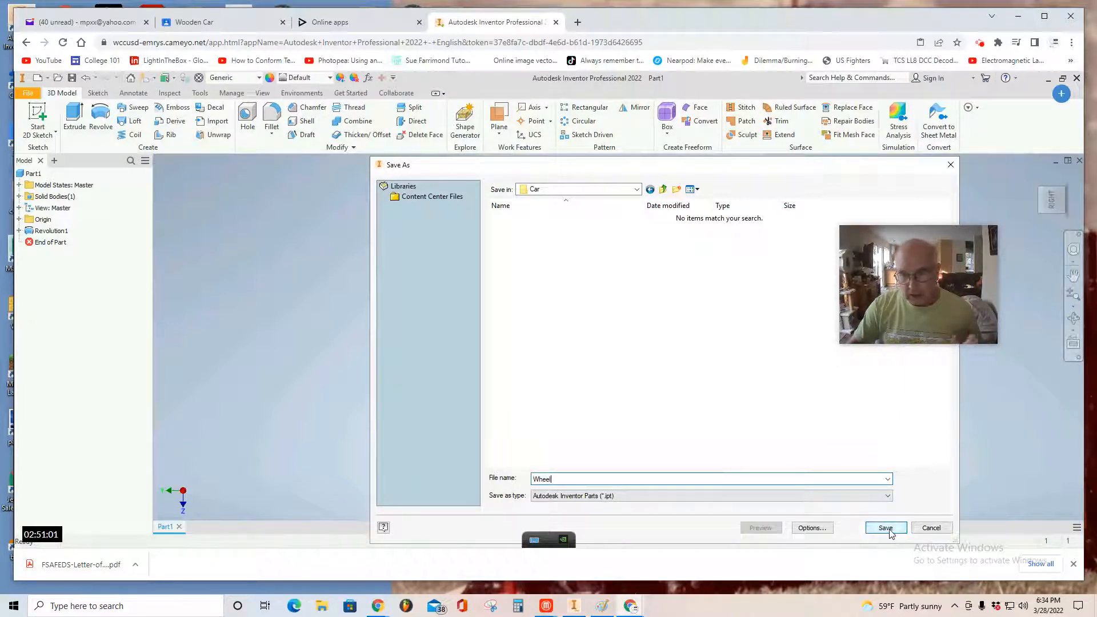
{"action": "left_click", "coordinate": [885, 528]}
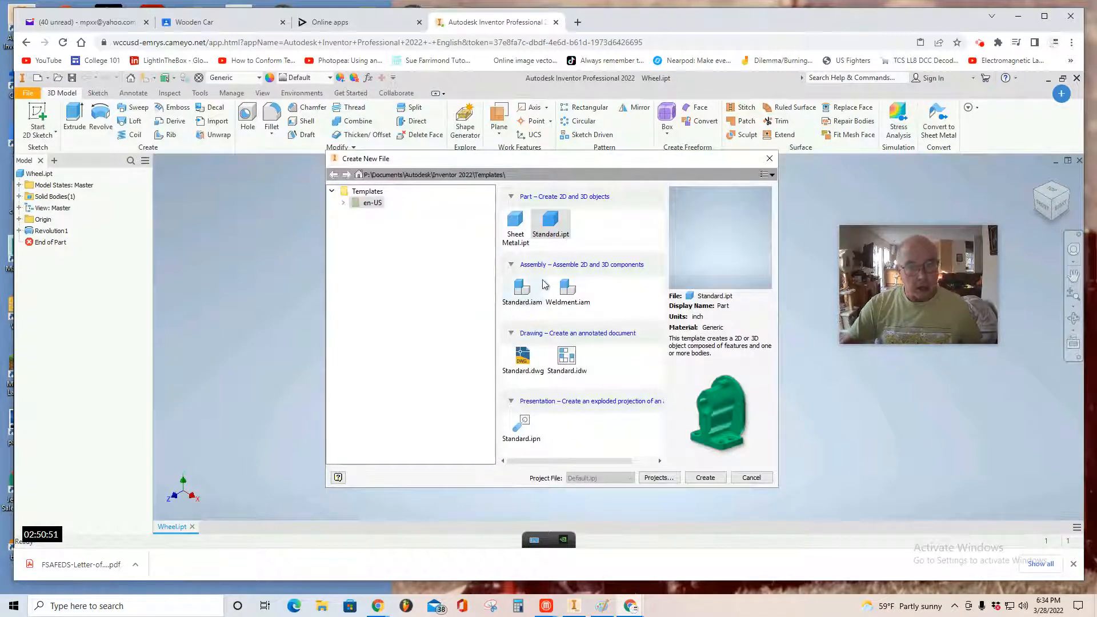
Create a new Standard.ipt part and start a 2D sketch on the XY origin plane.
{"action": "left_click", "coordinate": [705, 477]}
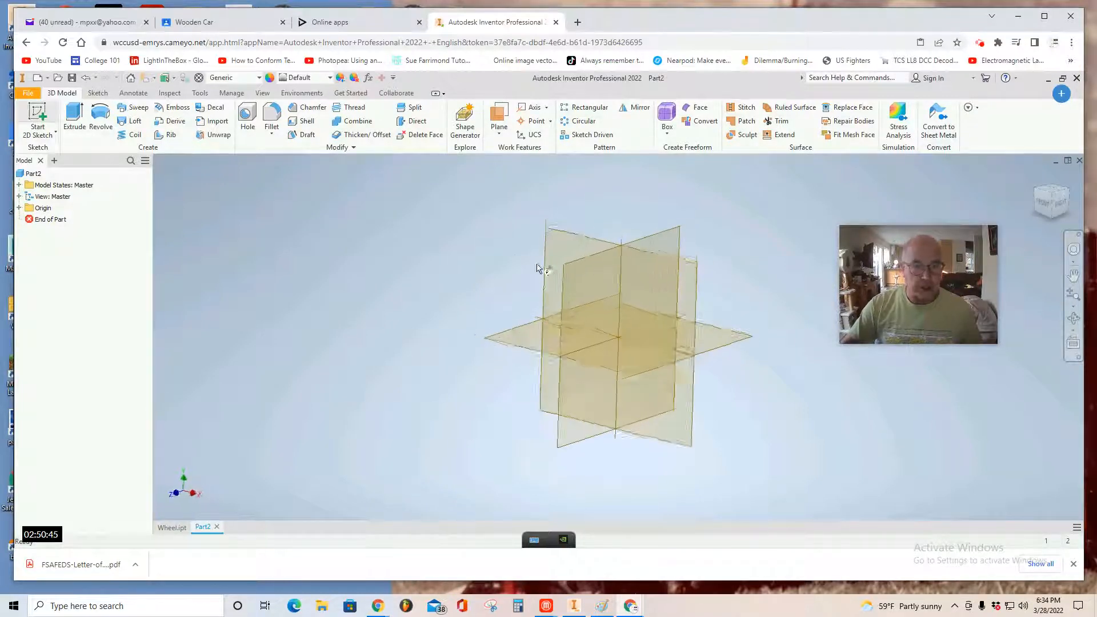
{"action": "left_click", "coordinate": [37, 119]}
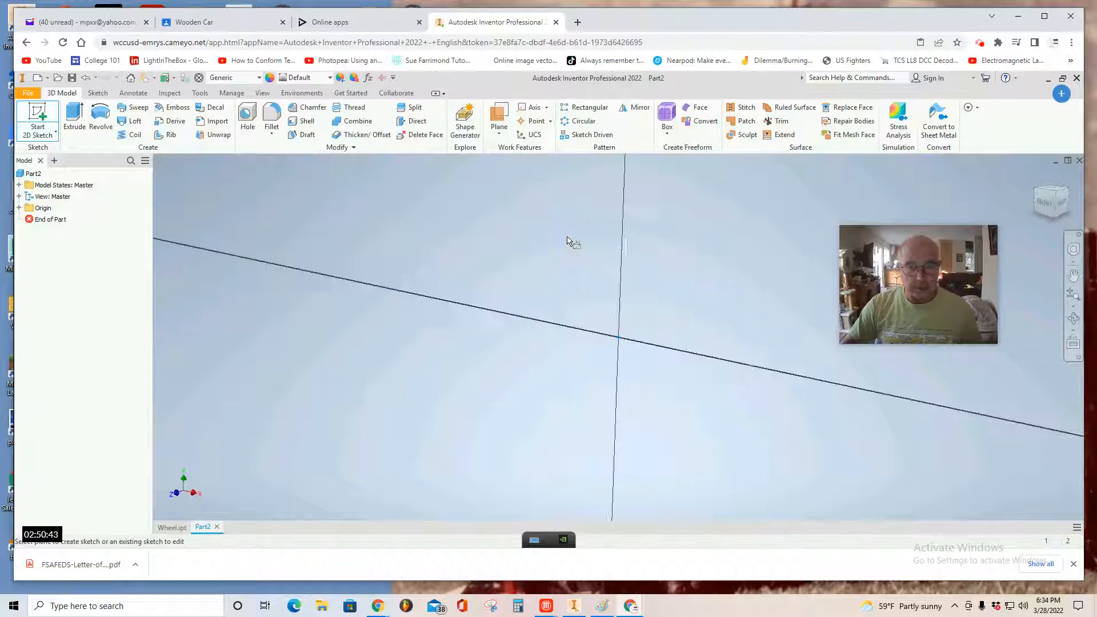
{"action": "left_click", "coordinate": [37, 119]}
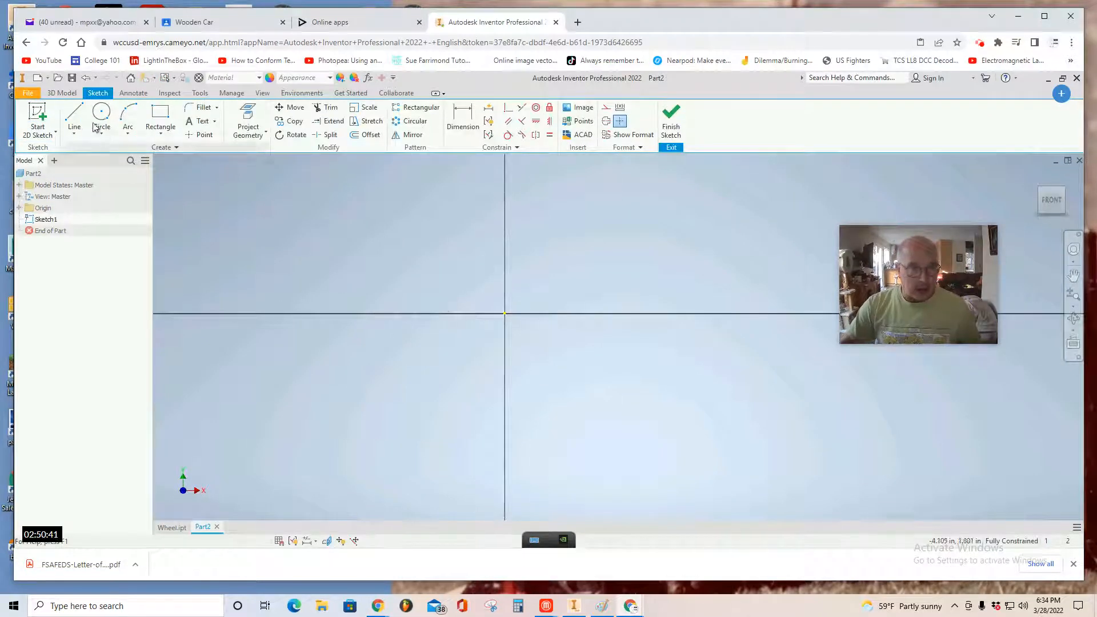
Draw a horizontal 14.000 in base line centred below the sketch origin.
{"action": "left_click", "coordinate": [73, 116]}
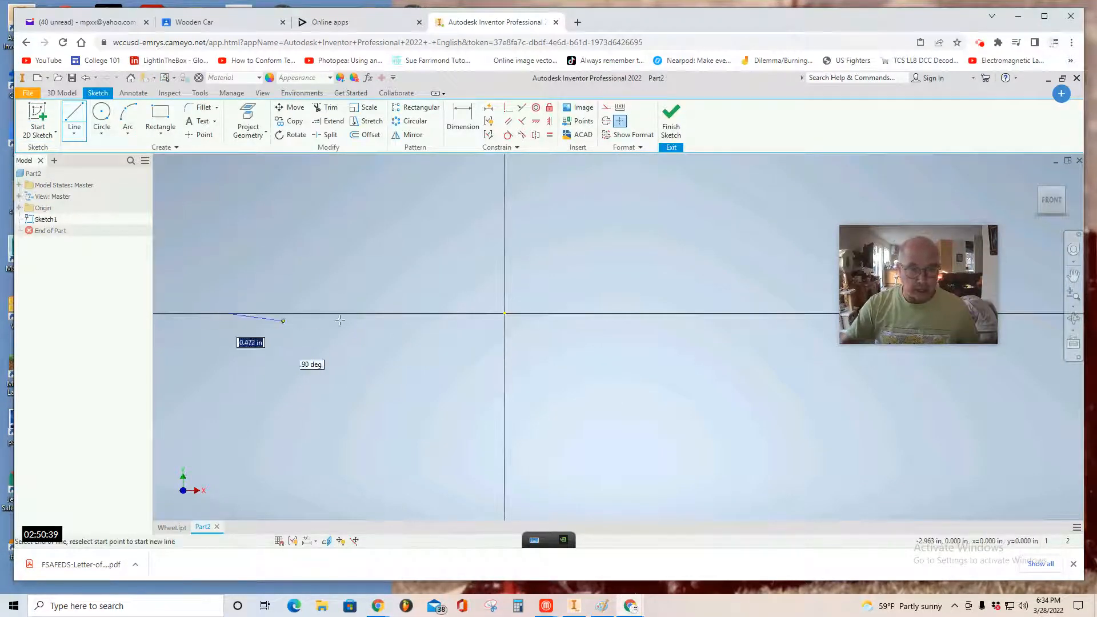
{"action": "mouse_move", "coordinate": [689, 313]}
{"action": "type", "text": "14.000"}
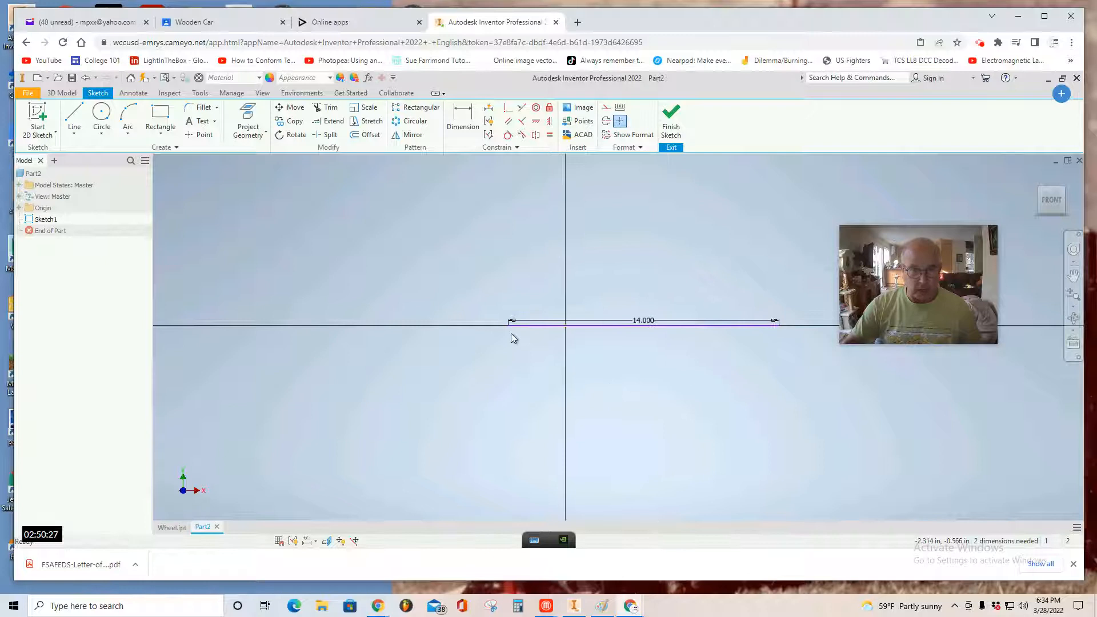
{"action": "mouse_move", "coordinate": [510, 331]}
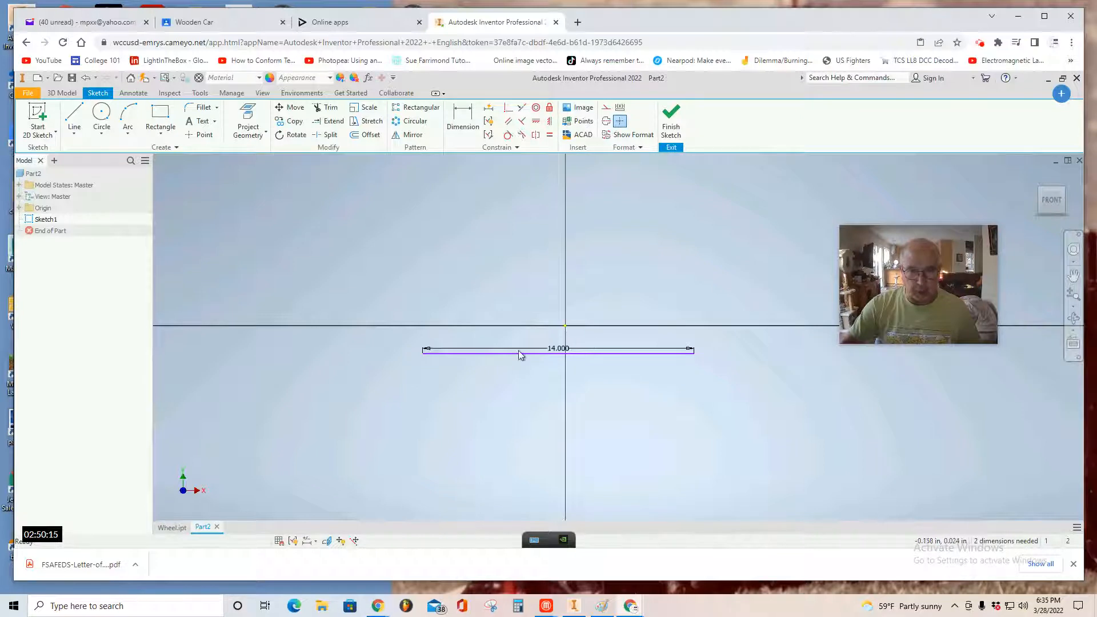
{"action": "left_click", "coordinate": [73, 117]}
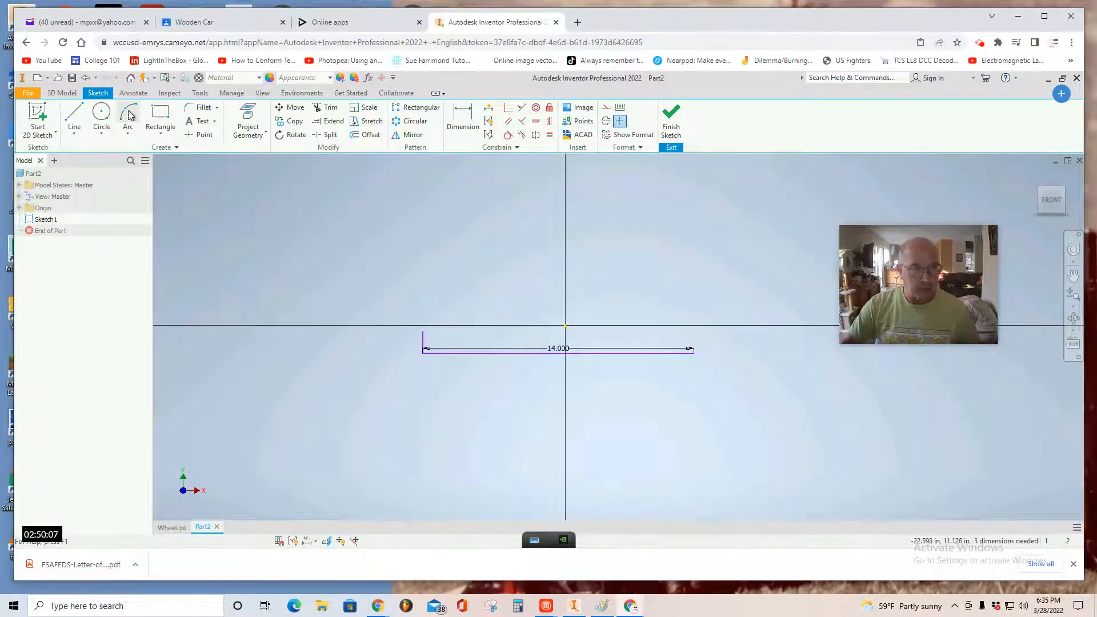
Draw the car front arc, the inner roof arc and the window lines of the side profile.
{"action": "left_click", "coordinate": [128, 114]}
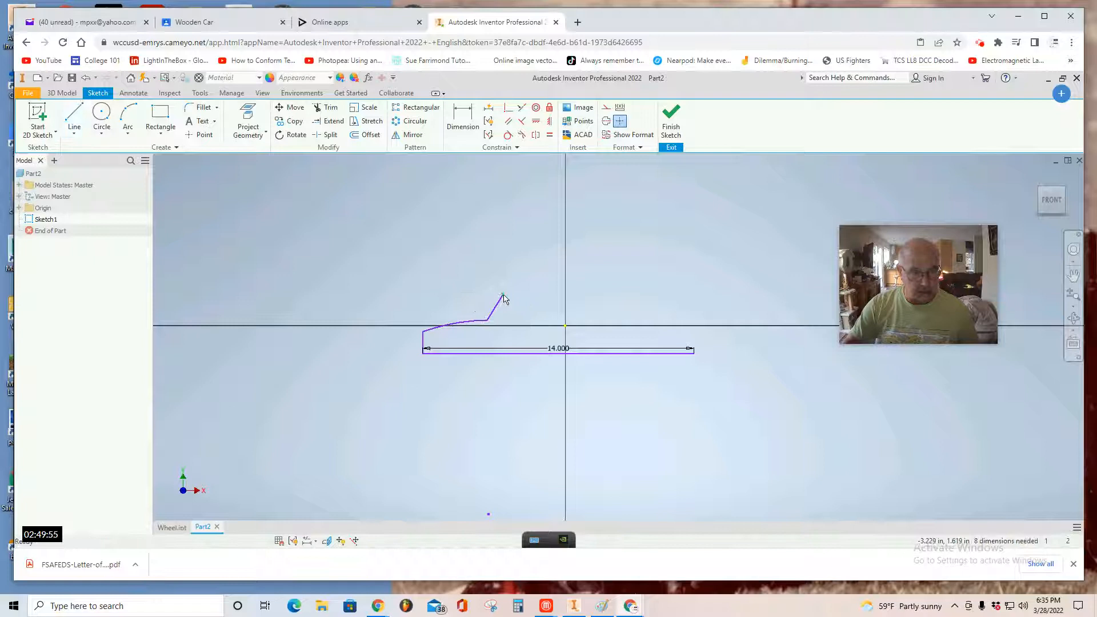
{"action": "left_click", "coordinate": [128, 116]}
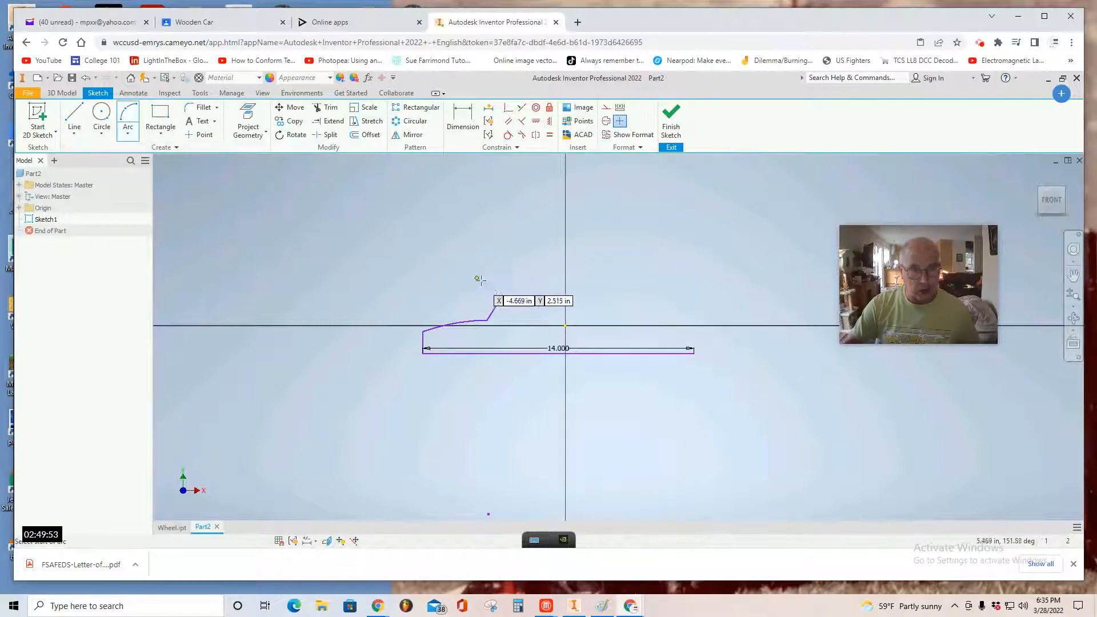
{"action": "mouse_move", "coordinate": [594, 294]}
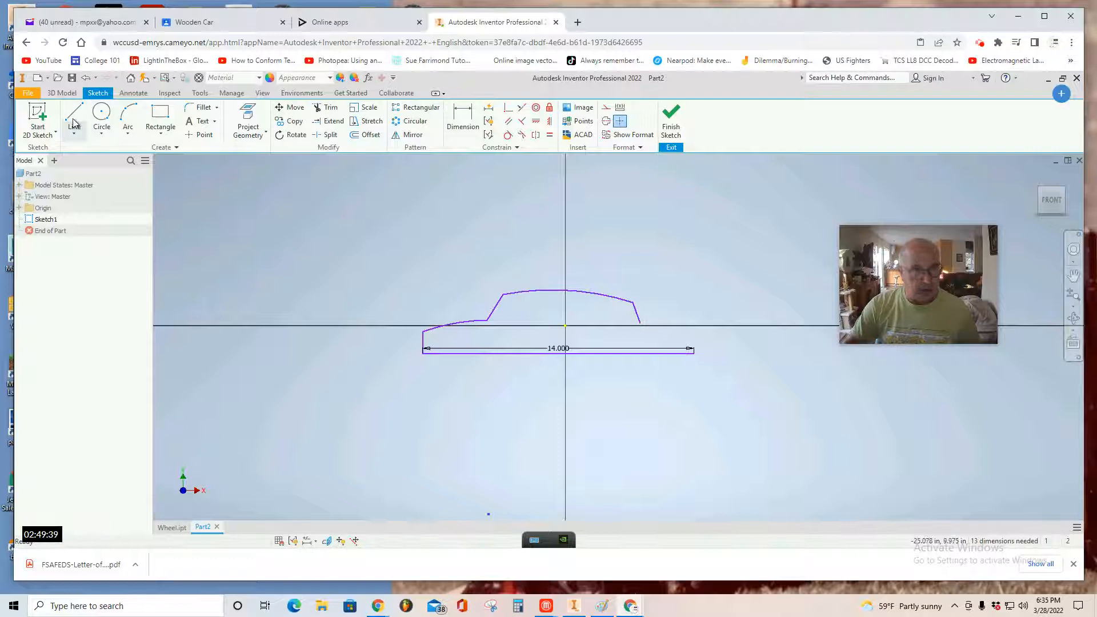
{"action": "left_click", "coordinate": [128, 116]}
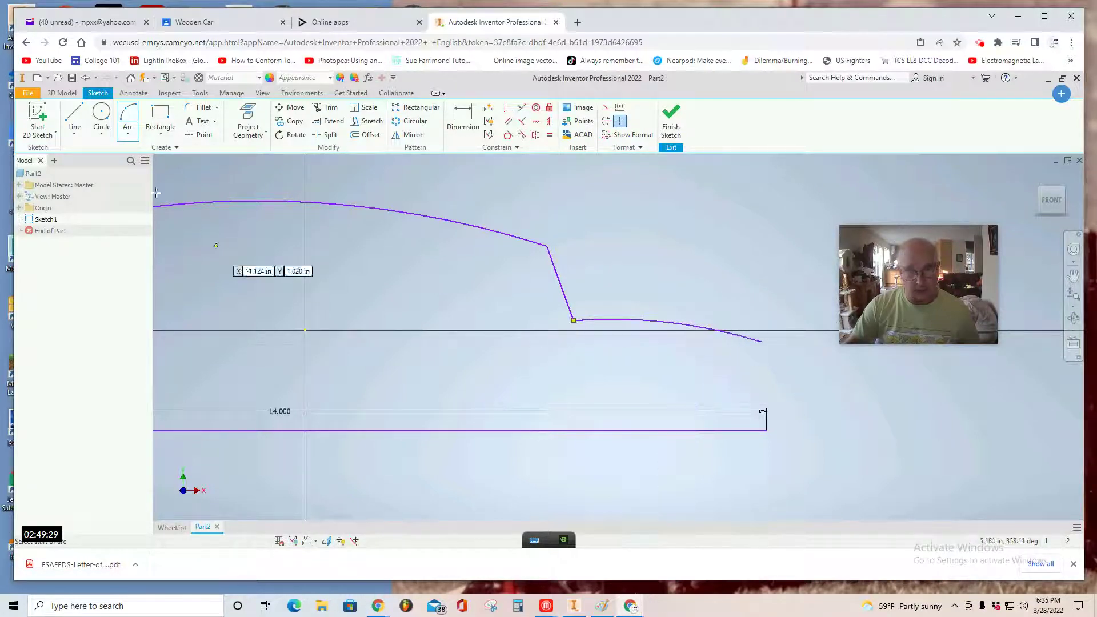
{"action": "left_click", "coordinate": [73, 115]}
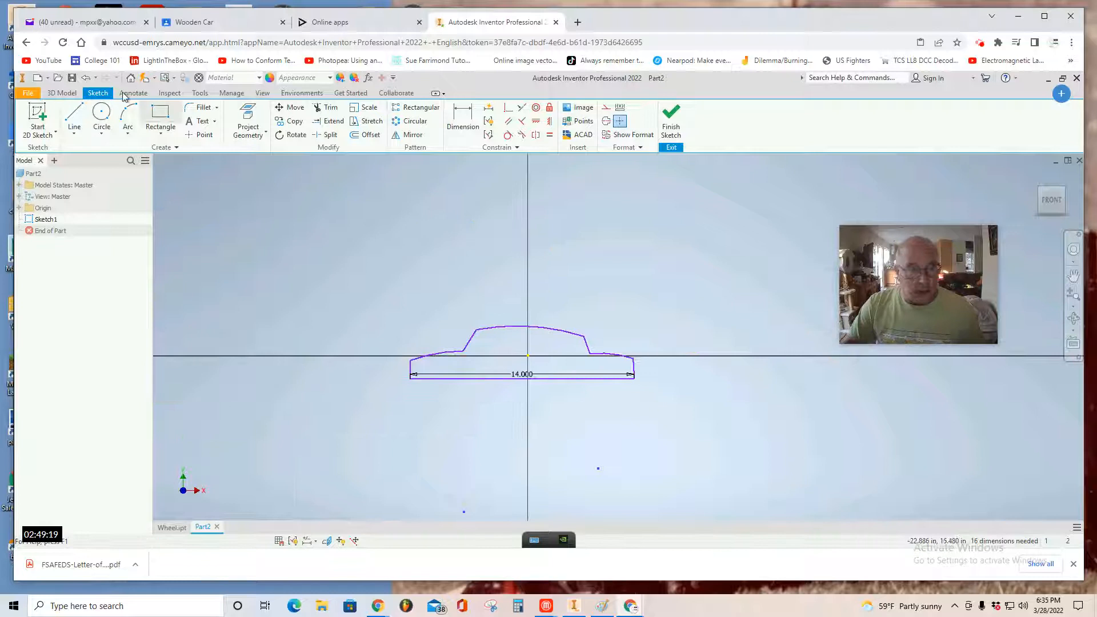
{"action": "mouse_move", "coordinate": [73, 116]}
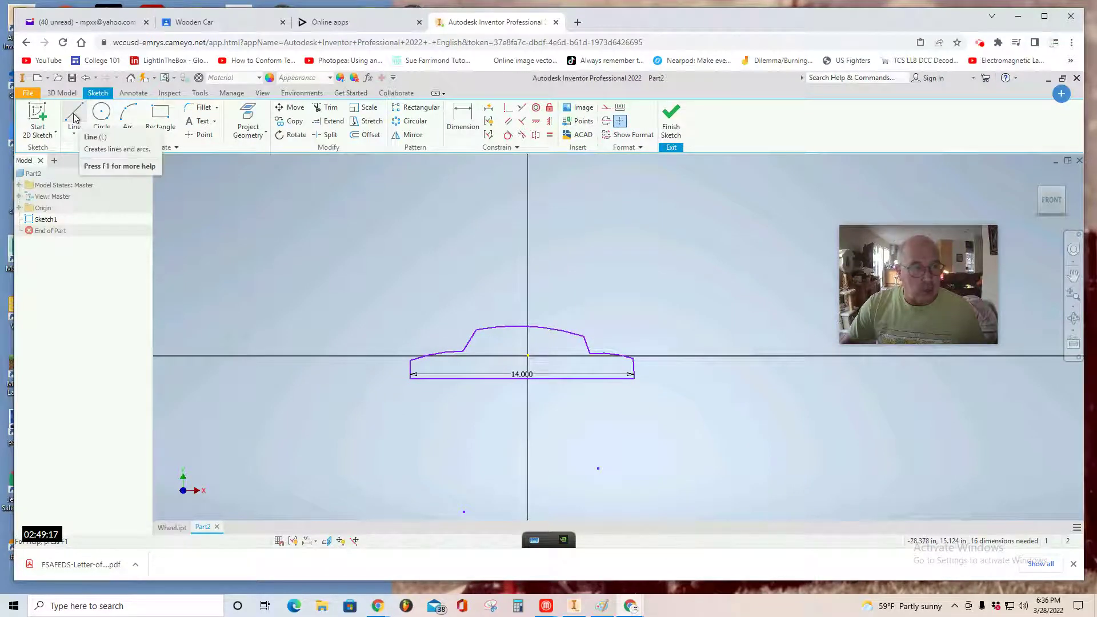
{"action": "mouse_move", "coordinate": [73, 115]}
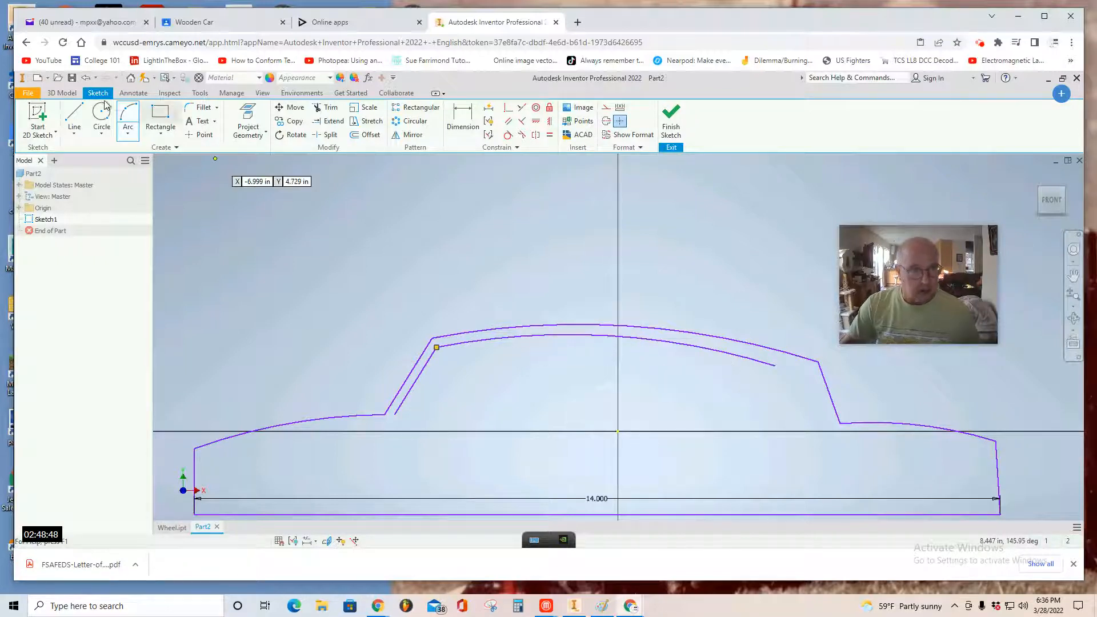
{"action": "left_click", "coordinate": [75, 117]}
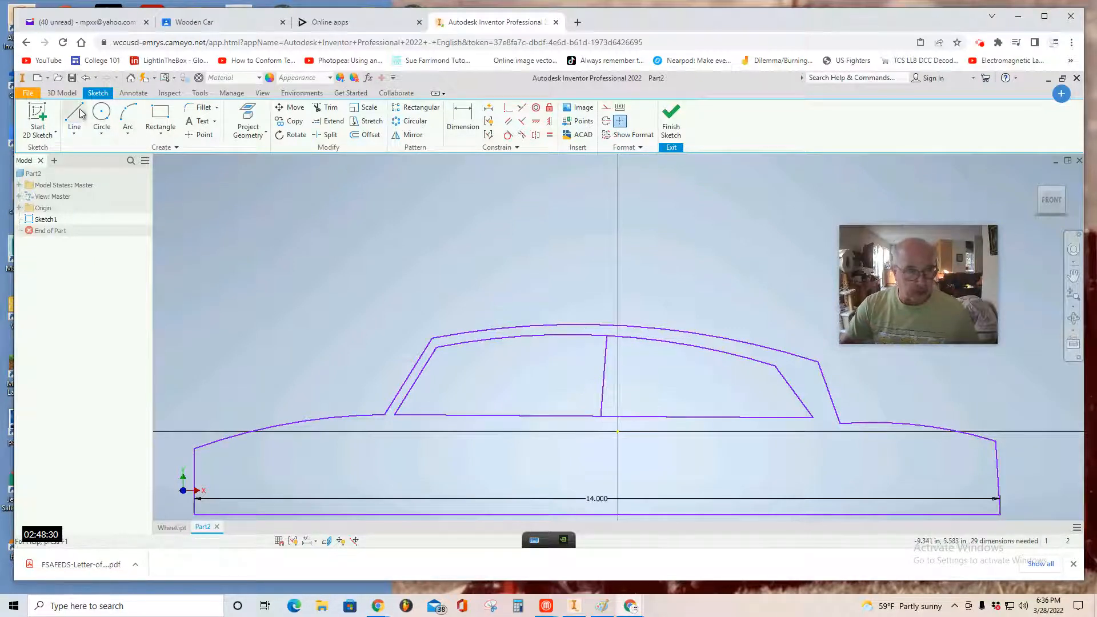
{"action": "left_click", "coordinate": [74, 116]}
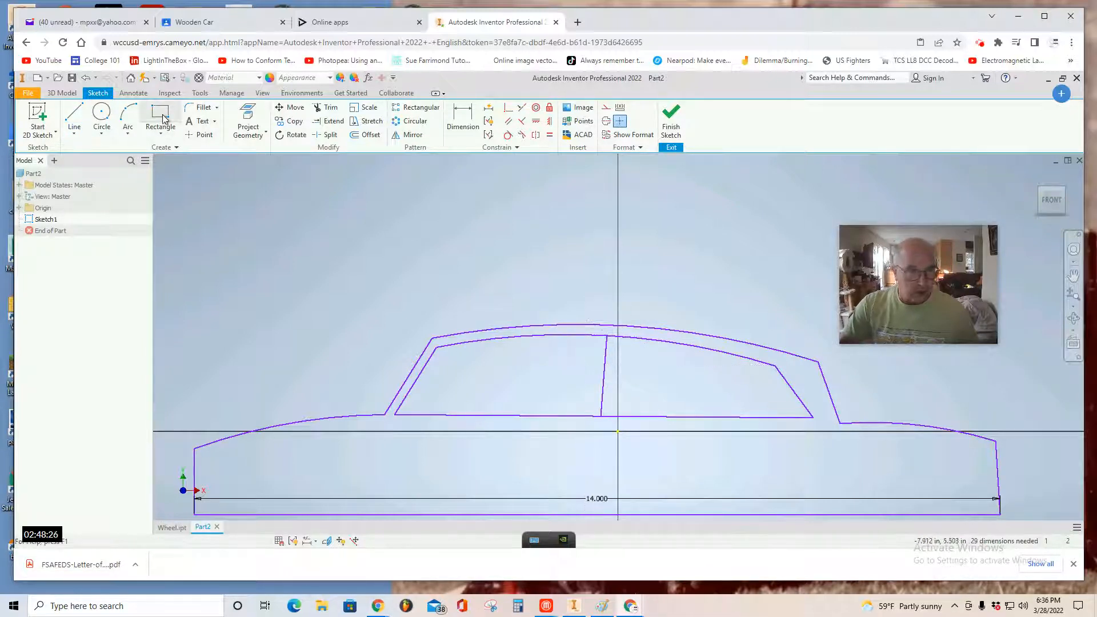
Replace the pillar line with a rectangle, trim the window lines inside it, and finish the sketch.
{"action": "left_click", "coordinate": [160, 115]}
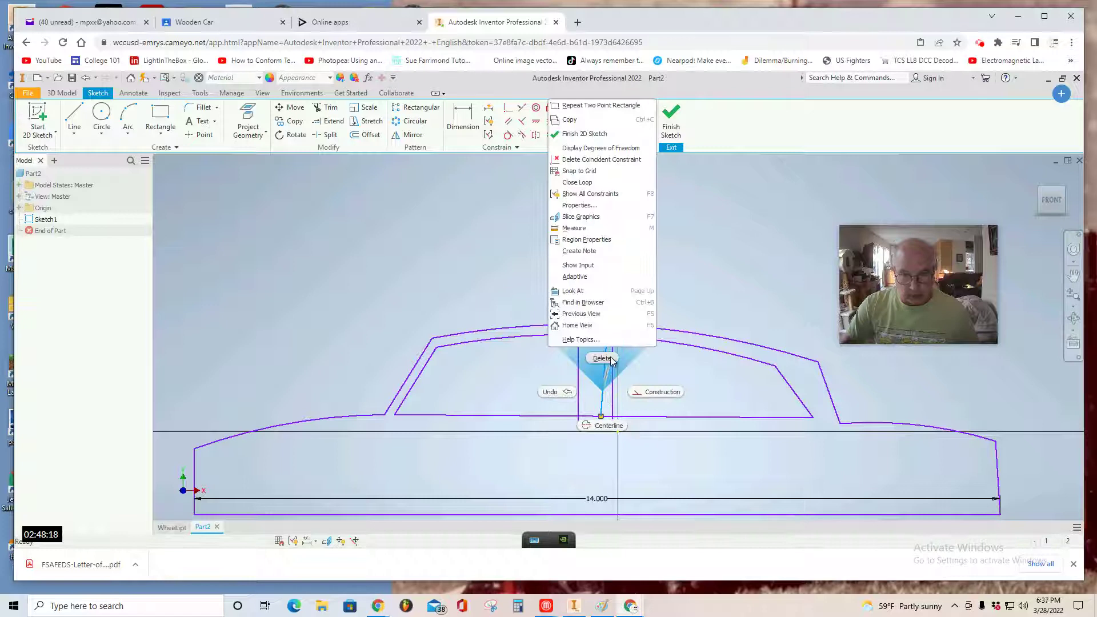
{"action": "left_click", "coordinate": [602, 358]}
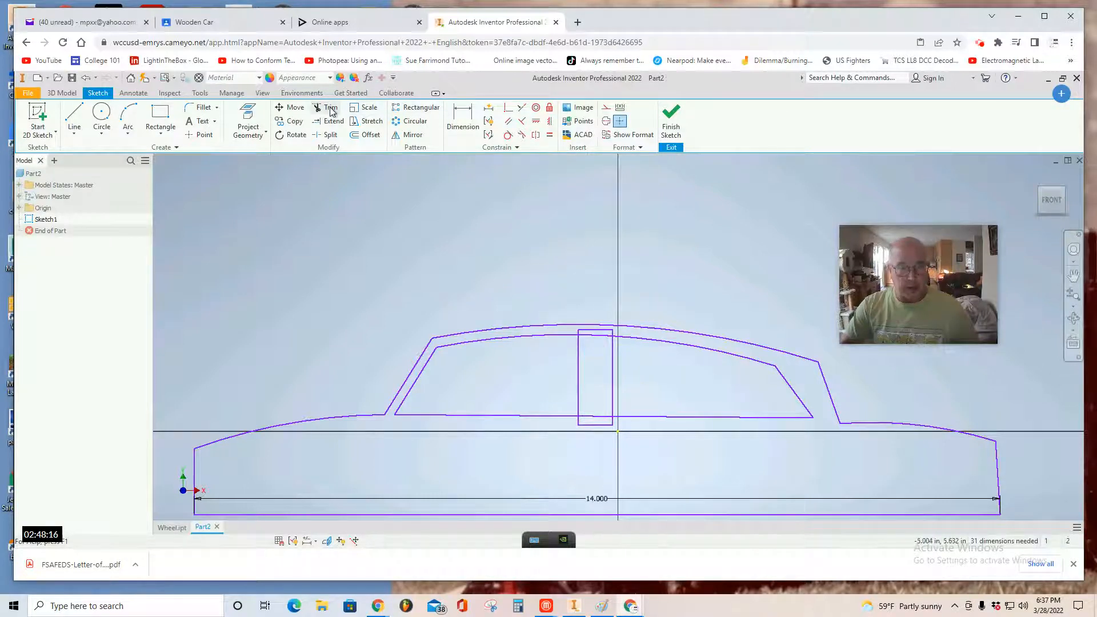
{"action": "left_click", "coordinate": [329, 108]}
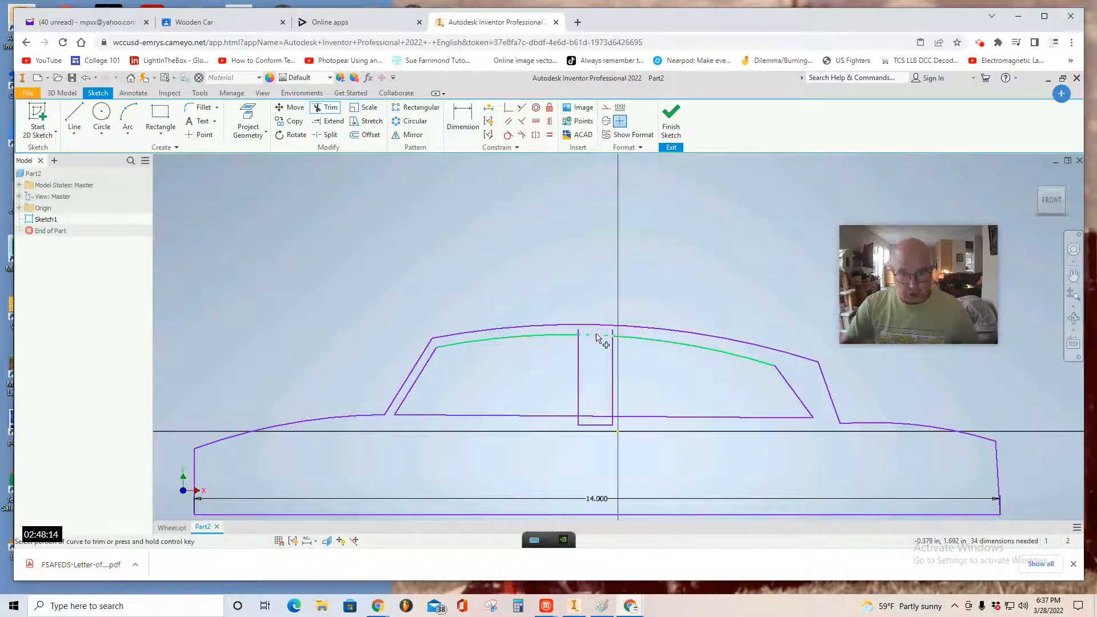
{"action": "left_click", "coordinate": [596, 338]}
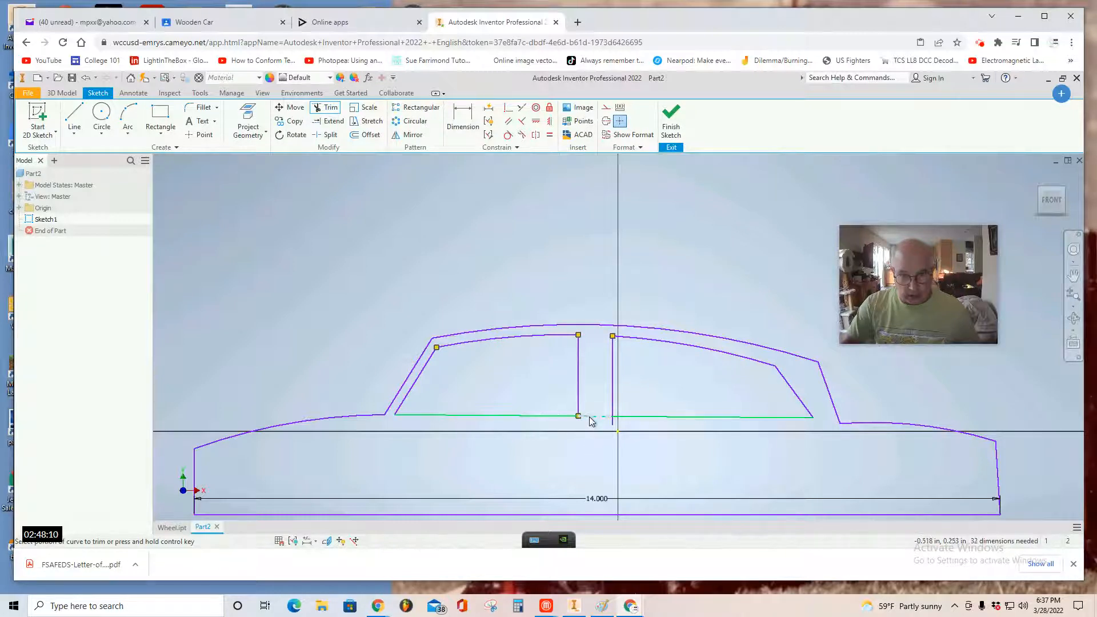
{"action": "left_click", "coordinate": [591, 418]}
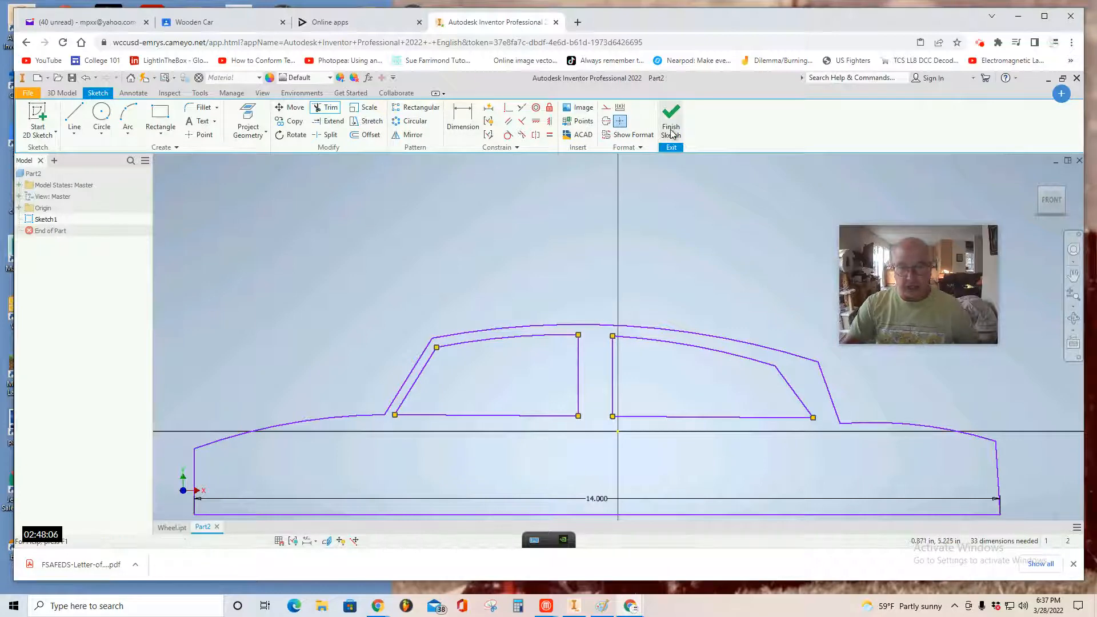
{"action": "left_click", "coordinate": [670, 118]}
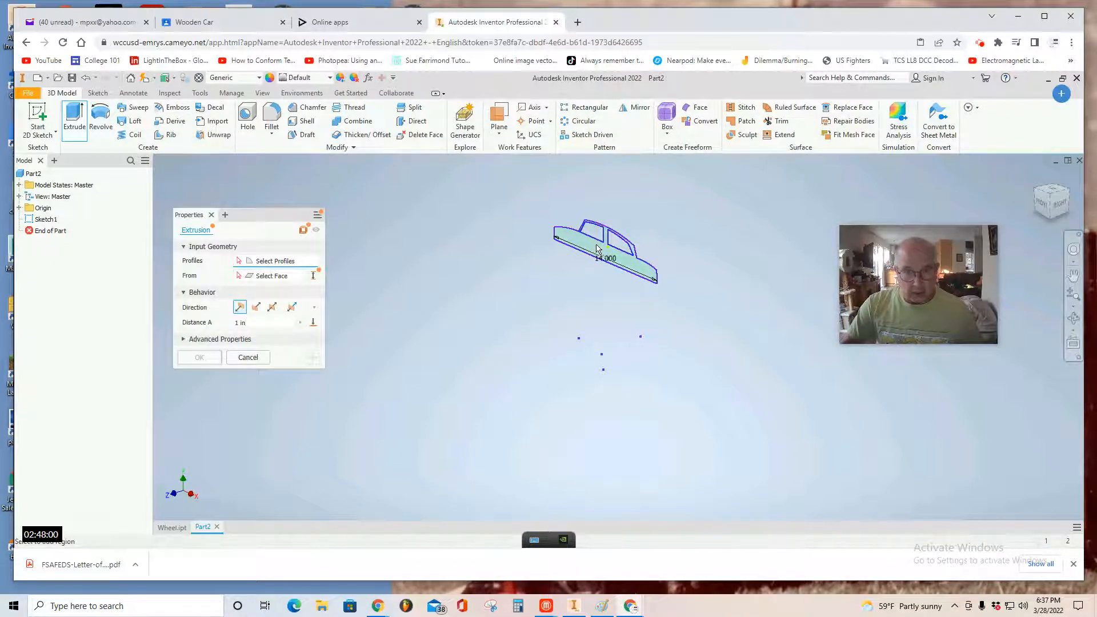
Extrude the car profile 4.5 in into a solid body, checking it from front and side views.
{"action": "left_click", "coordinate": [594, 251]}
{"action": "type", "text": "4."}
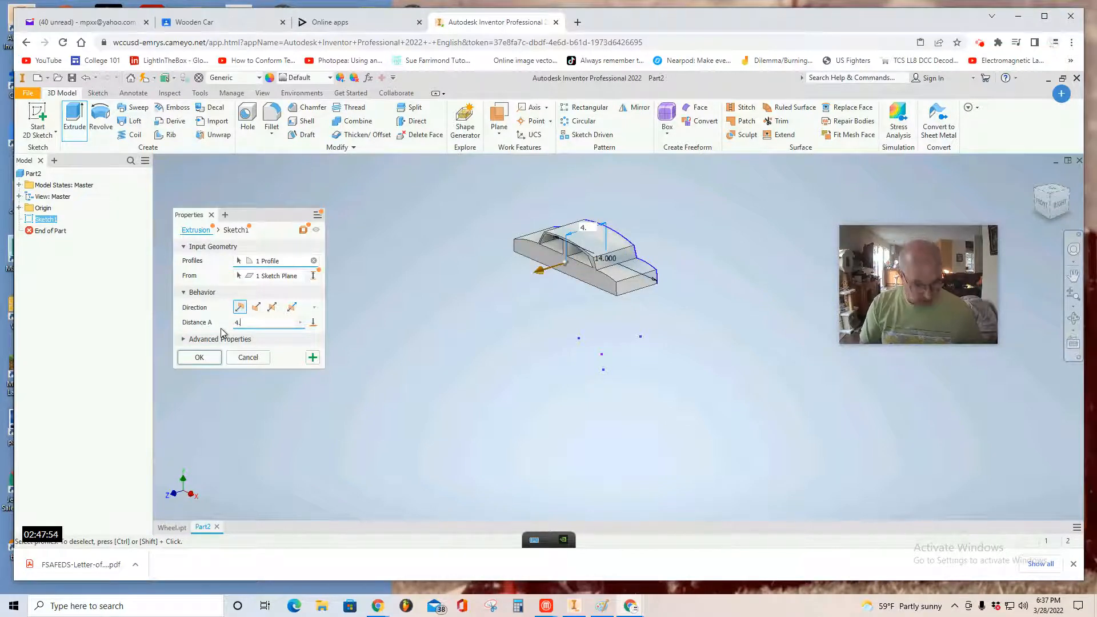
{"action": "type", "text": "4"}
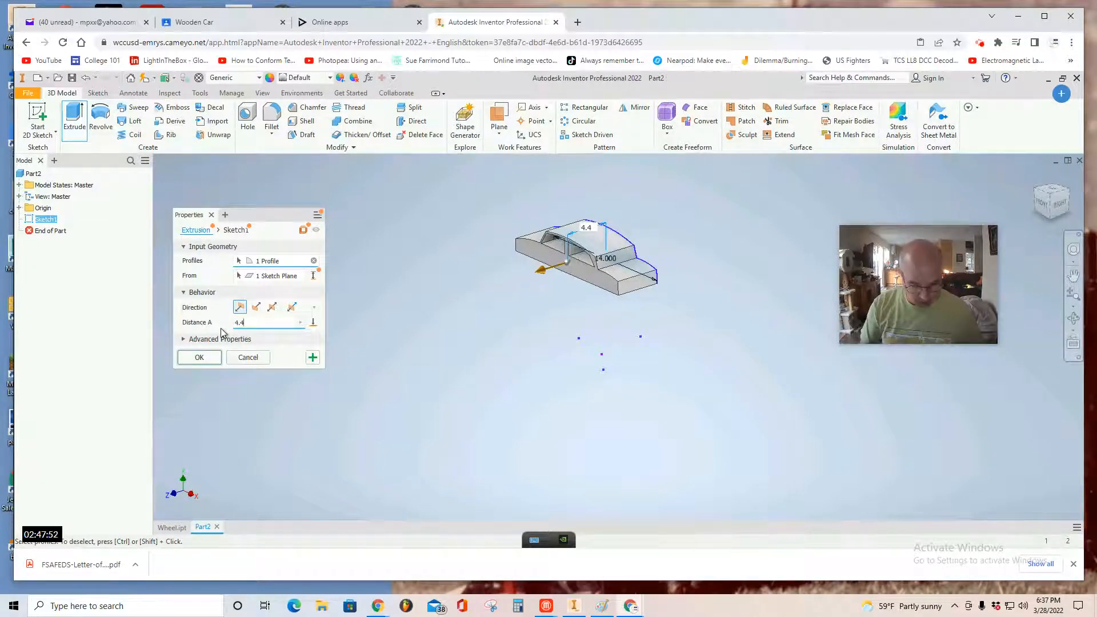
{"action": "type", "text": "4.5"}
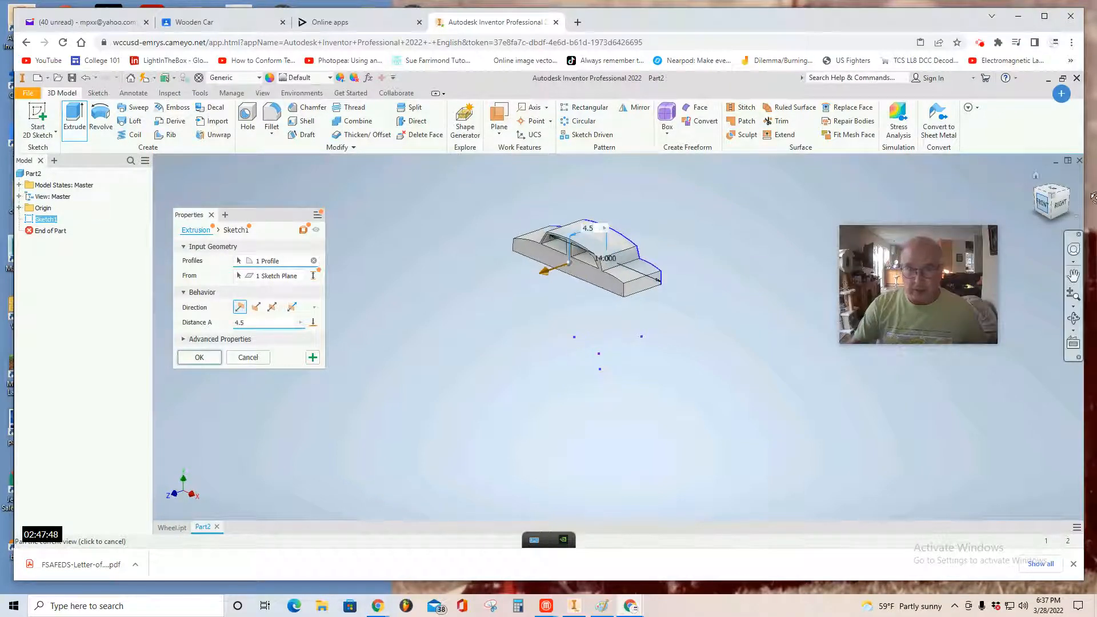
{"action": "left_click", "coordinate": [1051, 200]}
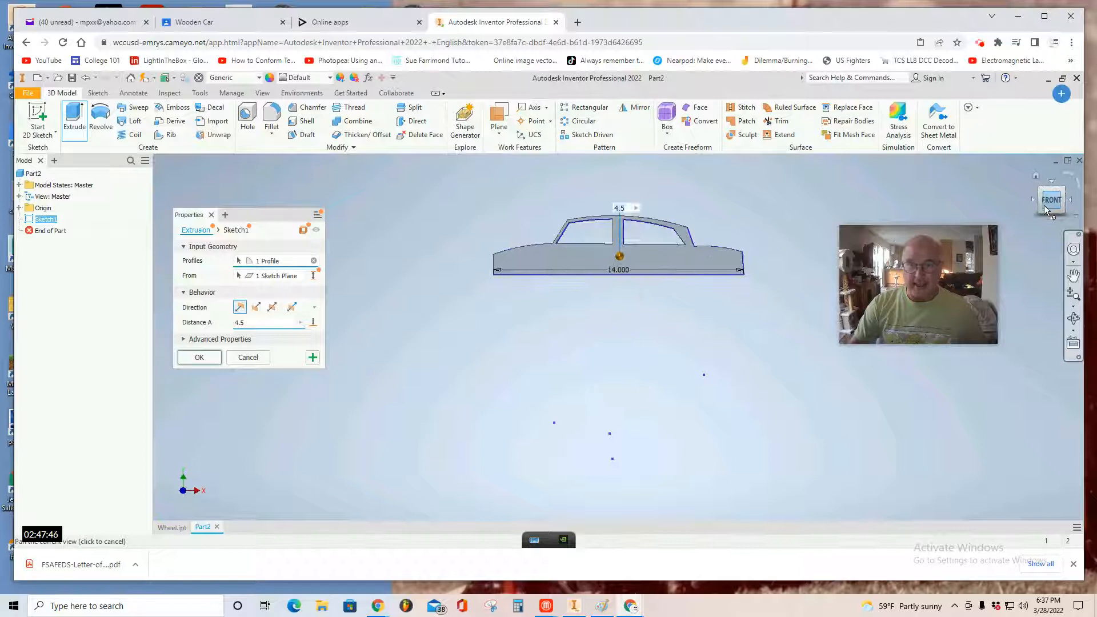
{"action": "left_click", "coordinate": [1052, 199]}
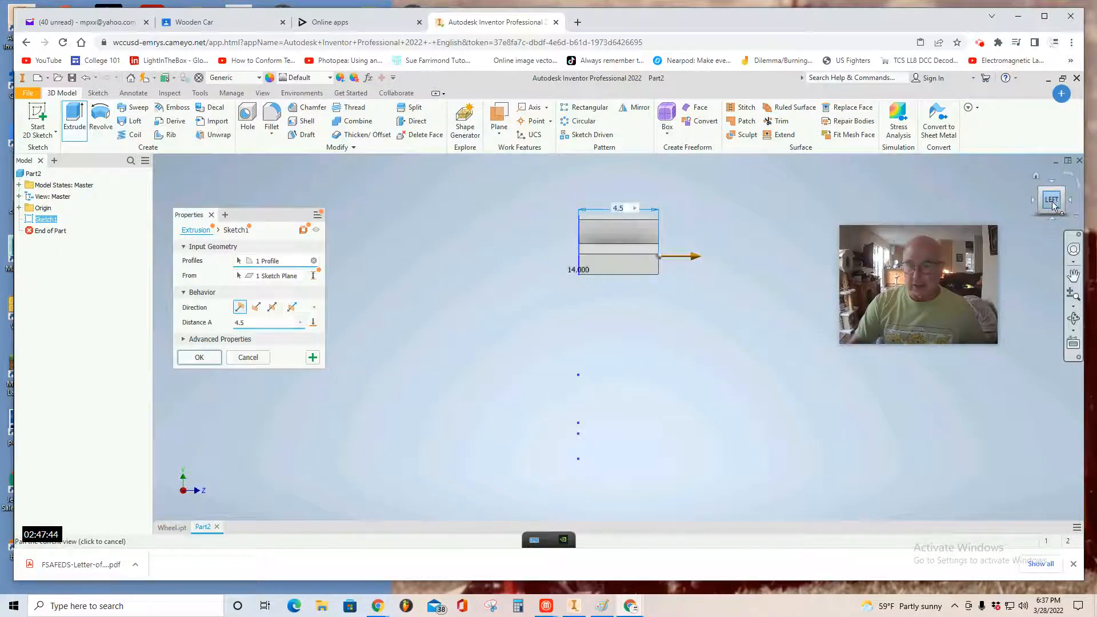
{"action": "left_click", "coordinate": [1050, 198]}
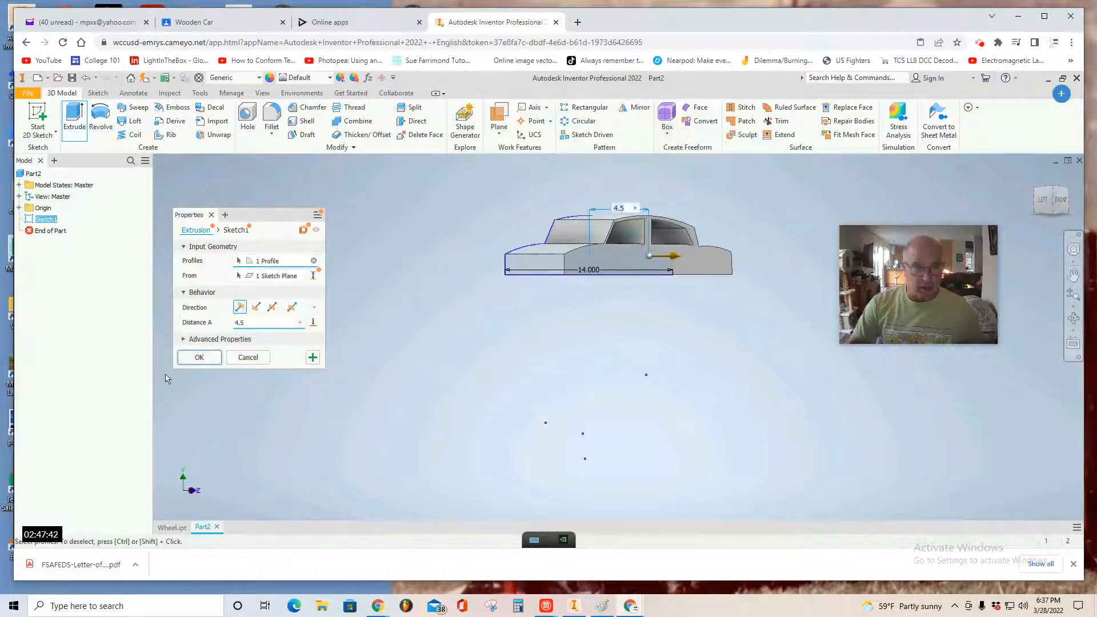
{"action": "left_click", "coordinate": [199, 357]}
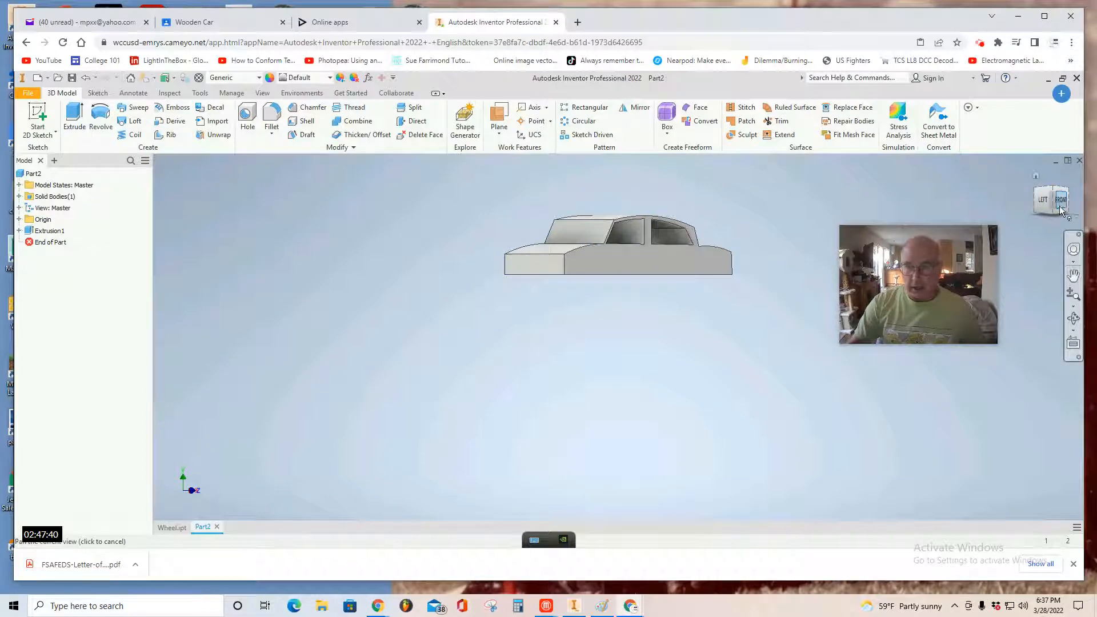
{"action": "left_click", "coordinate": [1061, 199]}
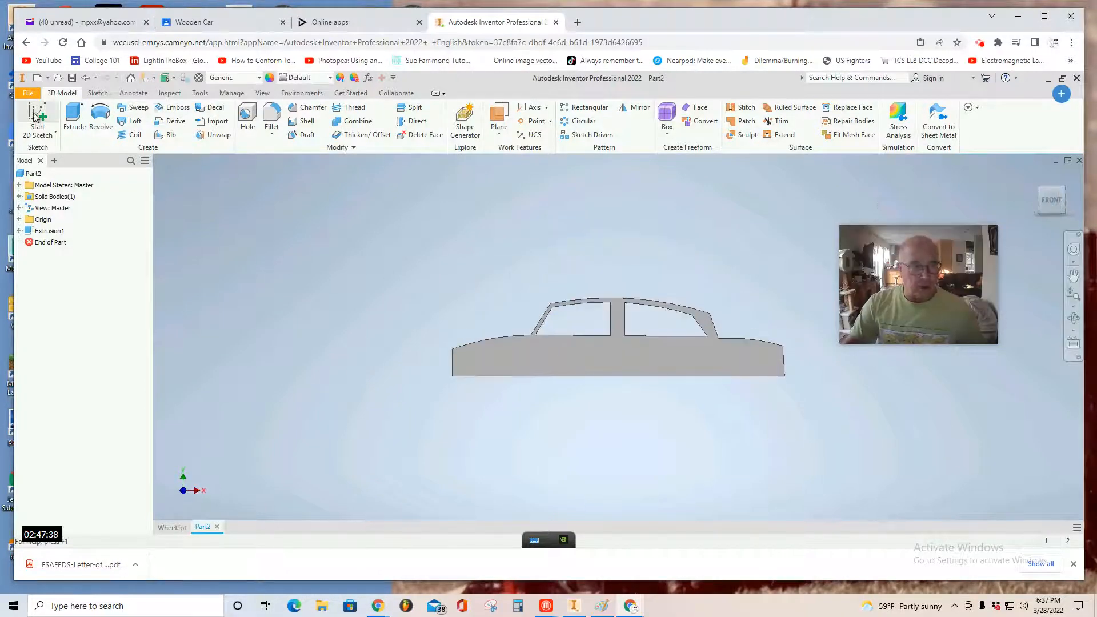
{"action": "left_click", "coordinate": [37, 119]}
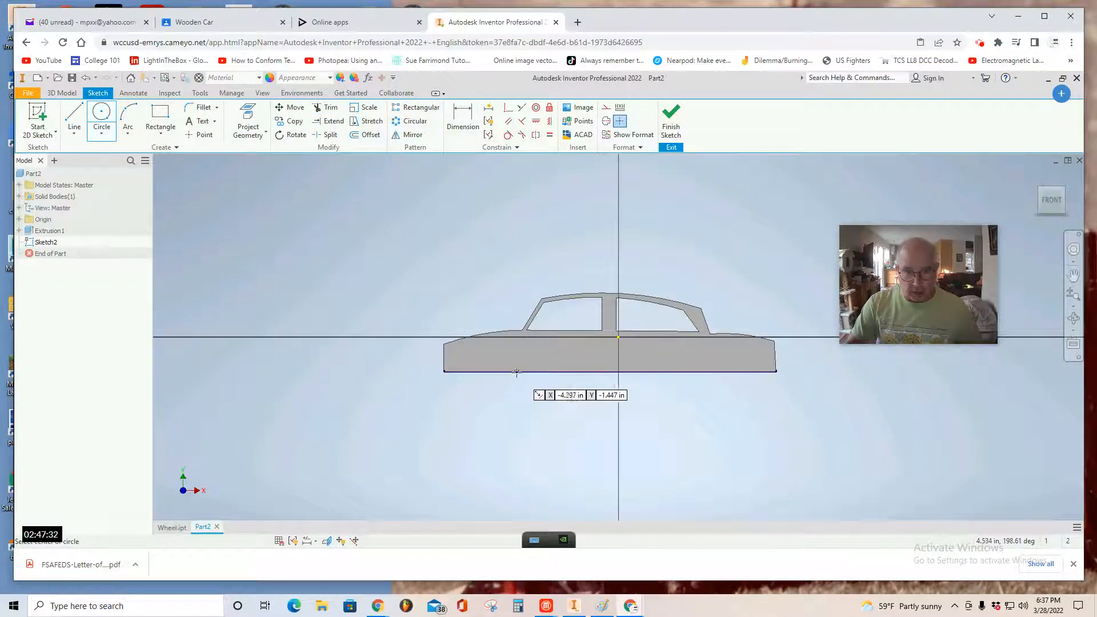
Draw front and rear wheel circles on the bottom edge, each dimensioned 2.250.
{"action": "left_click", "coordinate": [516, 371]}
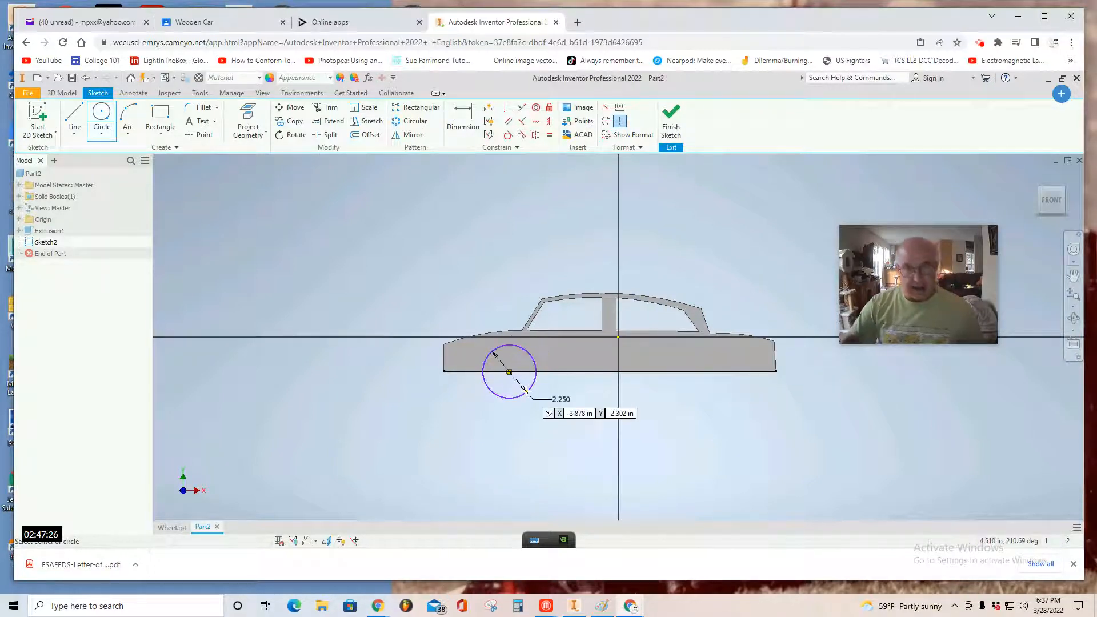
{"action": "mouse_move", "coordinate": [635, 428]}
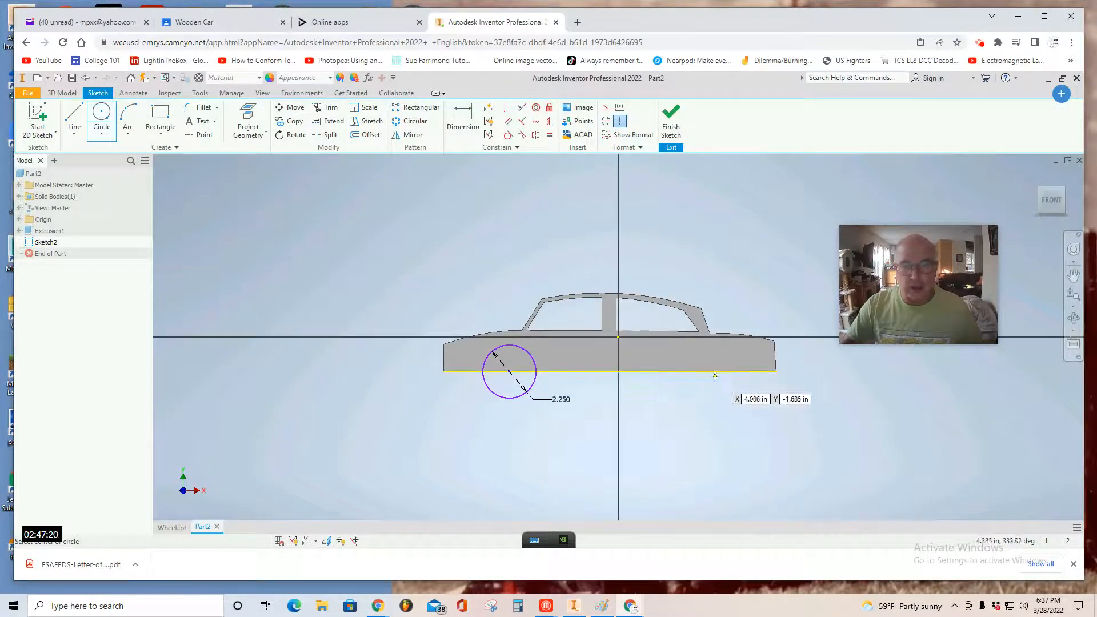
{"action": "left_click", "coordinate": [706, 367]}
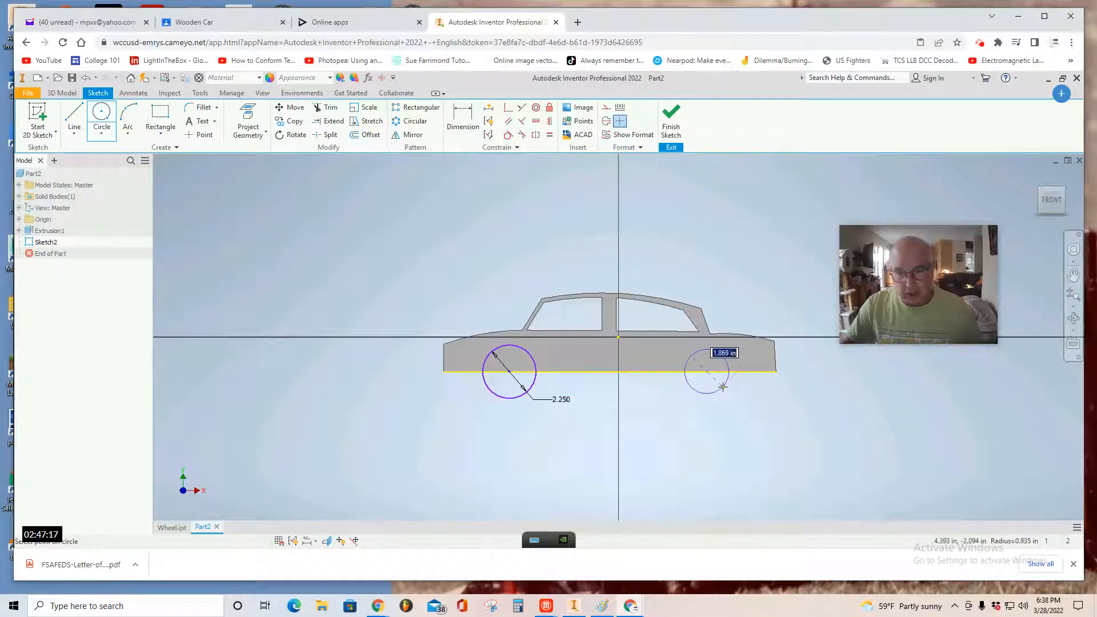
{"action": "type", "text": "2."}
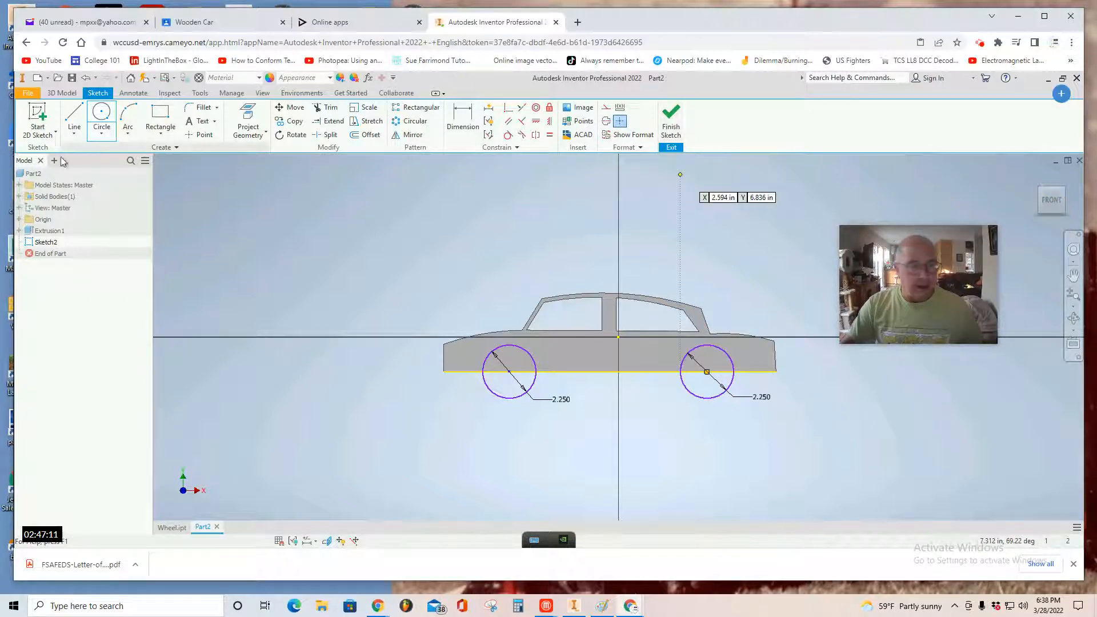
{"action": "left_click", "coordinate": [73, 119]}
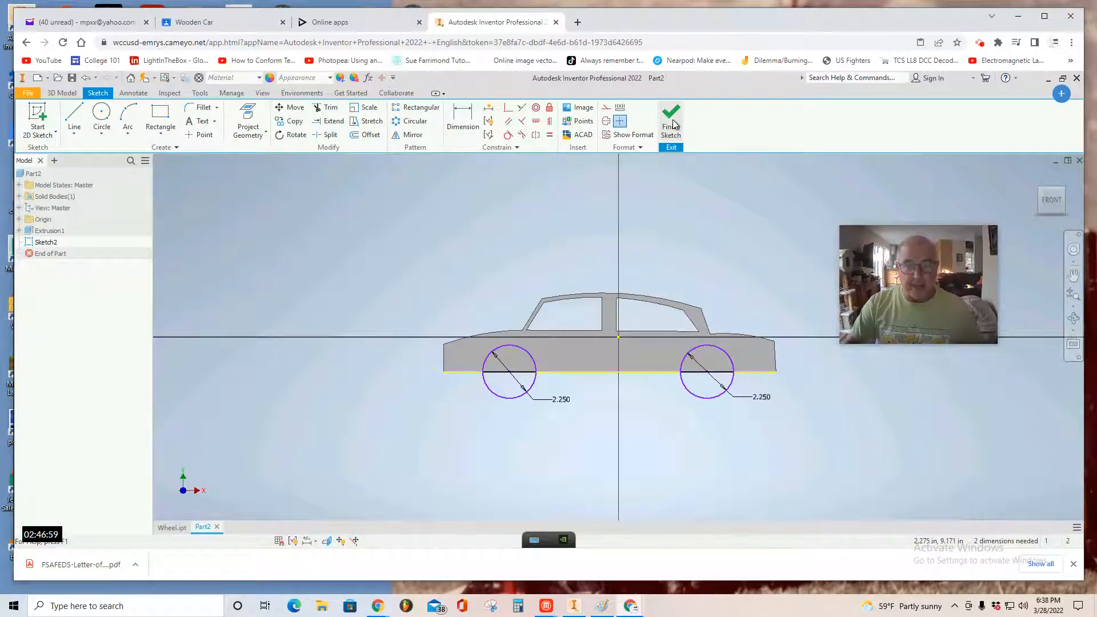
Cut-extrude both wheel circles 0.5 in to form the wheel wells.
{"action": "left_click", "coordinate": [670, 119]}
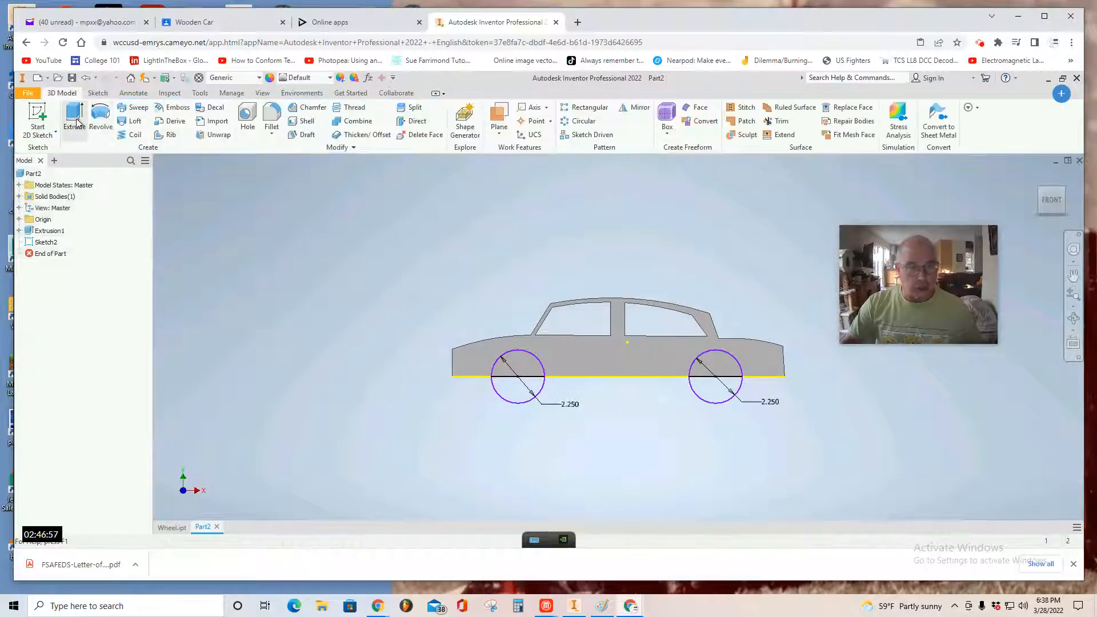
{"action": "left_click", "coordinate": [74, 116]}
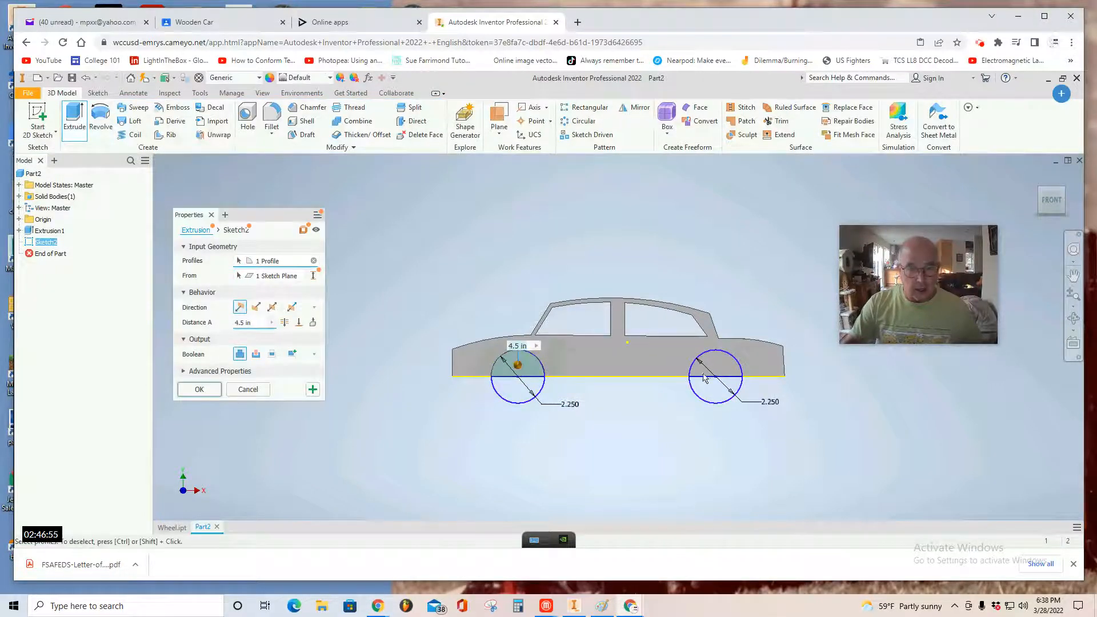
{"action": "left_click", "coordinate": [715, 374]}
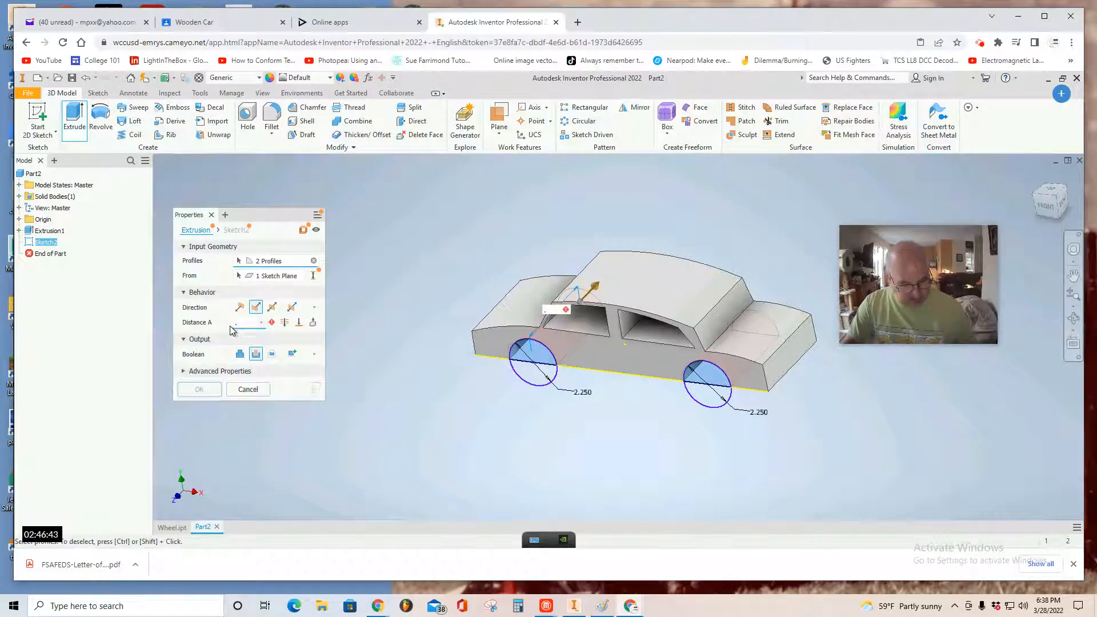
{"action": "type", "text": ".5"}
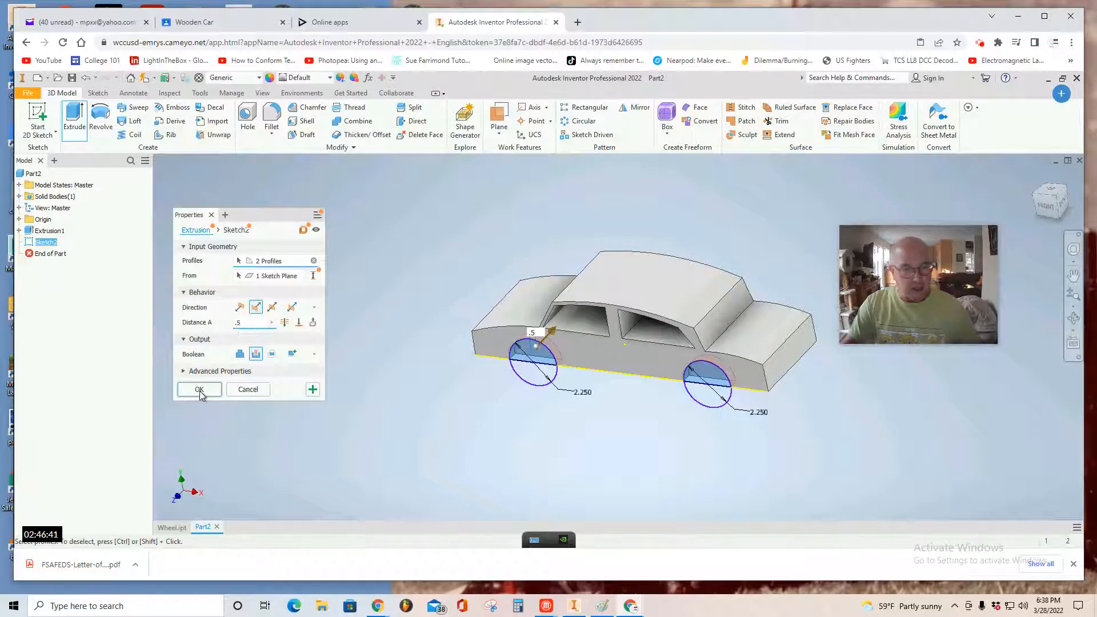
{"action": "left_click", "coordinate": [199, 388]}
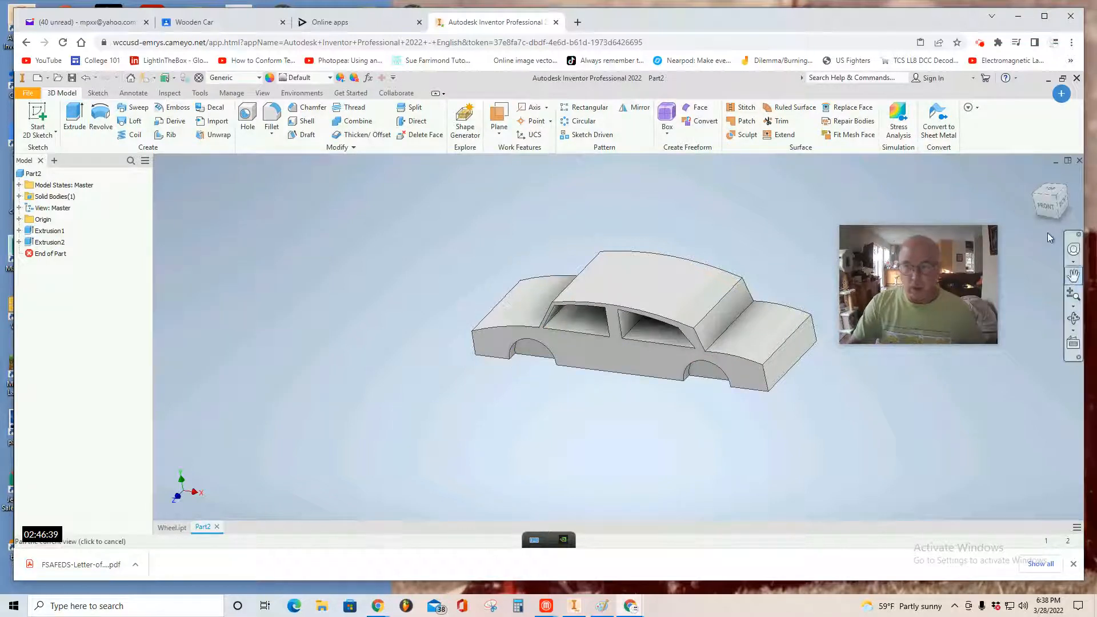
View the car body from the front, the right side and the back.
{"action": "left_click", "coordinate": [1050, 198]}
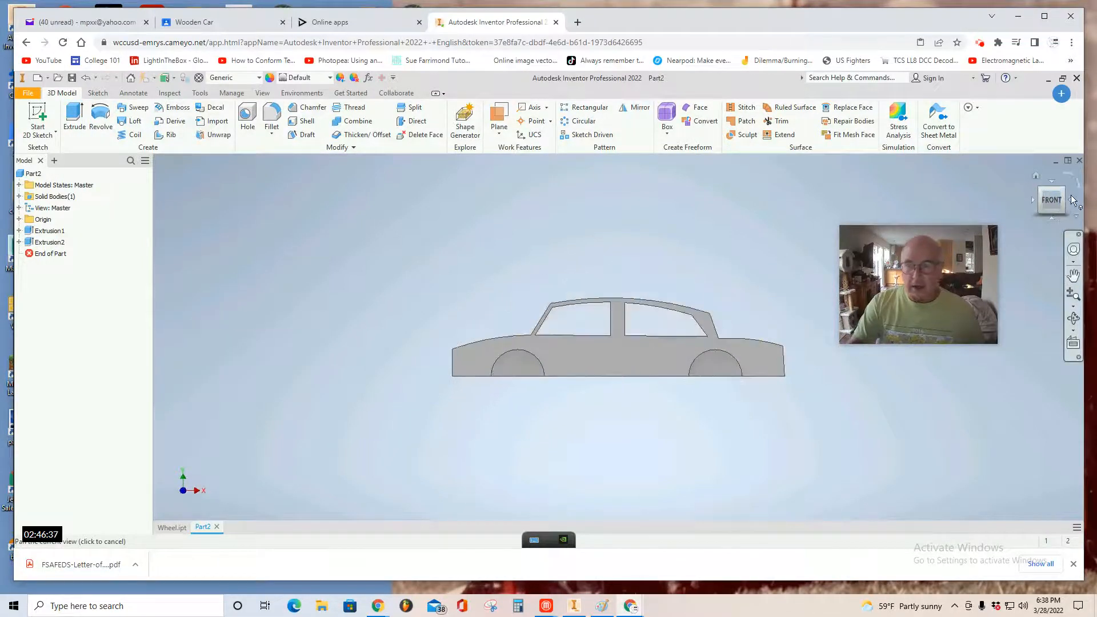
{"action": "left_click", "coordinate": [1052, 199]}
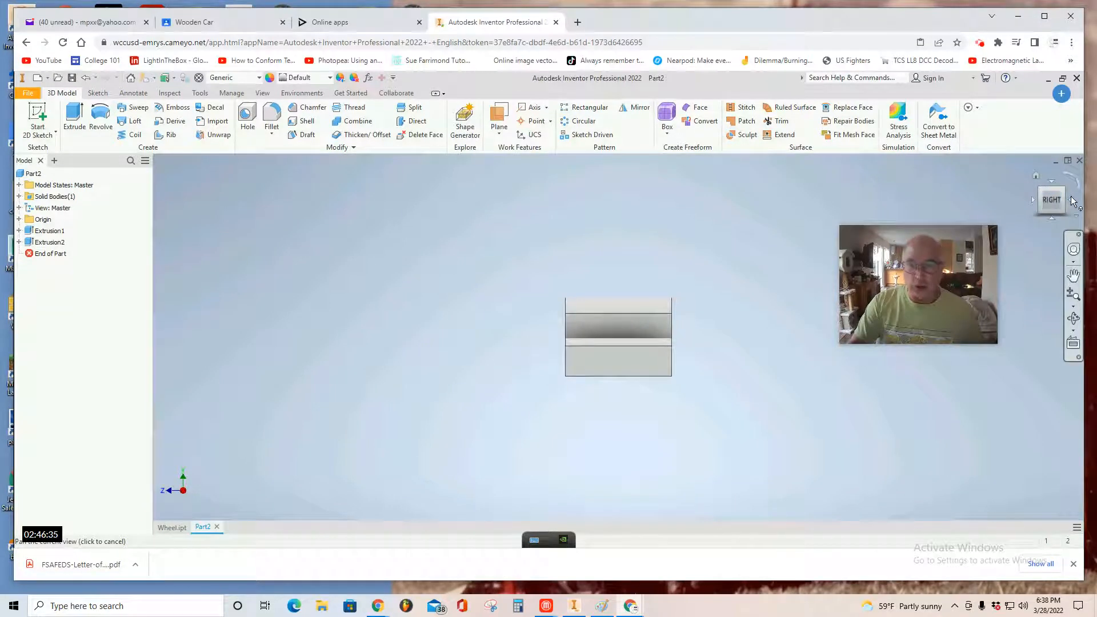
{"action": "left_click", "coordinate": [1033, 200]}
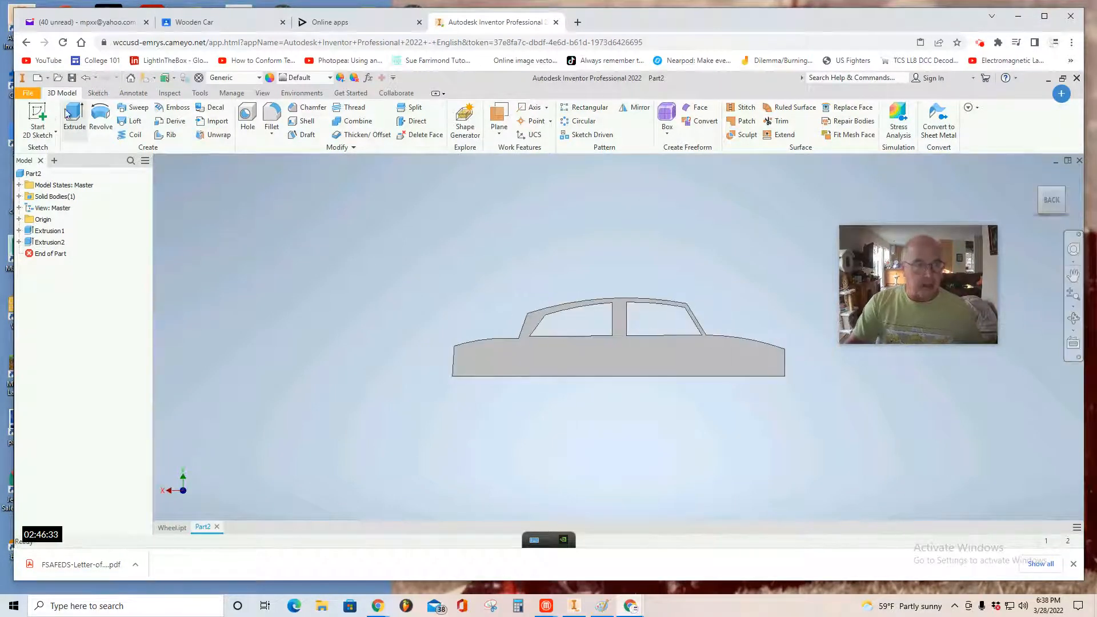
Start Sketch3 on the side face and project the wheel-well arcs and bottom edge into it.
{"action": "left_click", "coordinate": [37, 119]}
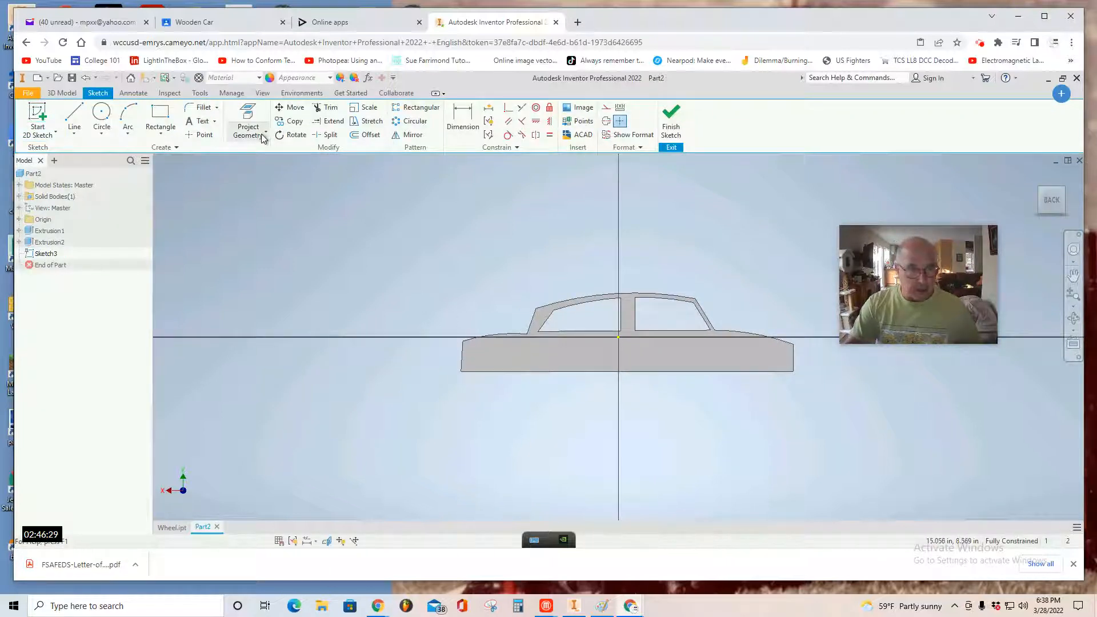
{"action": "mouse_move", "coordinate": [262, 136]}
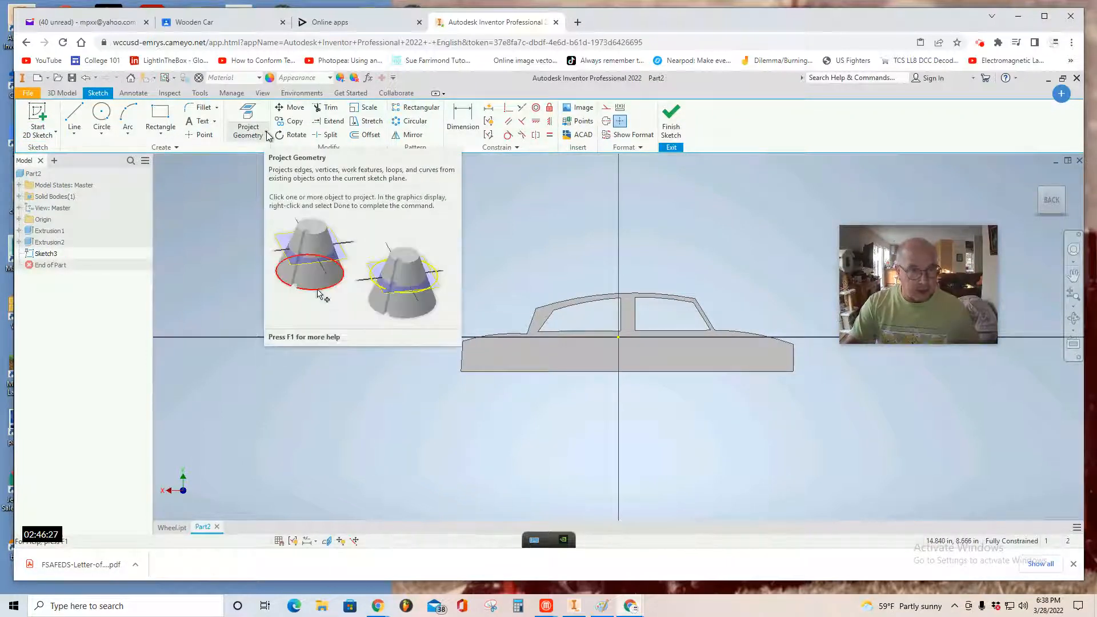
{"action": "left_click", "coordinate": [266, 135]}
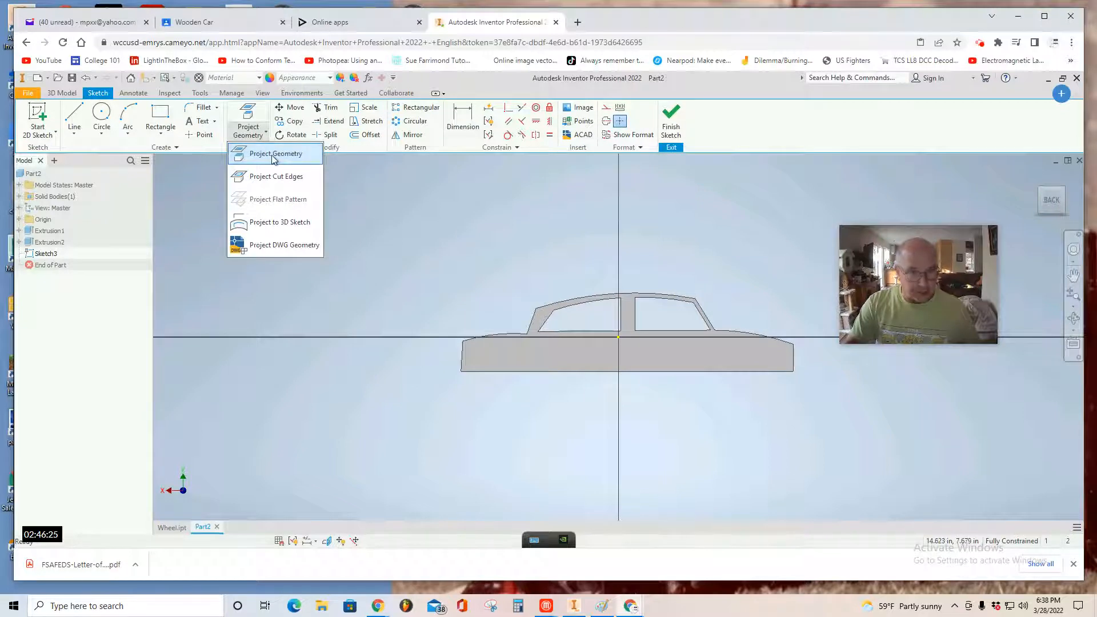
{"action": "left_click", "coordinate": [276, 154]}
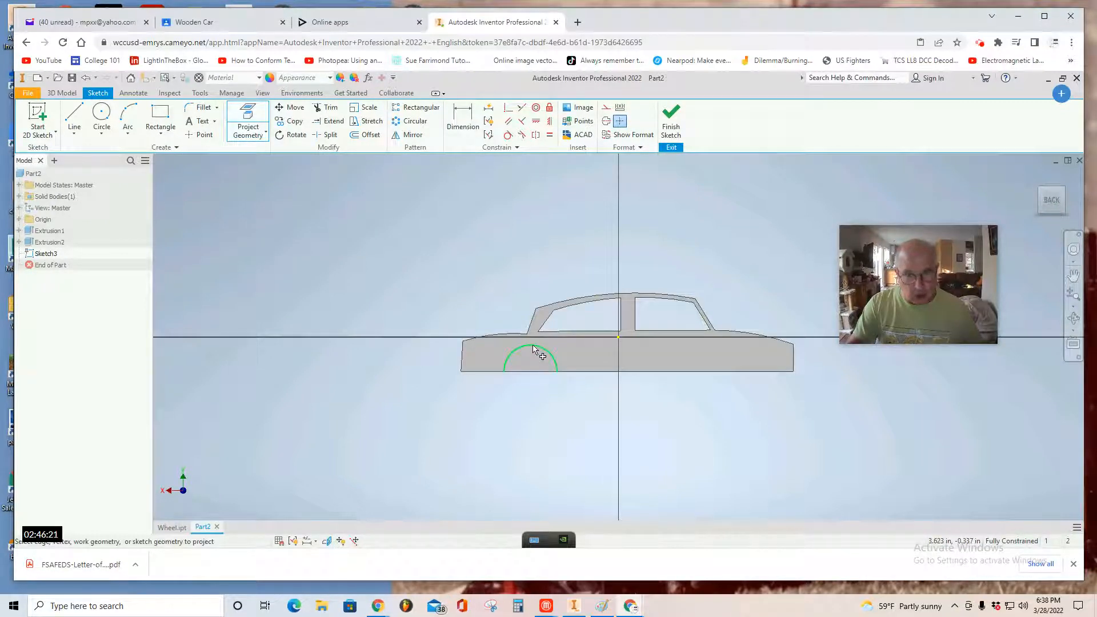
{"action": "mouse_move", "coordinate": [535, 350]}
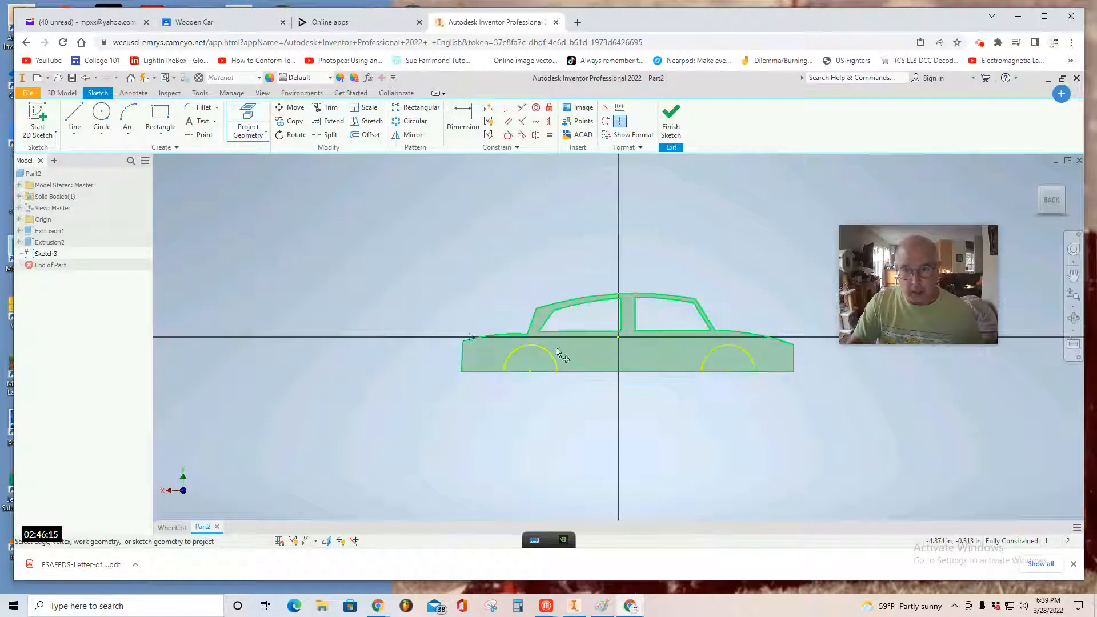
{"action": "left_click", "coordinate": [73, 116]}
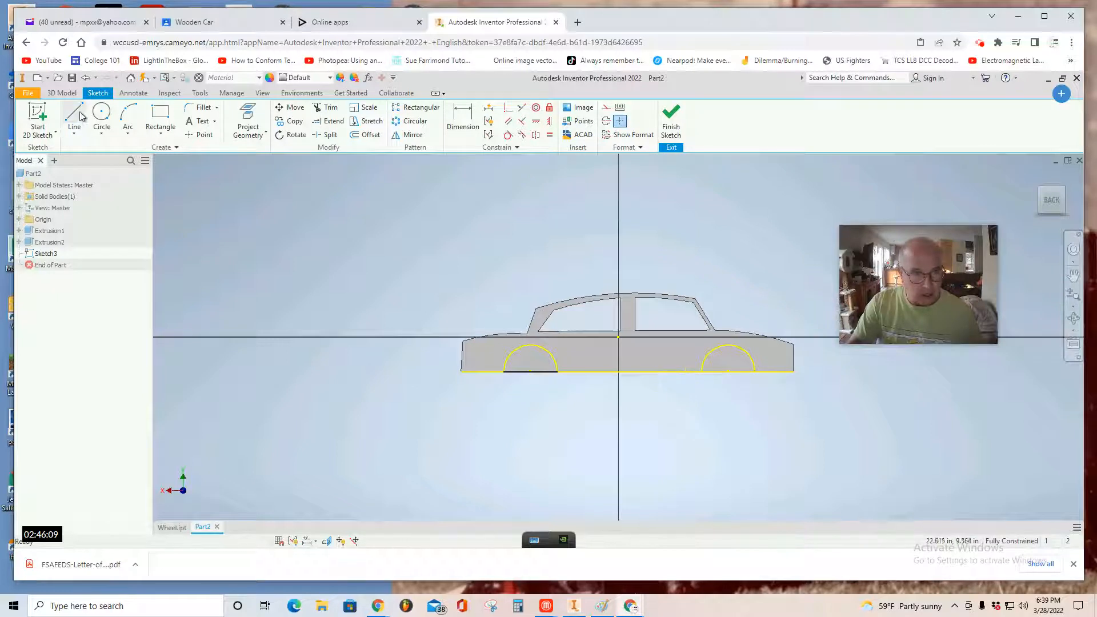
{"action": "left_click", "coordinate": [74, 115]}
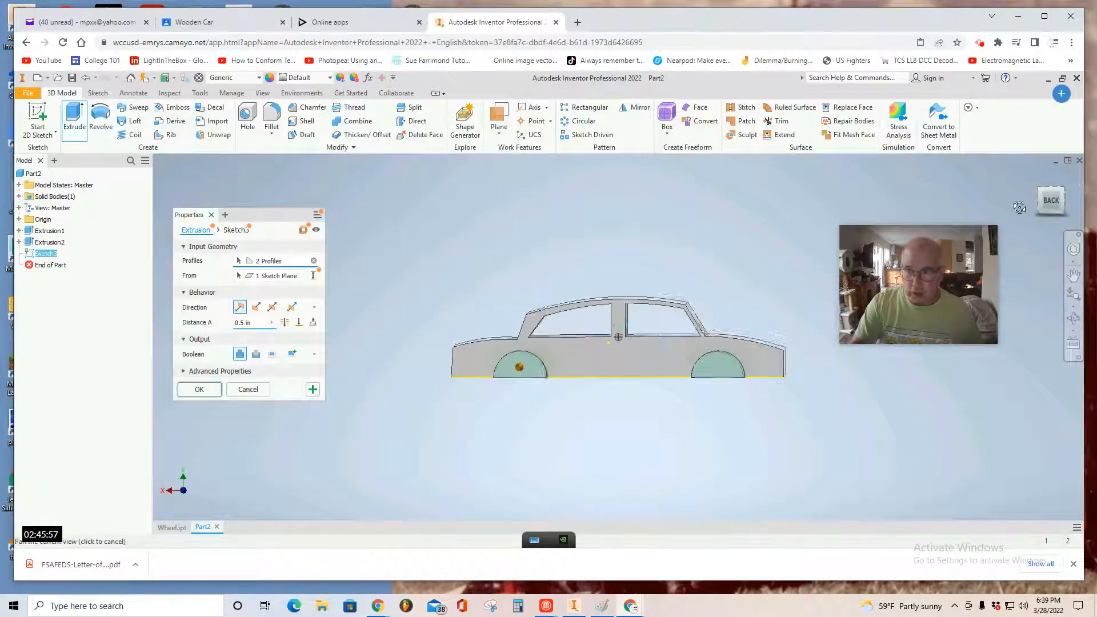
Extrude the two wheel-arch profiles 0.5 in as a Cut to hollow the wheel wells.
{"action": "left_click", "coordinate": [255, 354]}
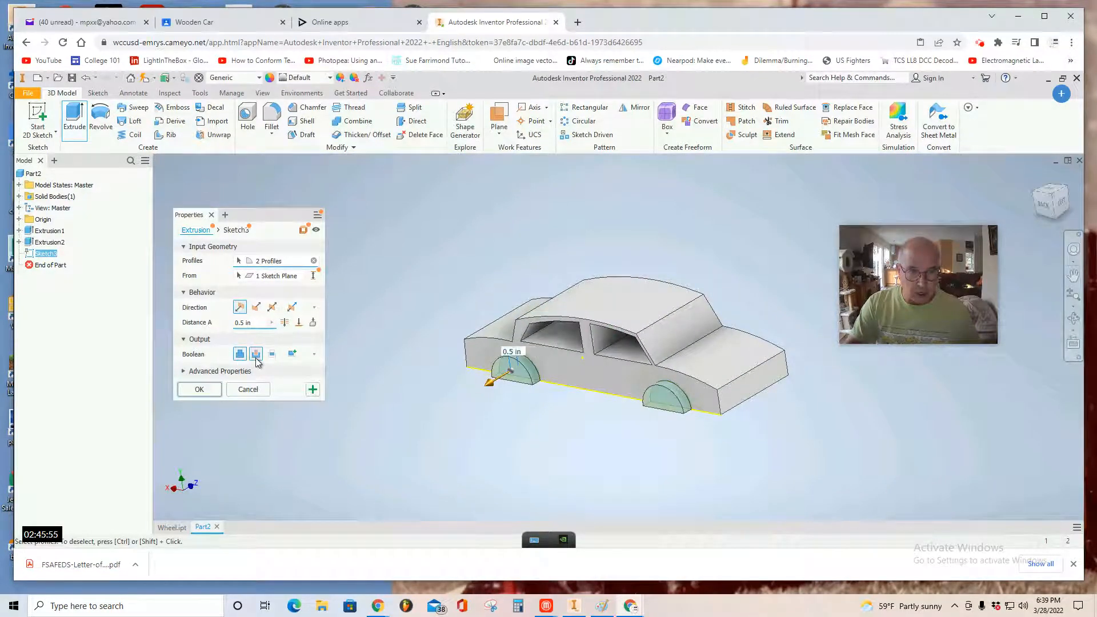
{"action": "left_click", "coordinate": [199, 389]}
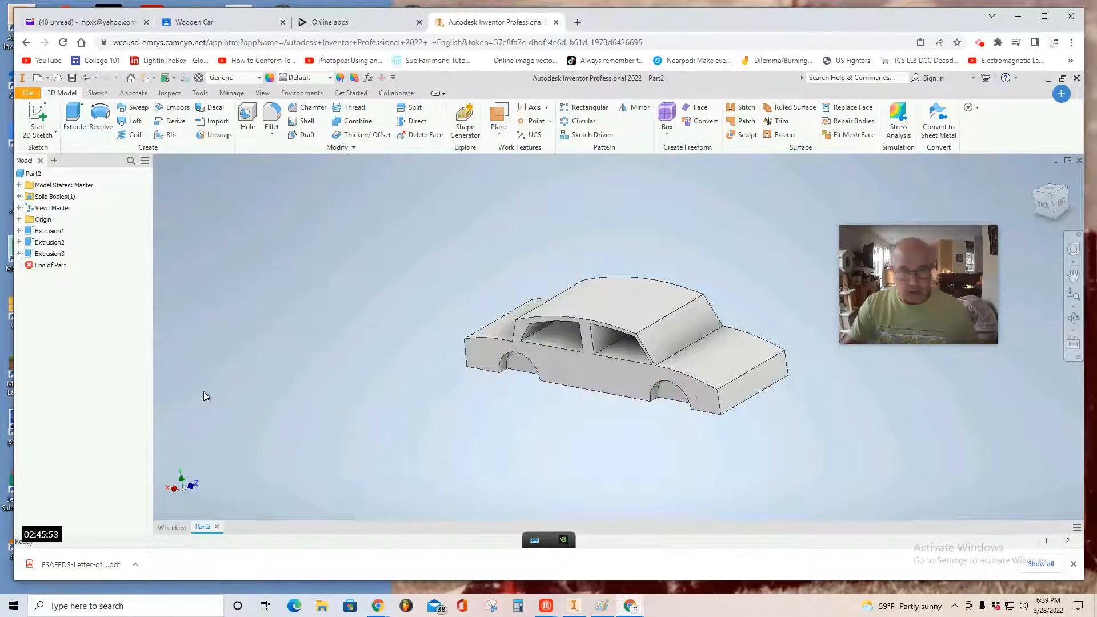
{"action": "left_click", "coordinate": [1055, 199]}
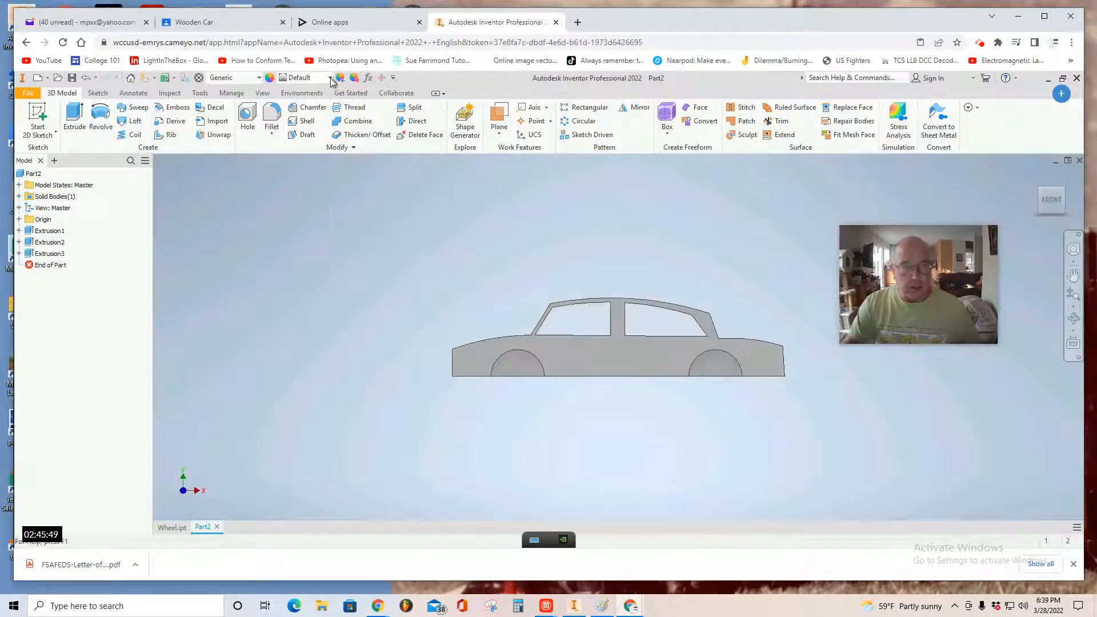
Apply the Walnut material to the car body from the material list.
{"action": "left_click", "coordinate": [329, 78]}
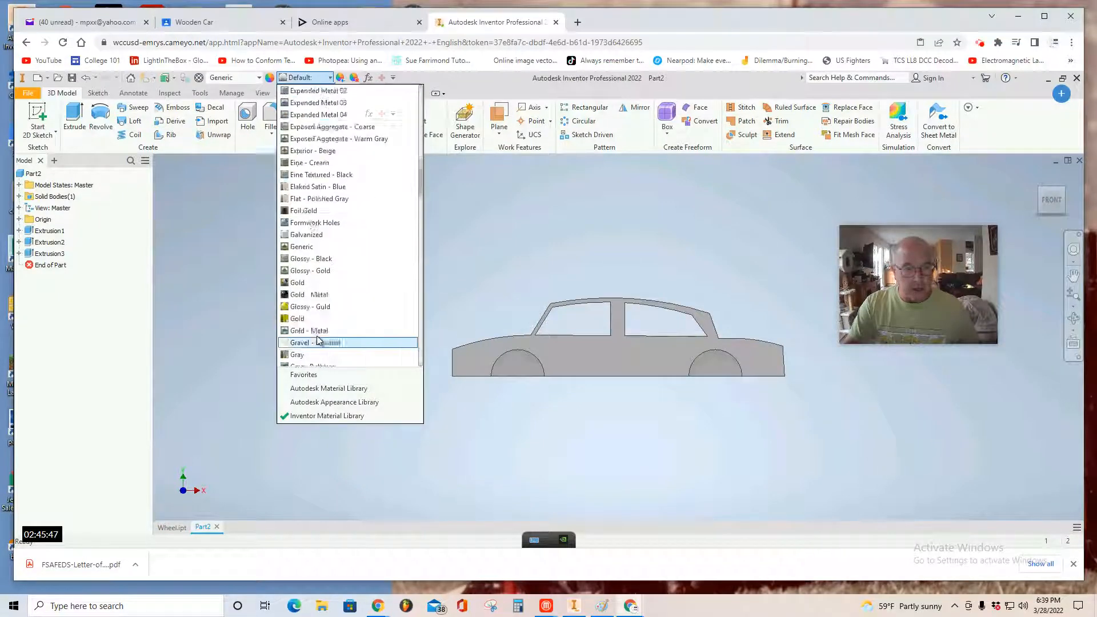
{"action": "scroll", "scroll_direction": "down", "scroll_amount": 3}
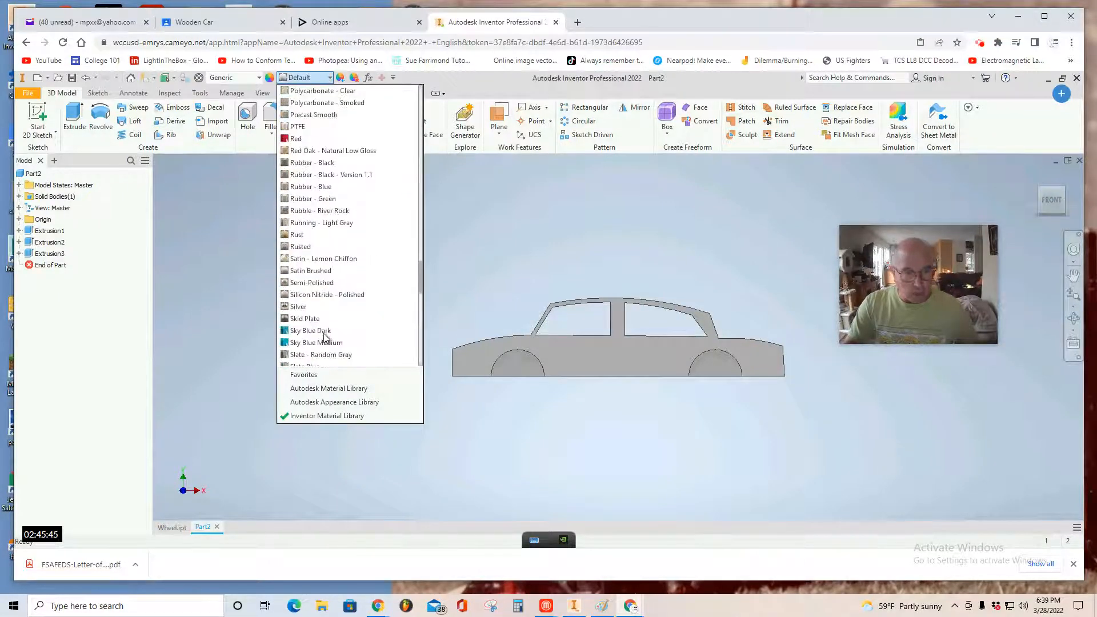
{"action": "scroll", "scroll_direction": "down", "scroll_amount": 3}
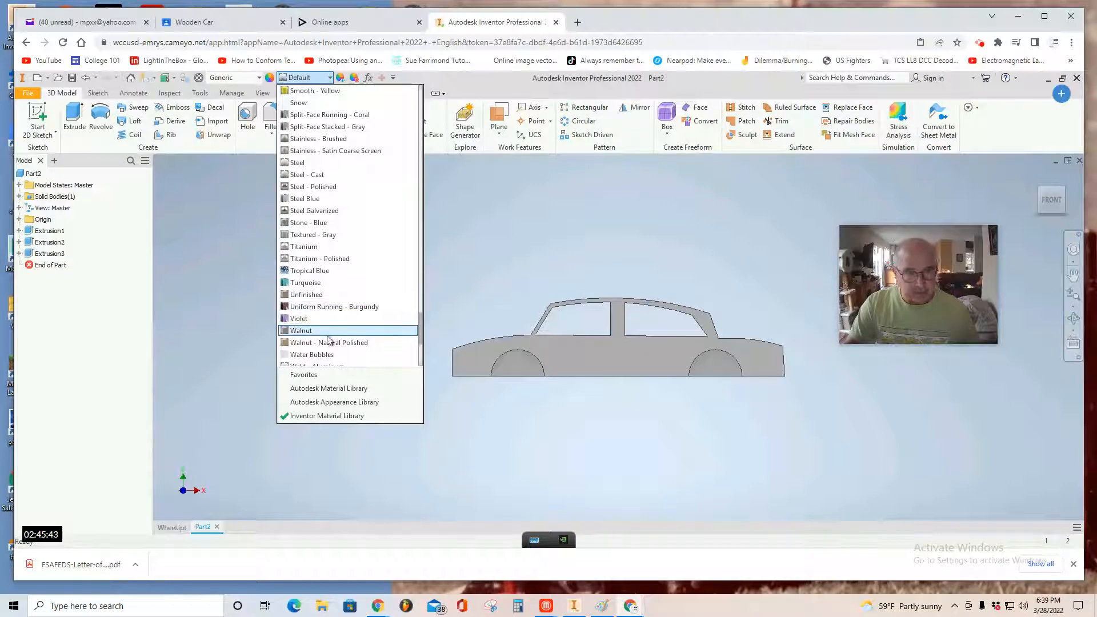
{"action": "left_click", "coordinate": [301, 330]}
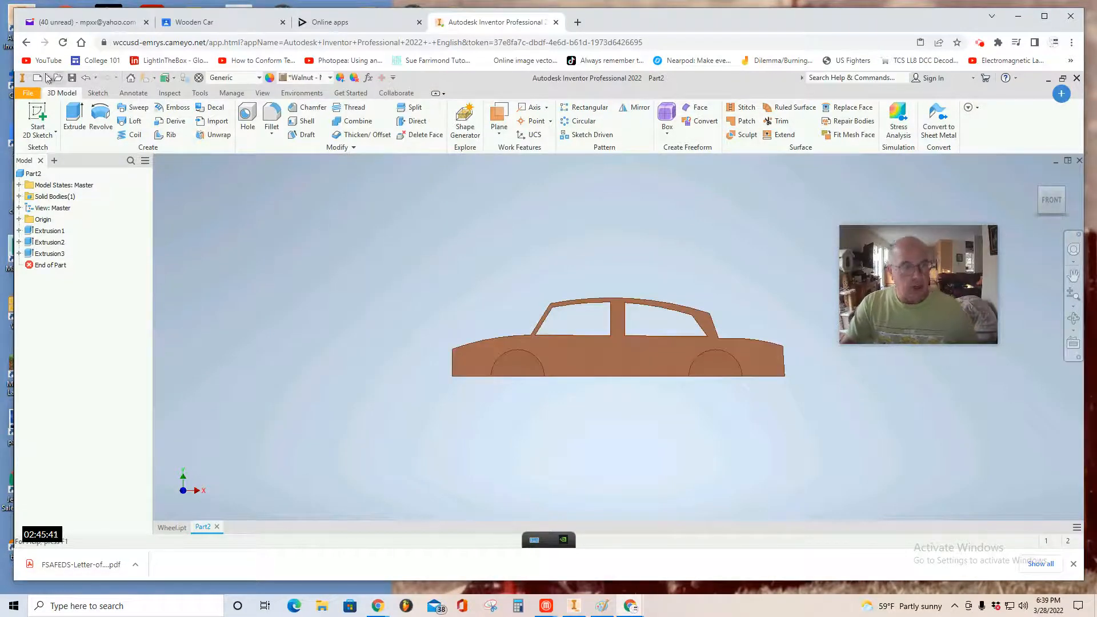
Save the part as Chassis.ipt in the Car folder and return to the home view.
{"action": "left_click", "coordinate": [27, 93]}
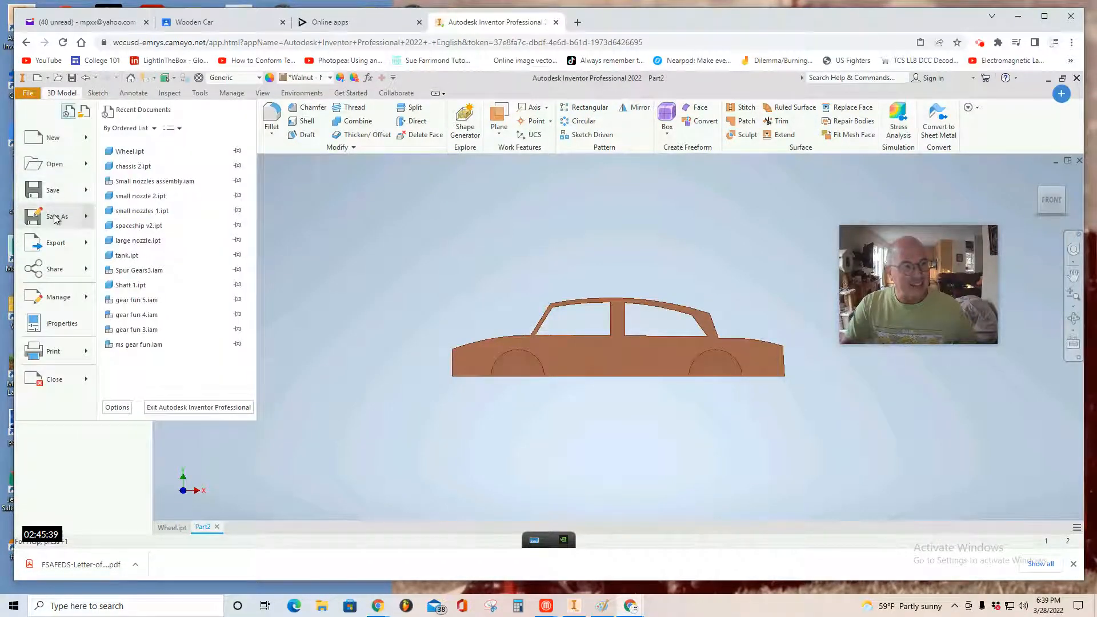
{"action": "left_click", "coordinate": [57, 216]}
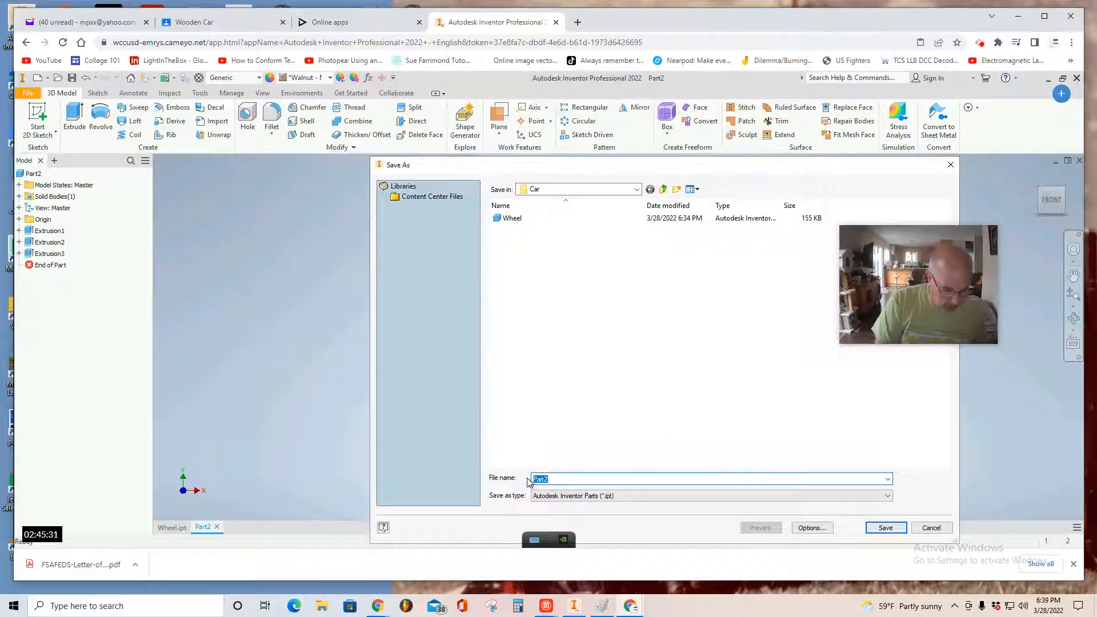
{"action": "type", "text": "Chassis"}
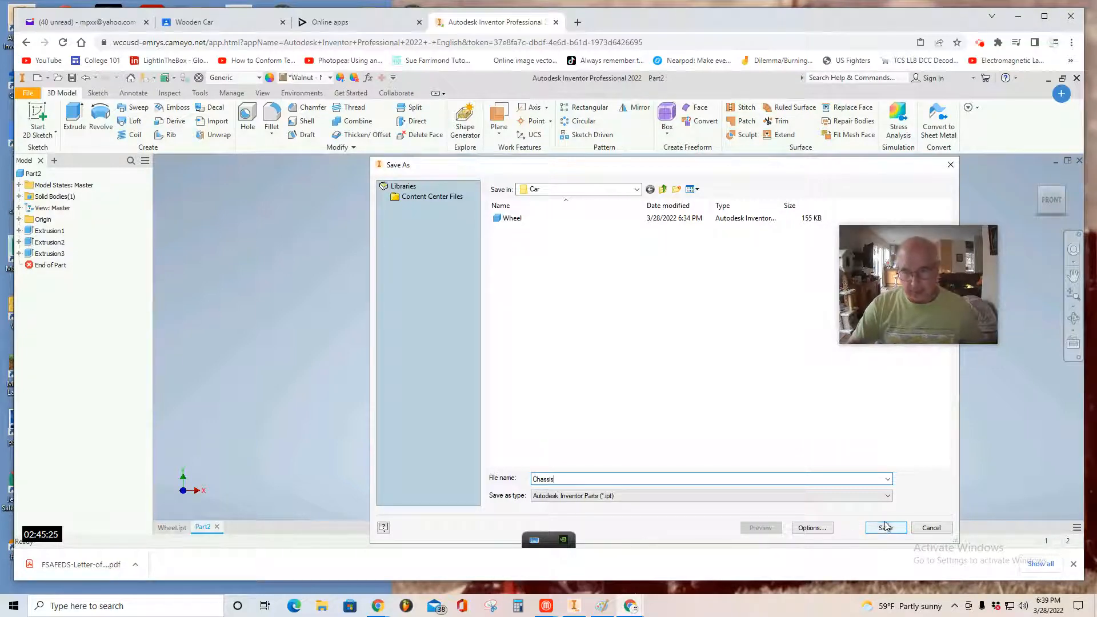
{"action": "left_click", "coordinate": [884, 528]}
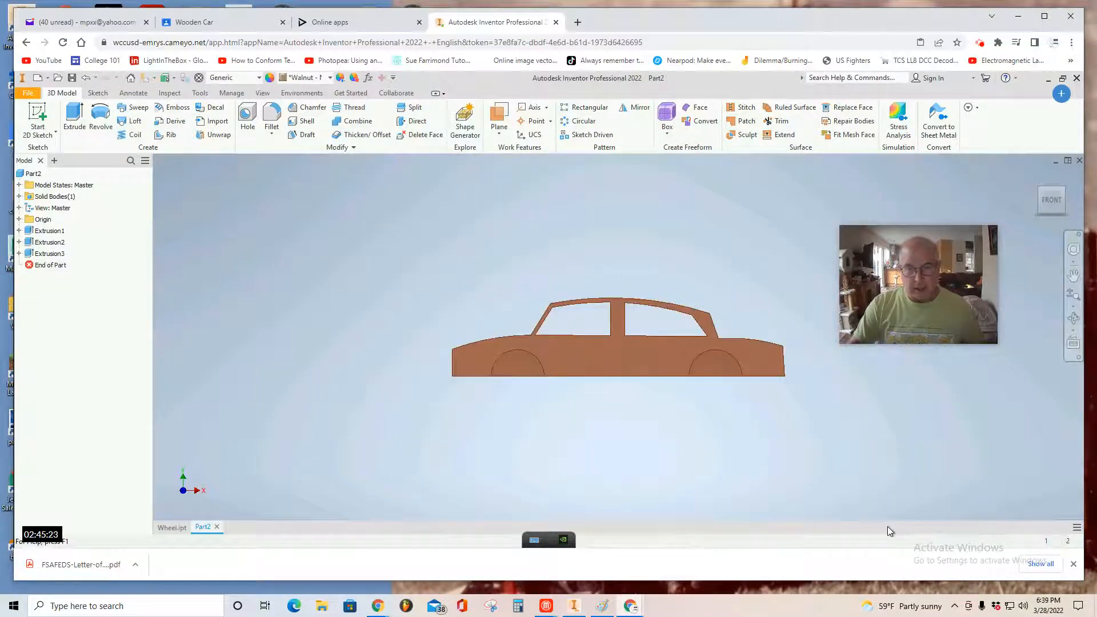
{"action": "left_click", "coordinate": [210, 526]}
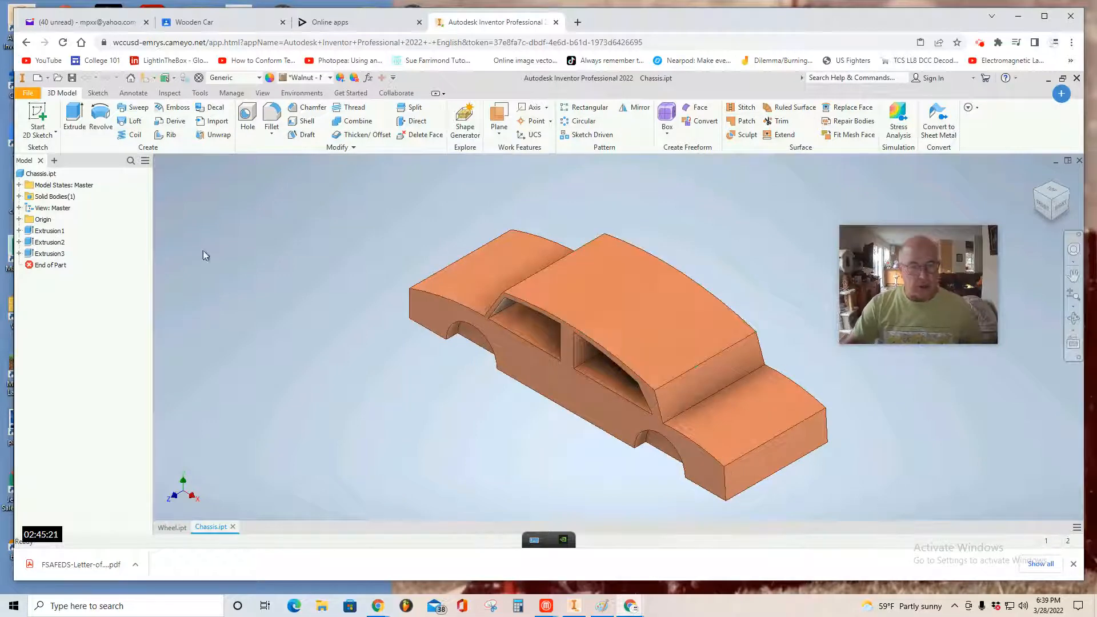
Create a new assembly from the standard assembly template.
{"action": "left_click", "coordinate": [28, 92]}
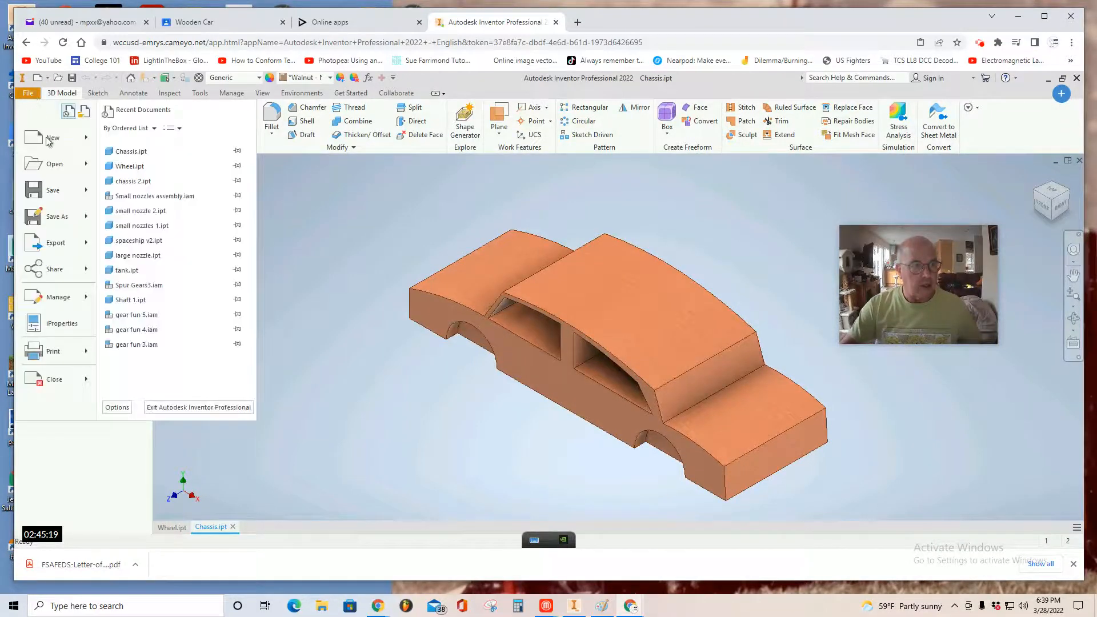
{"action": "left_click", "coordinate": [53, 138]}
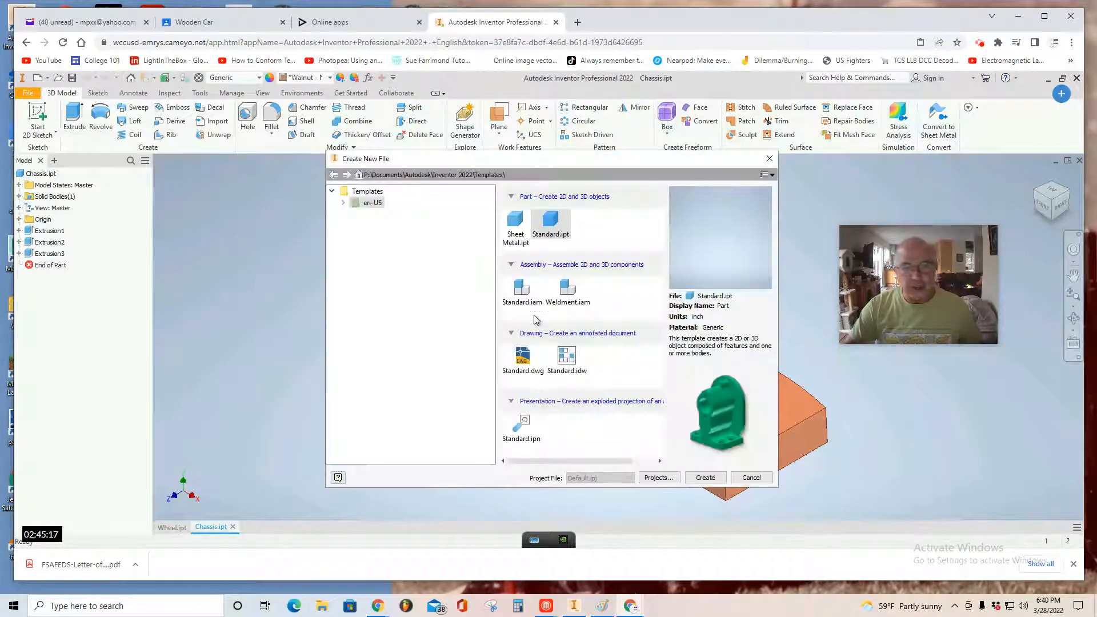
{"action": "left_click", "coordinate": [521, 289]}
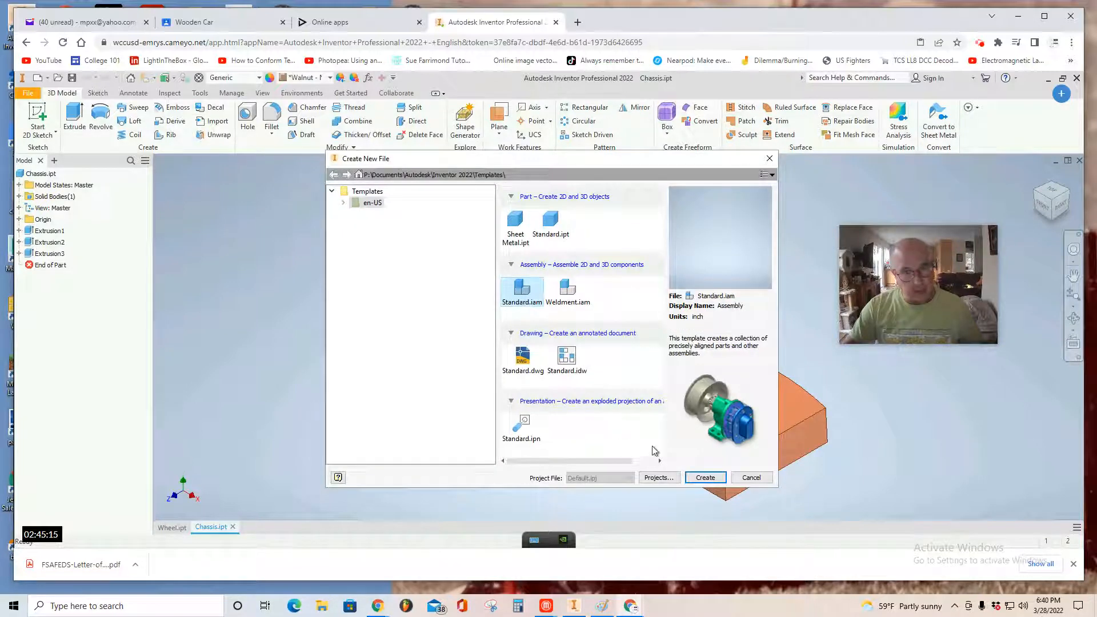
{"action": "left_click", "coordinate": [750, 478]}
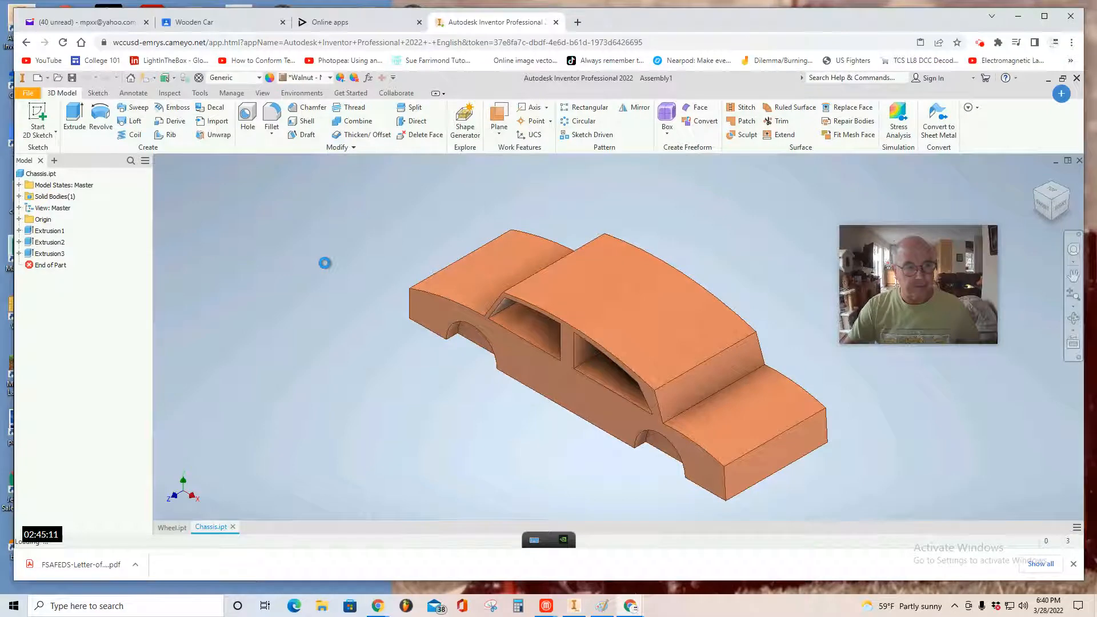
{"action": "left_click", "coordinate": [251, 527]}
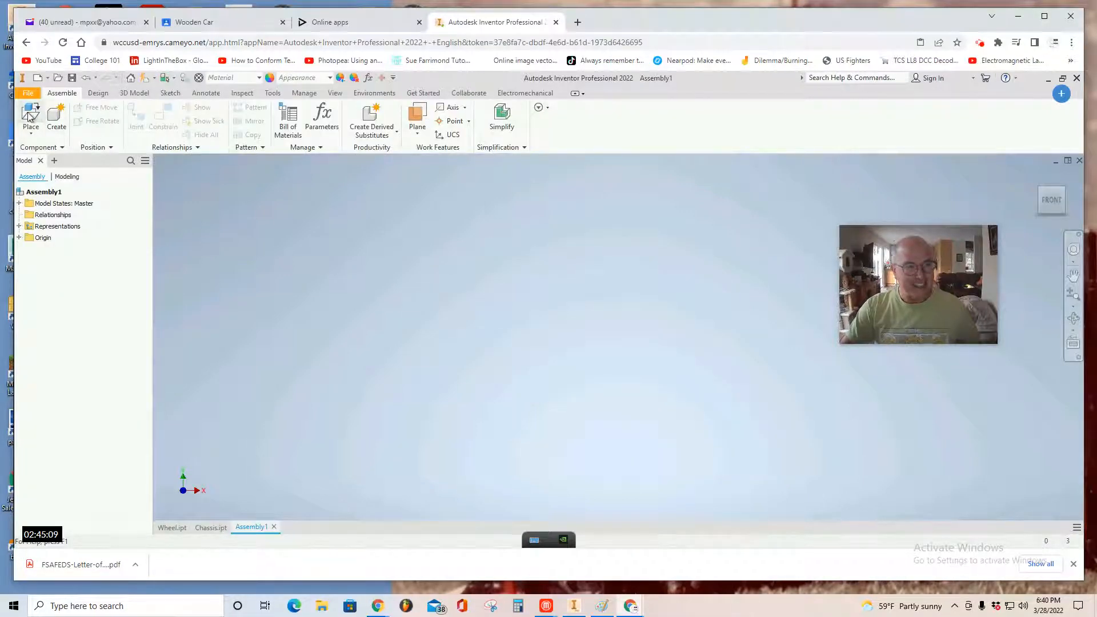
Place the Chassis part as the first component, grounded at the origin.
{"action": "left_click", "coordinate": [29, 117]}
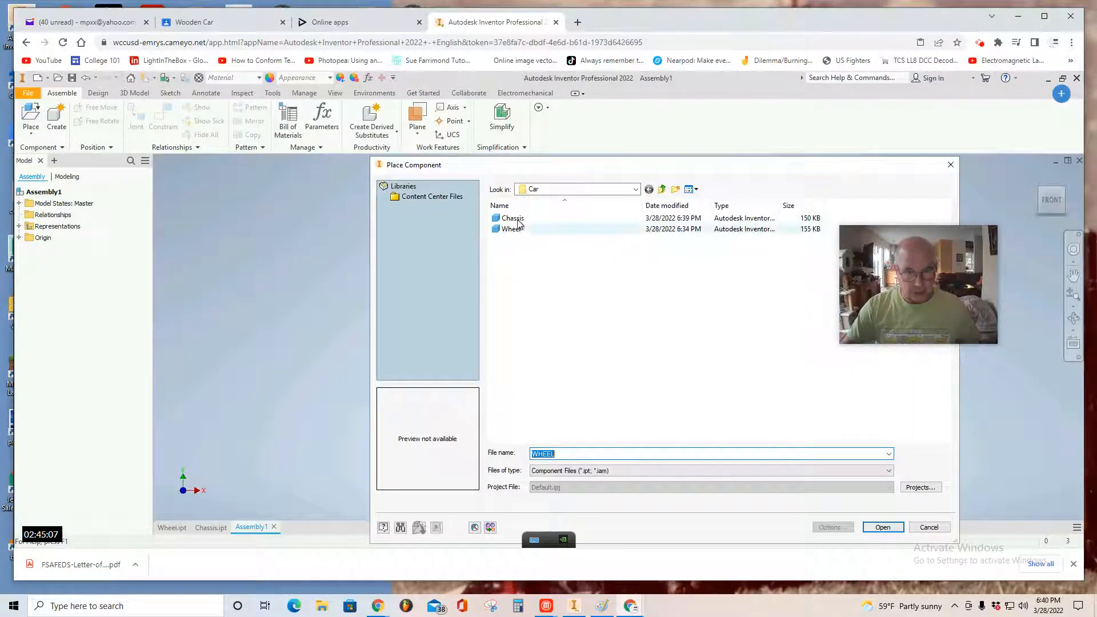
{"action": "left_click", "coordinate": [513, 218]}
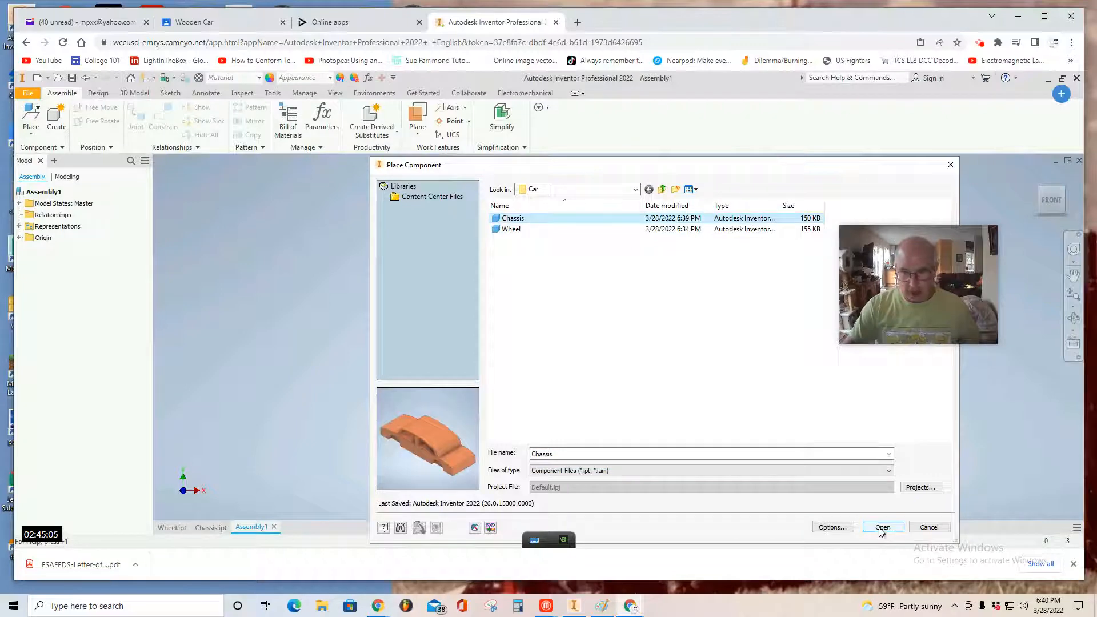
{"action": "left_click", "coordinate": [883, 527]}
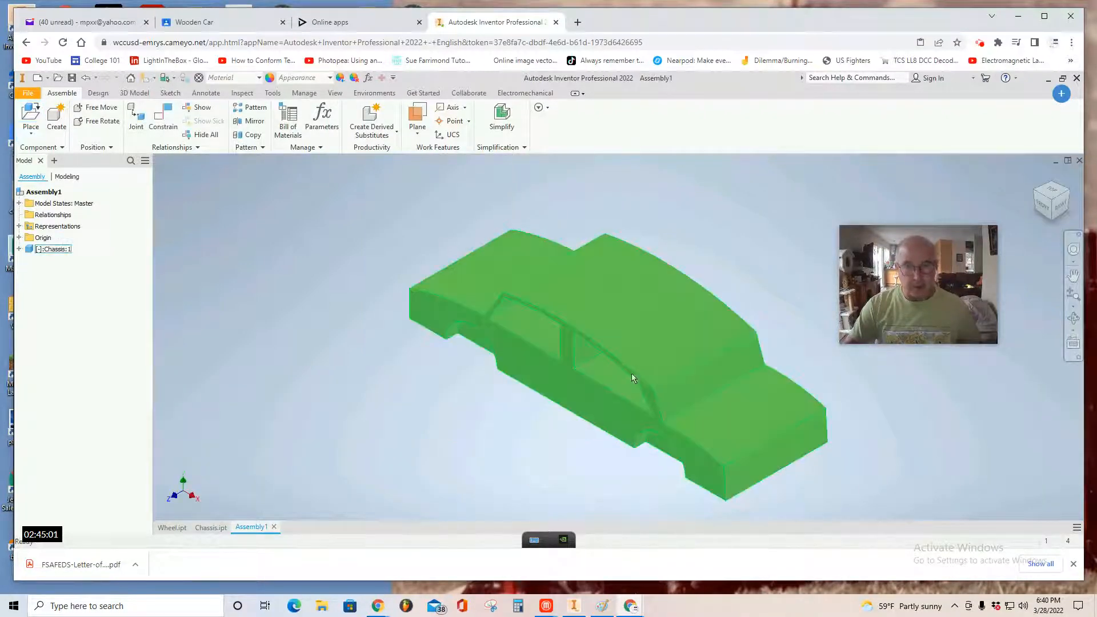
{"action": "right_click", "coordinate": [632, 378]}
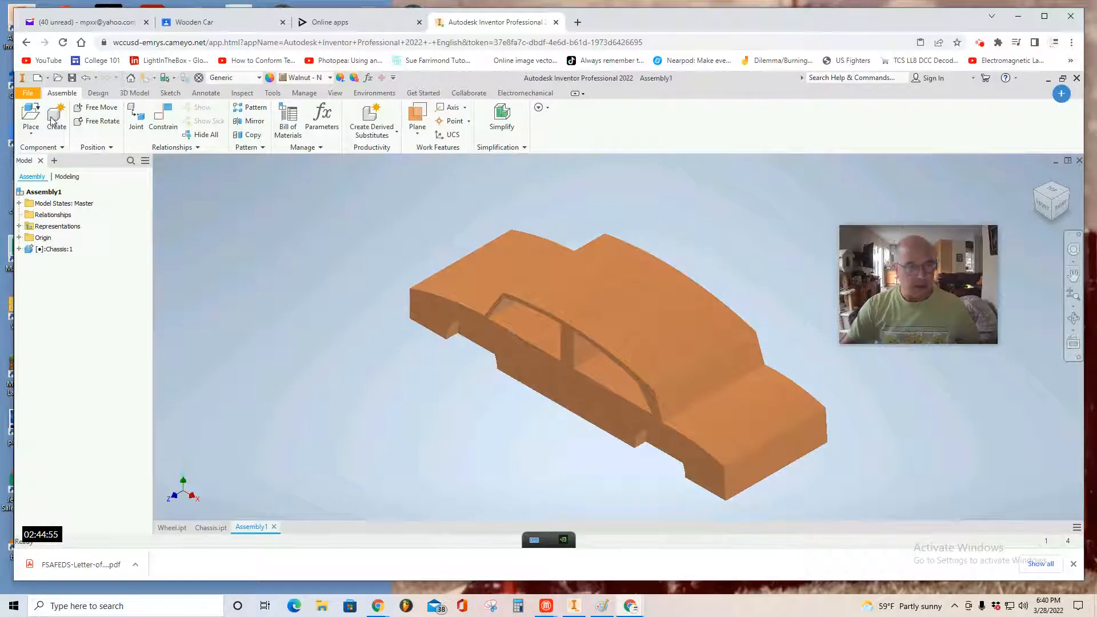
Place the Wheel part into the assembly, dropping four instances around the chassis.
{"action": "left_click", "coordinate": [30, 117]}
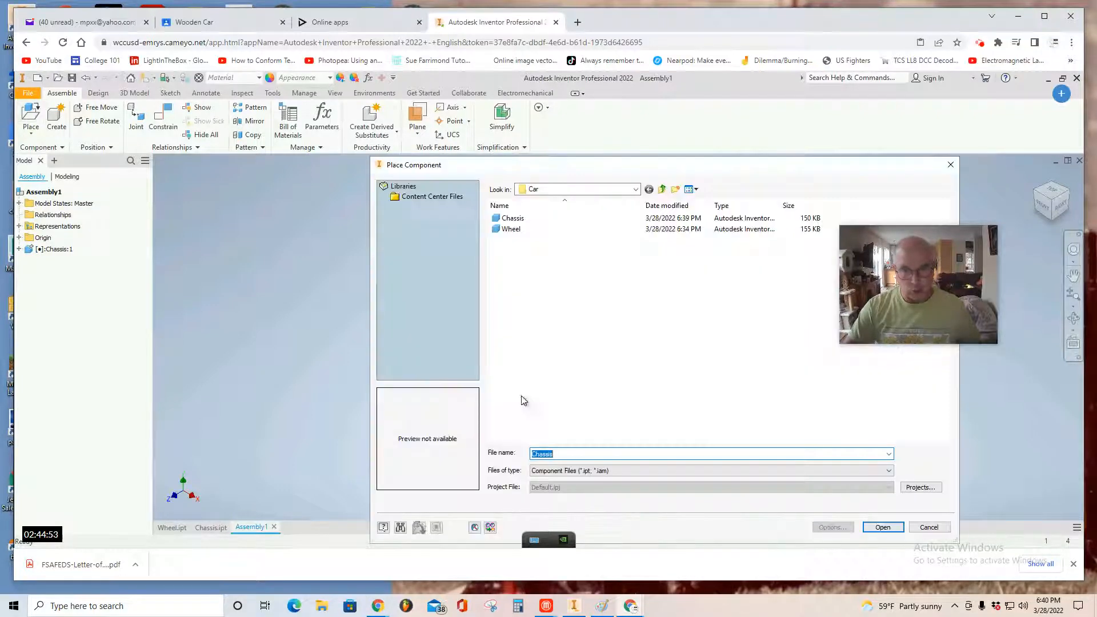
{"action": "left_click", "coordinate": [511, 228]}
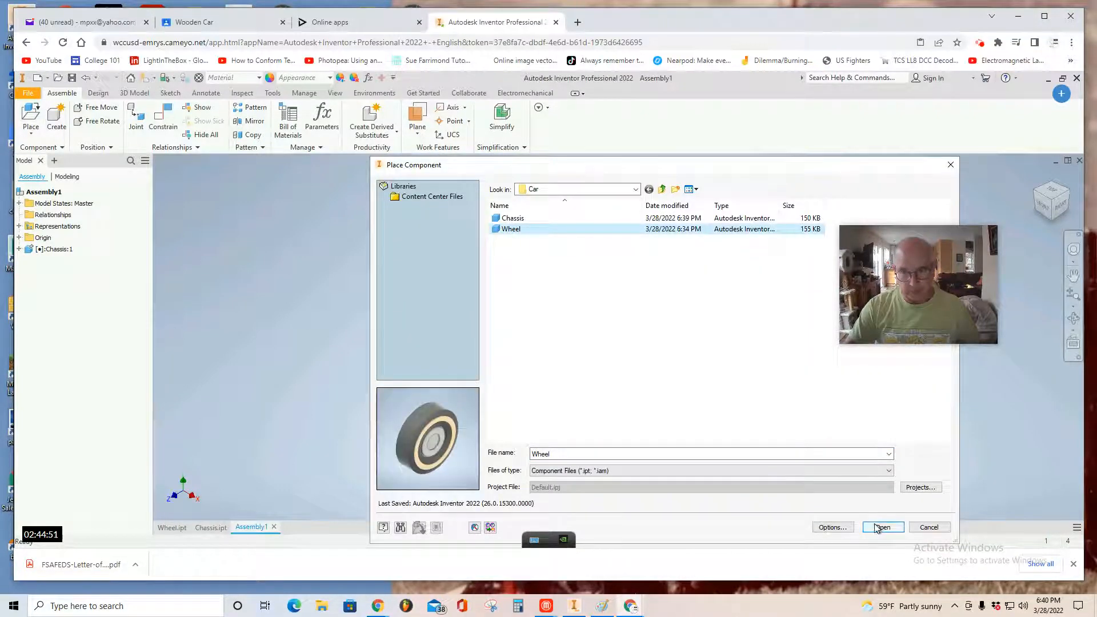
{"action": "left_click", "coordinate": [883, 527]}
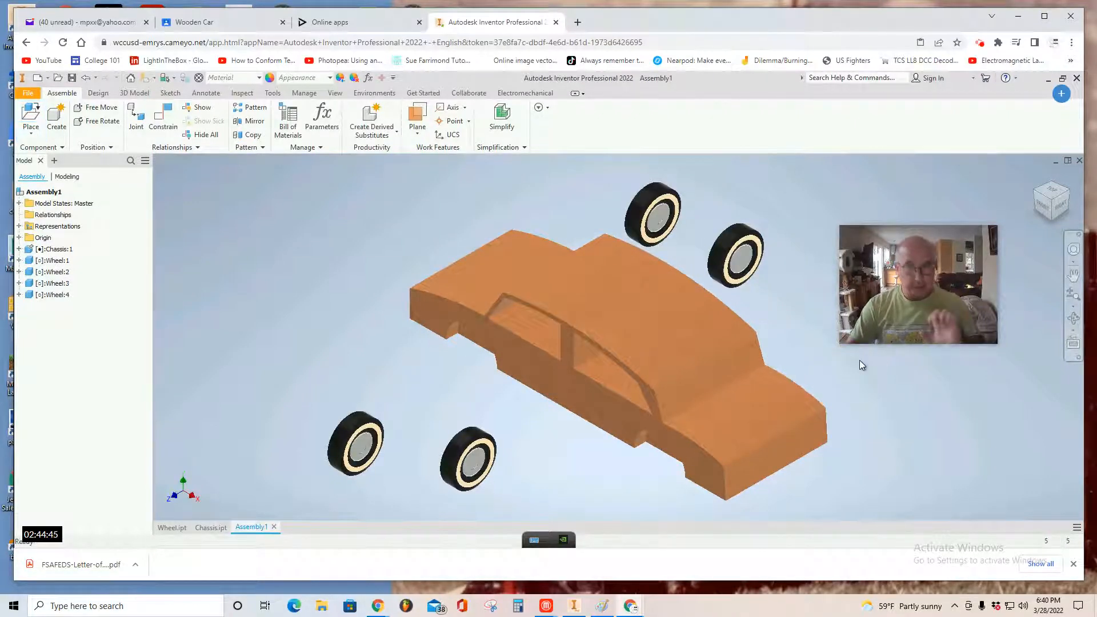
Insert-constrain two wheels into their wheel wells, then view the car from the front.
{"action": "left_click", "coordinate": [162, 118]}
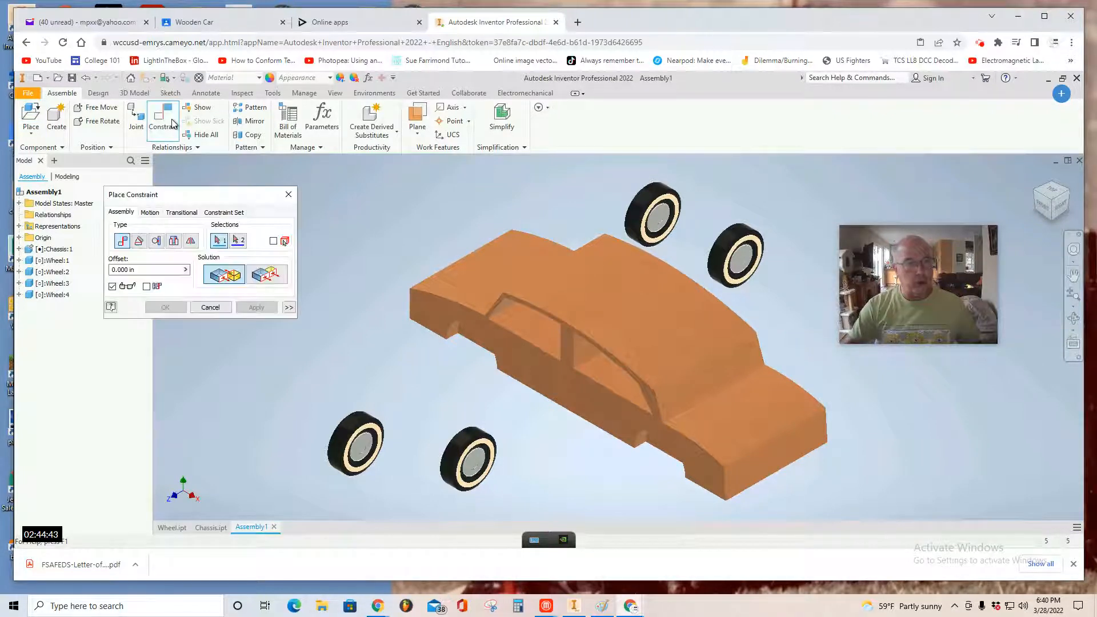
{"action": "mouse_move", "coordinate": [174, 241]}
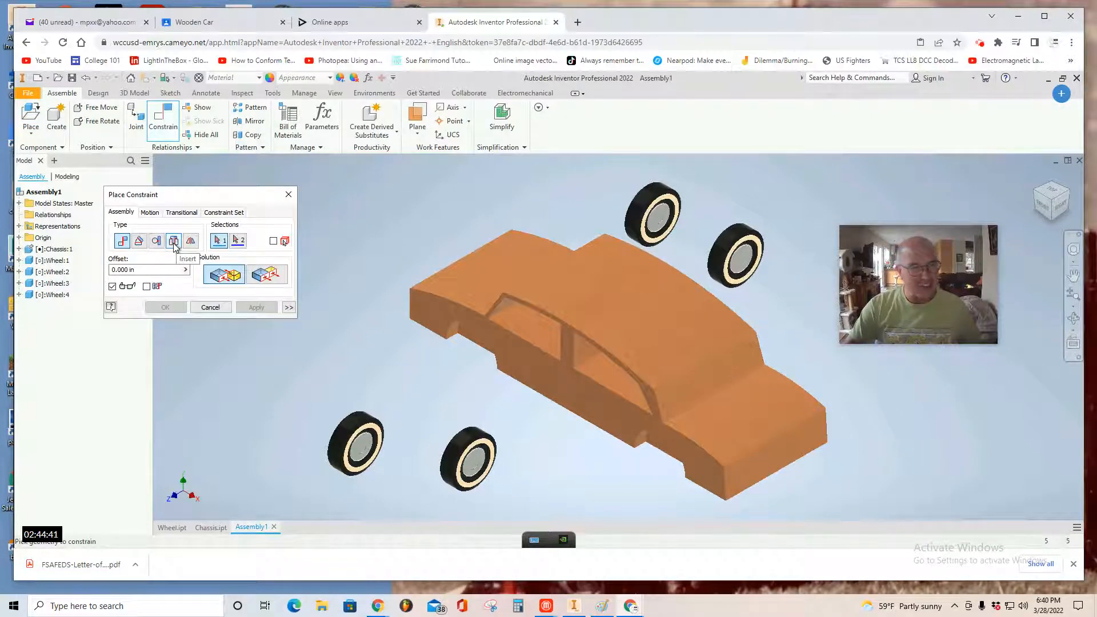
{"action": "left_click", "coordinate": [174, 240]}
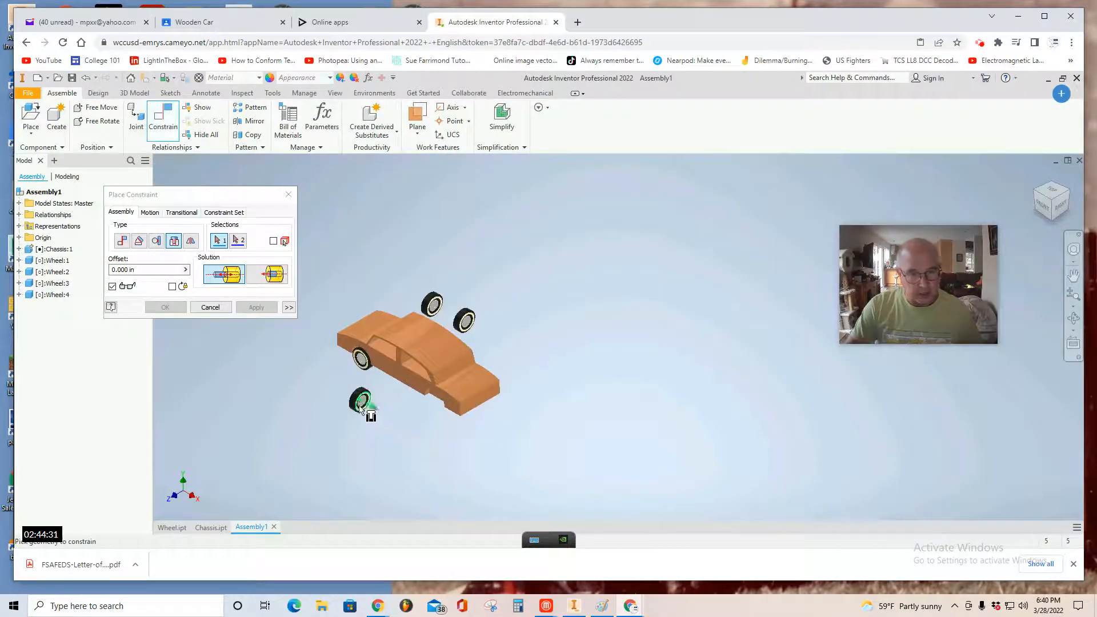
{"action": "scroll", "scroll_direction": "up", "scroll_amount": 3}
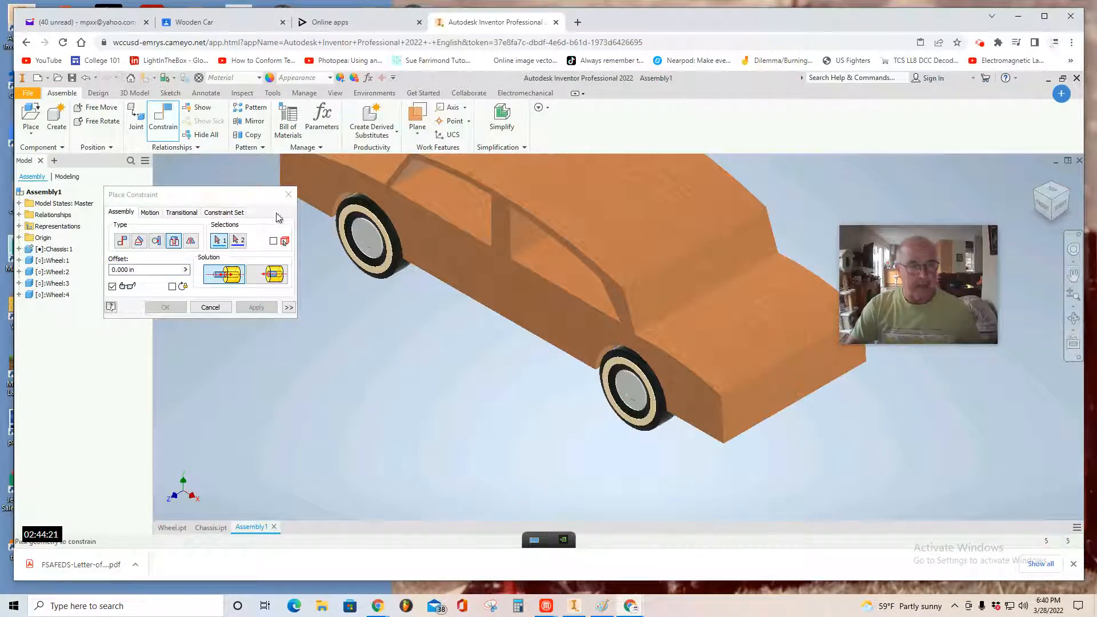
{"action": "left_click", "coordinate": [210, 306]}
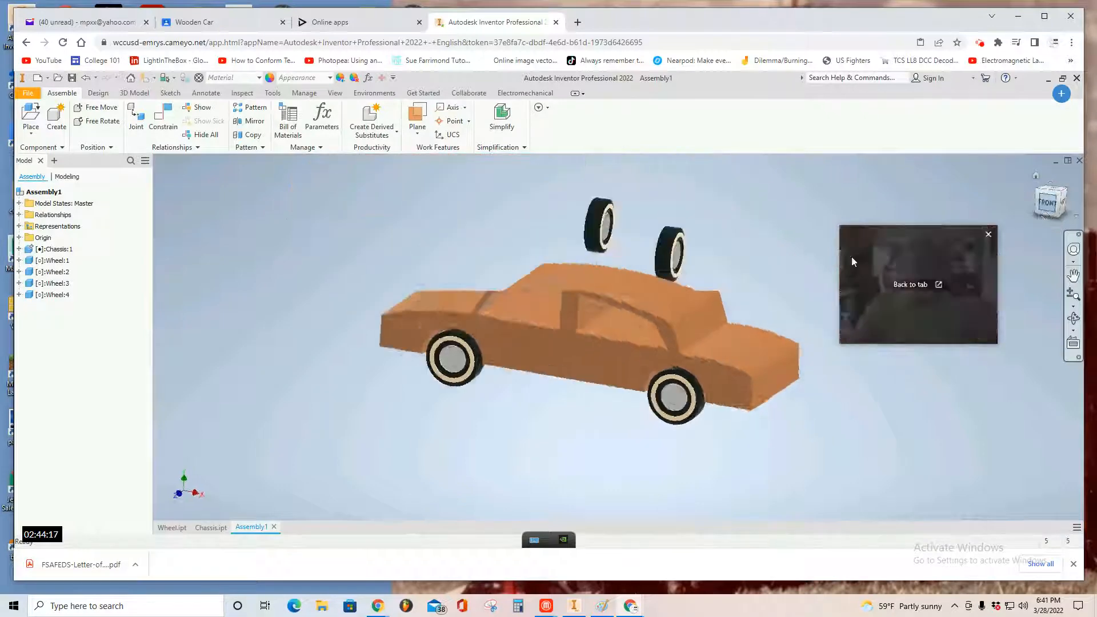
{"action": "left_click", "coordinate": [1050, 200]}
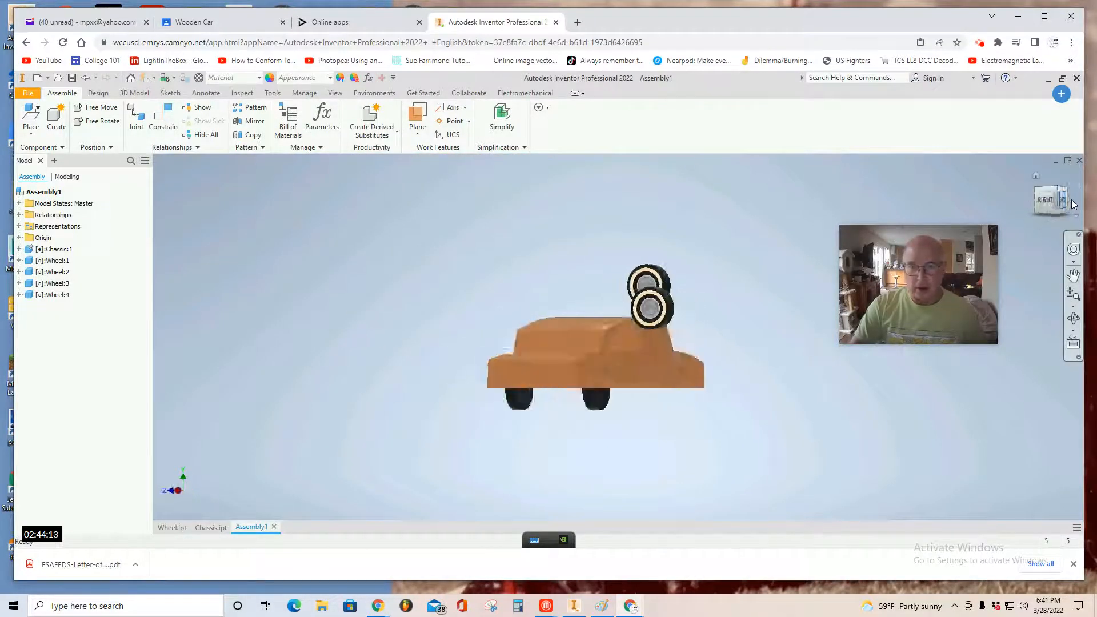
Insert-constrain the remaining two wheels into the wheel wells on the other side.
{"action": "left_click", "coordinate": [1051, 199]}
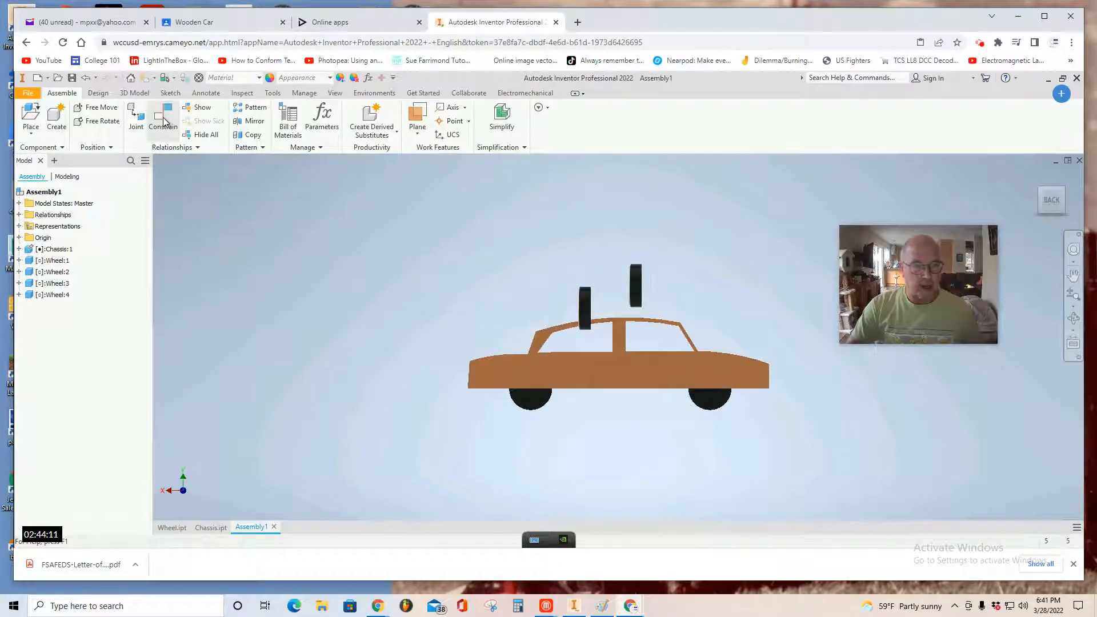
{"action": "left_click", "coordinate": [163, 116]}
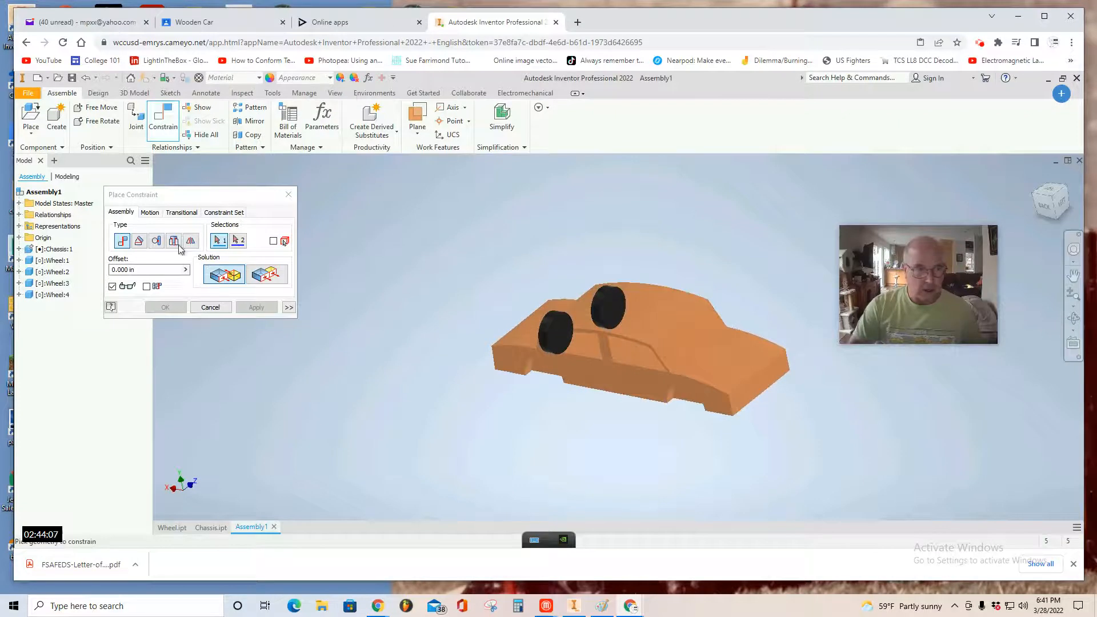
{"action": "mouse_move", "coordinate": [173, 240]}
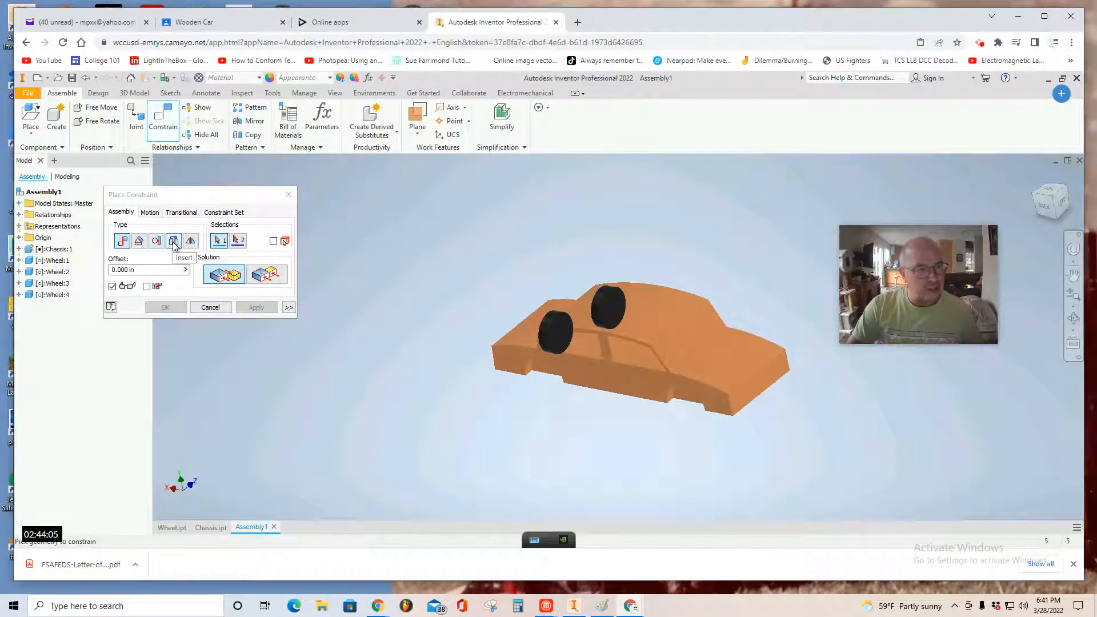
{"action": "left_click", "coordinate": [554, 343]}
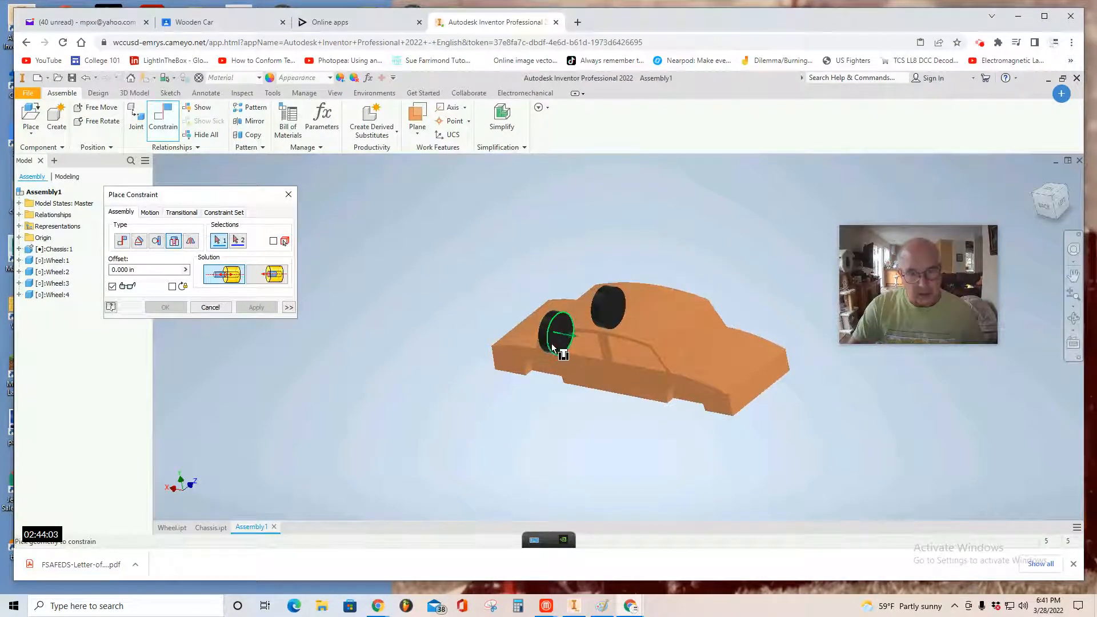
{"action": "left_click", "coordinate": [556, 336]}
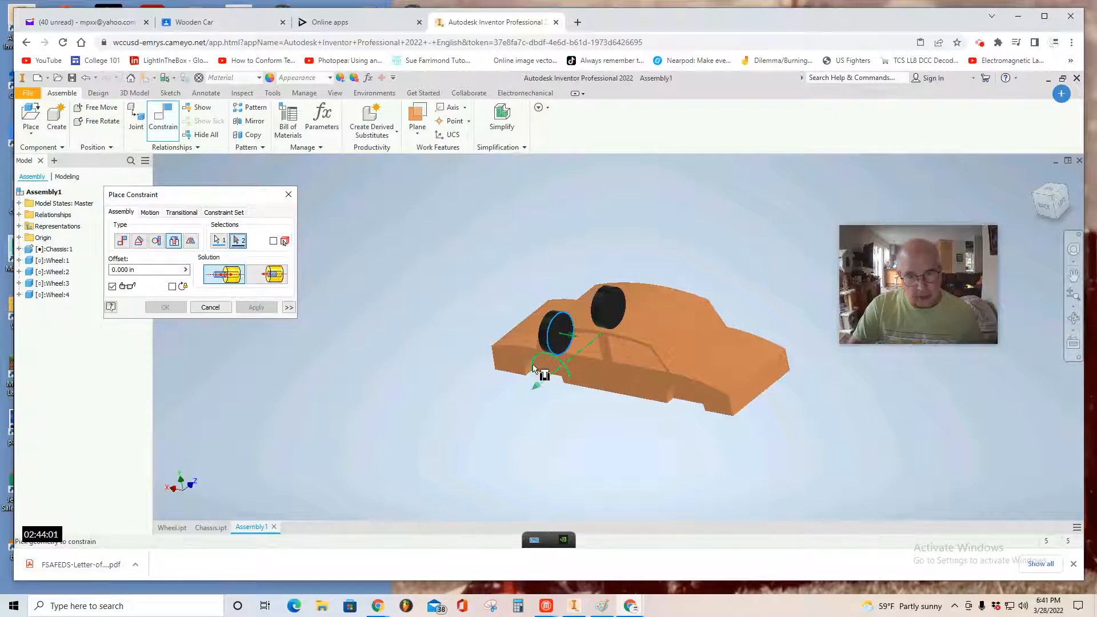
{"action": "left_click", "coordinate": [255, 308]}
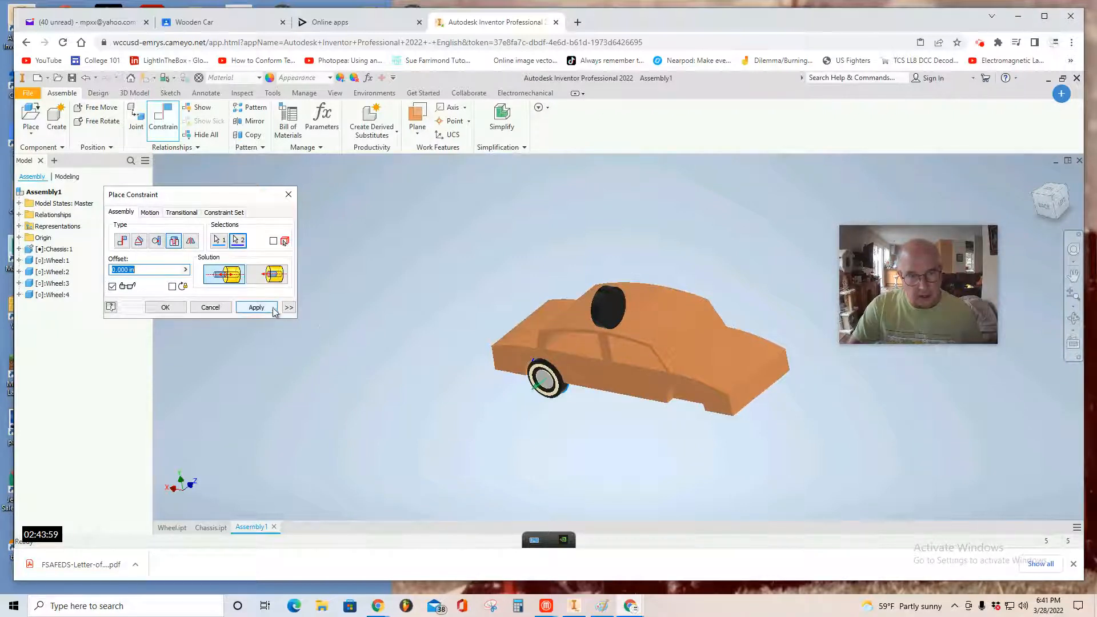
{"action": "left_click", "coordinate": [256, 307]}
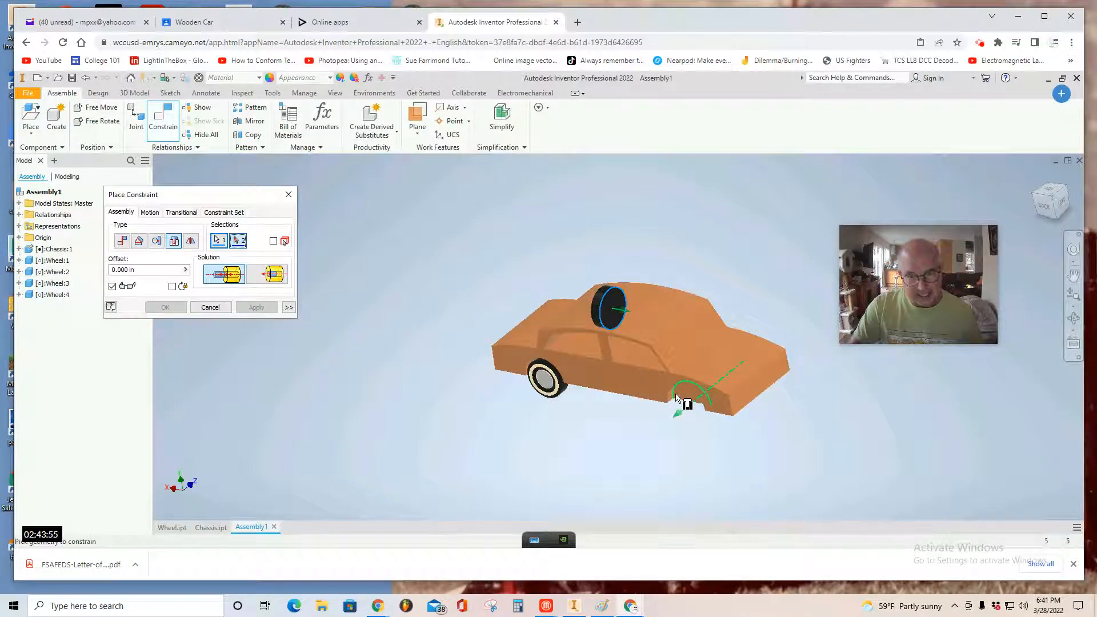
{"action": "left_click", "coordinate": [256, 307]}
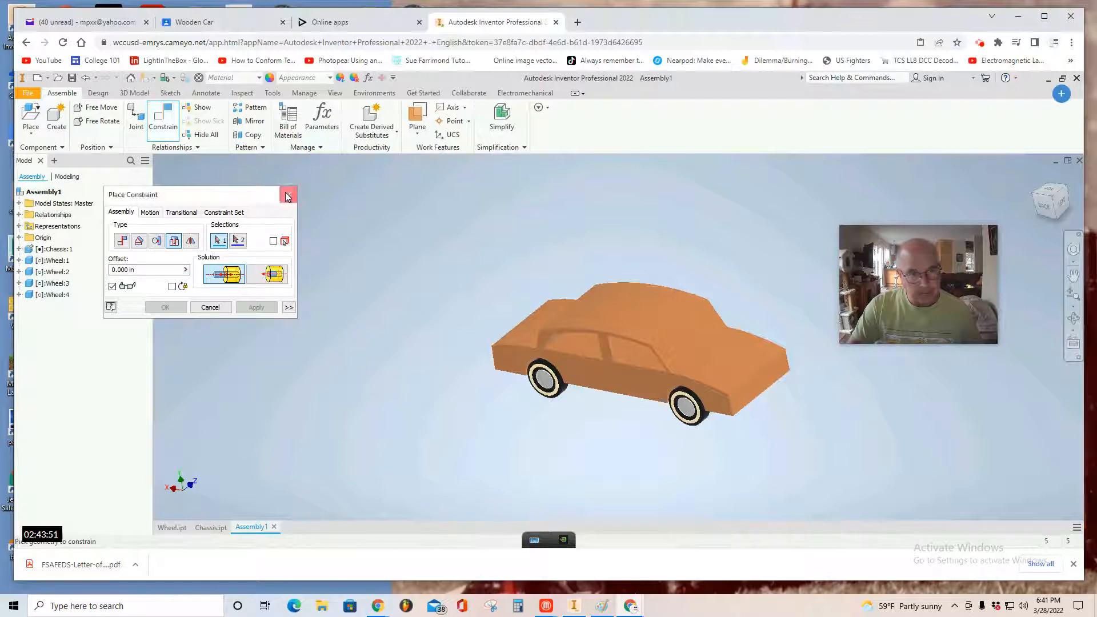
{"action": "left_click", "coordinate": [287, 195]}
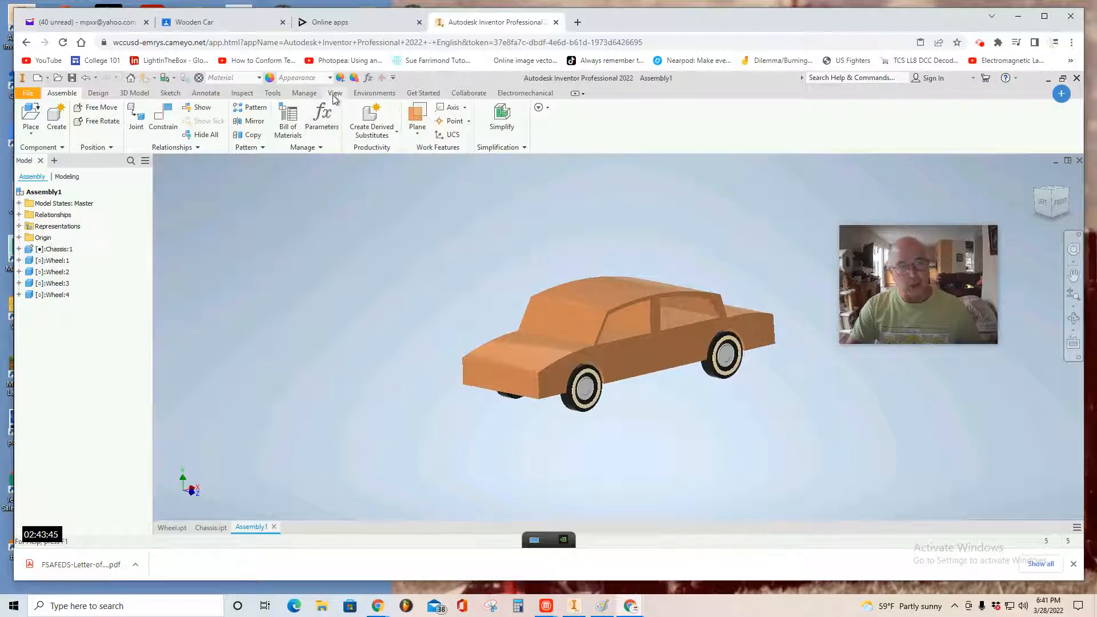
Set Perspective projection with Shadows and Reflections on, and start Ray Tracing.
{"action": "left_click", "coordinate": [335, 93]}
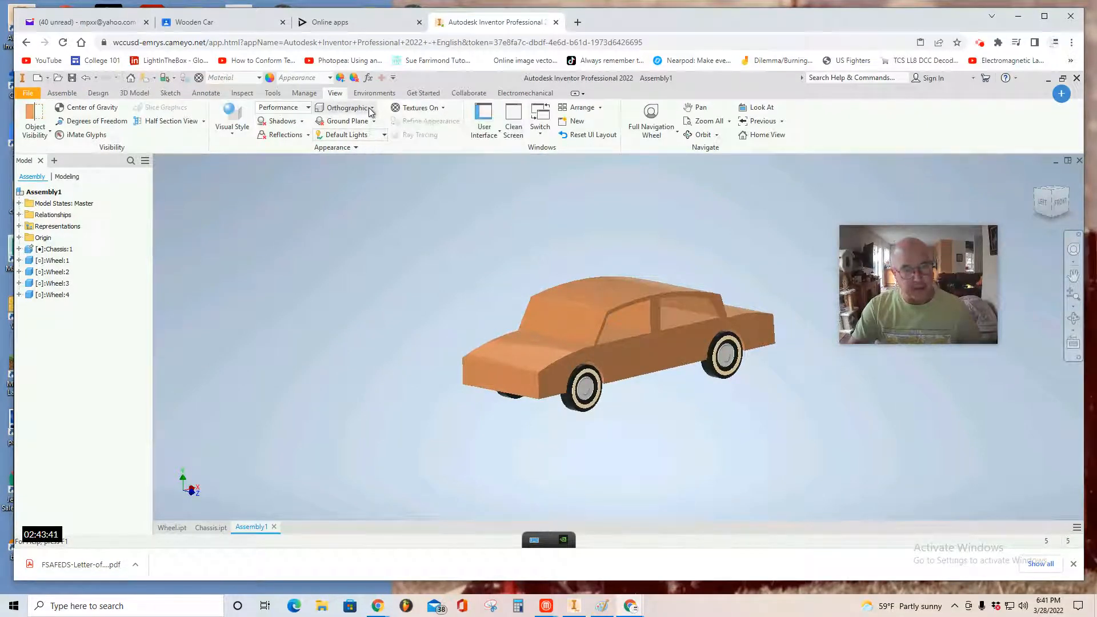
{"action": "left_click", "coordinate": [344, 108]}
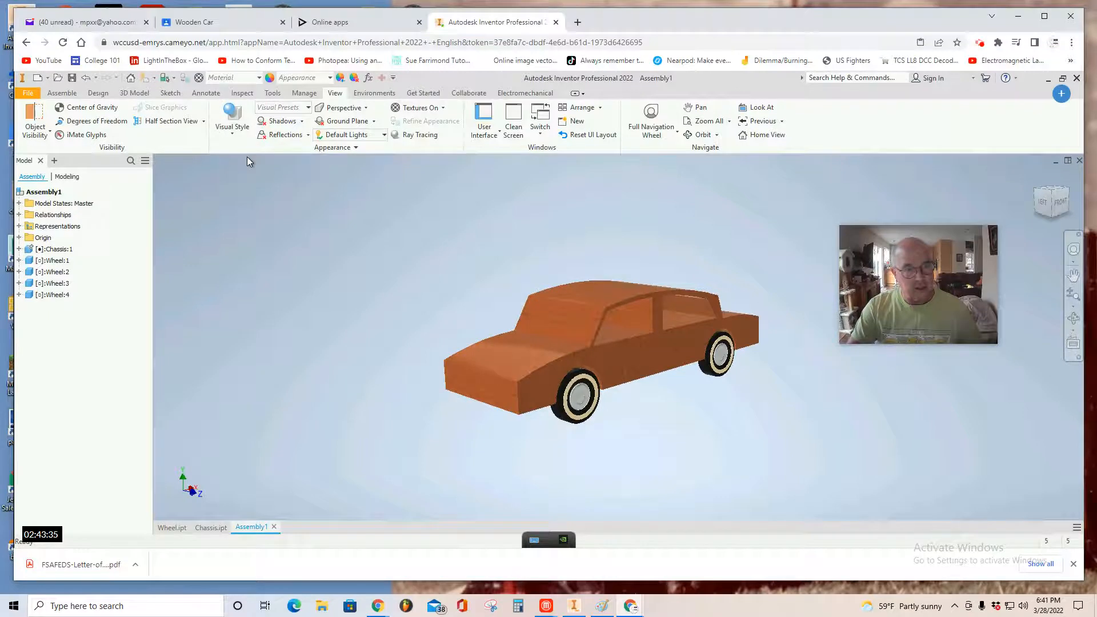
{"action": "left_click", "coordinate": [284, 120]}
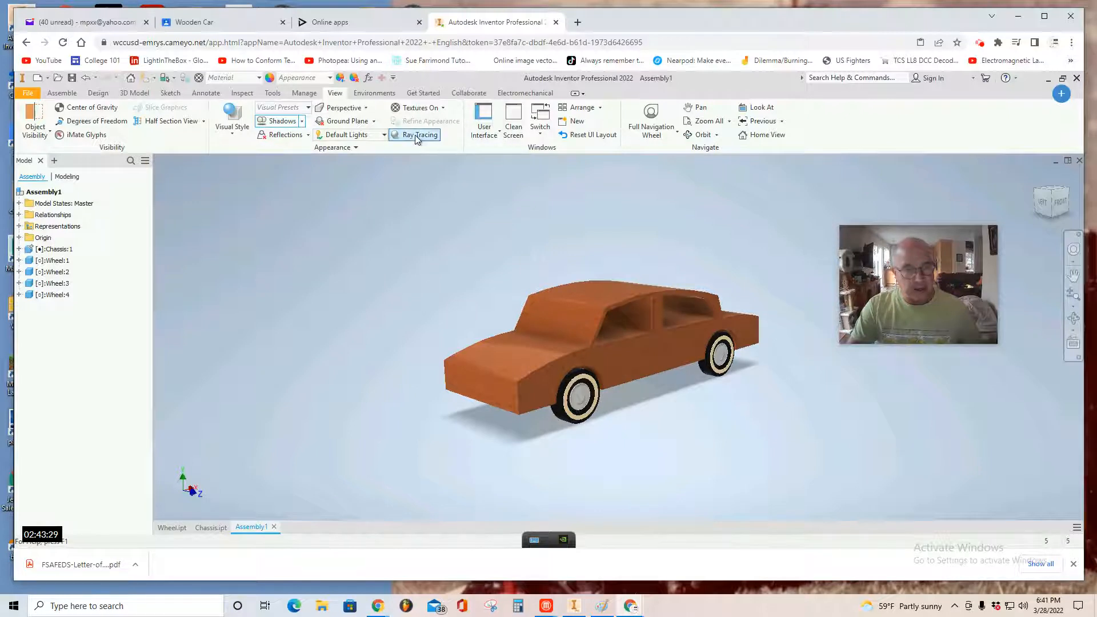
{"action": "left_click", "coordinate": [283, 134]}
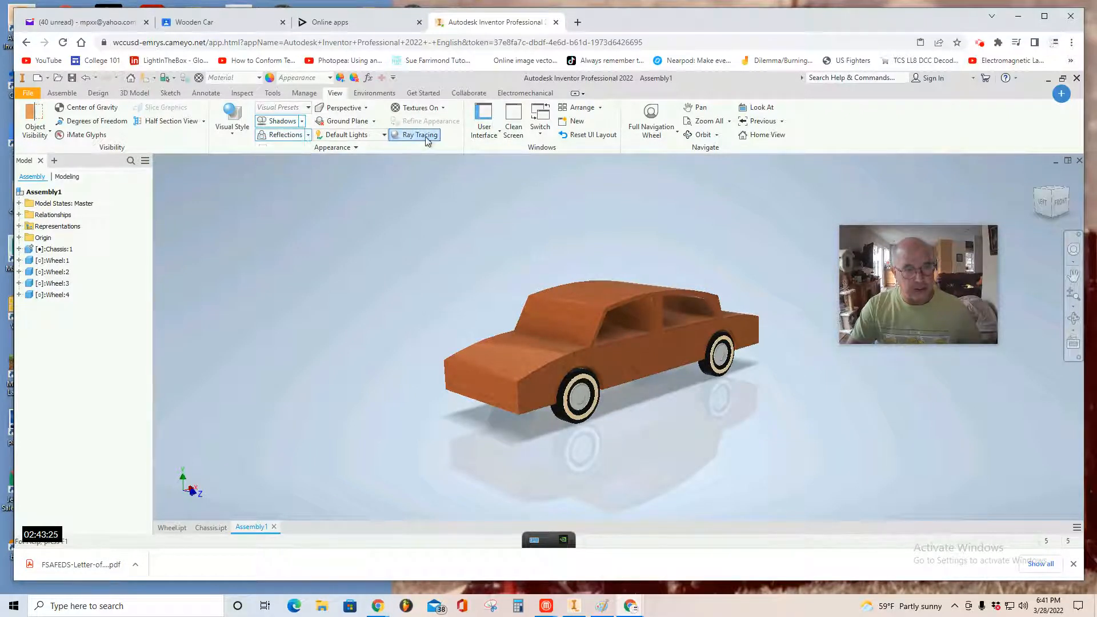
{"action": "left_click", "coordinate": [414, 135]}
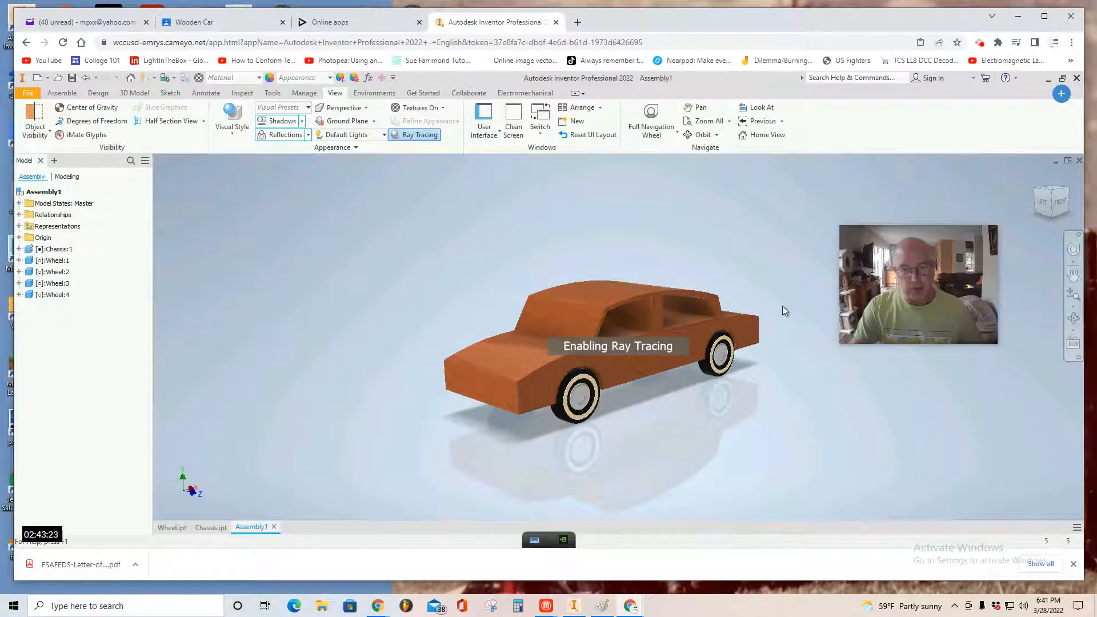
{"action": "mouse_move", "coordinate": [878, 460]}
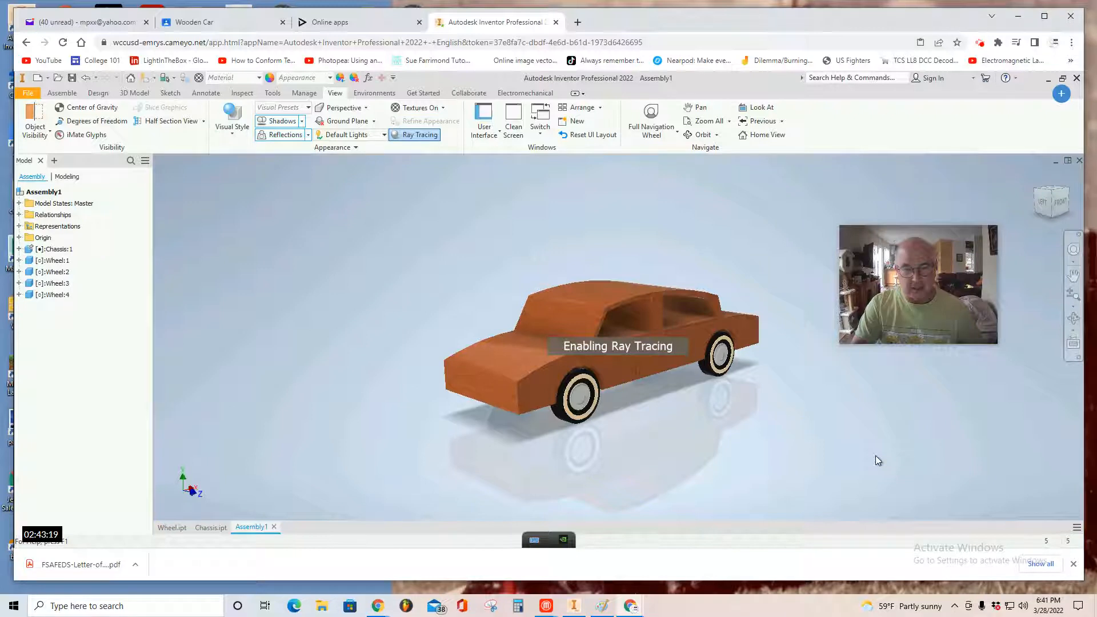
{"action": "left_click", "coordinate": [413, 135]}
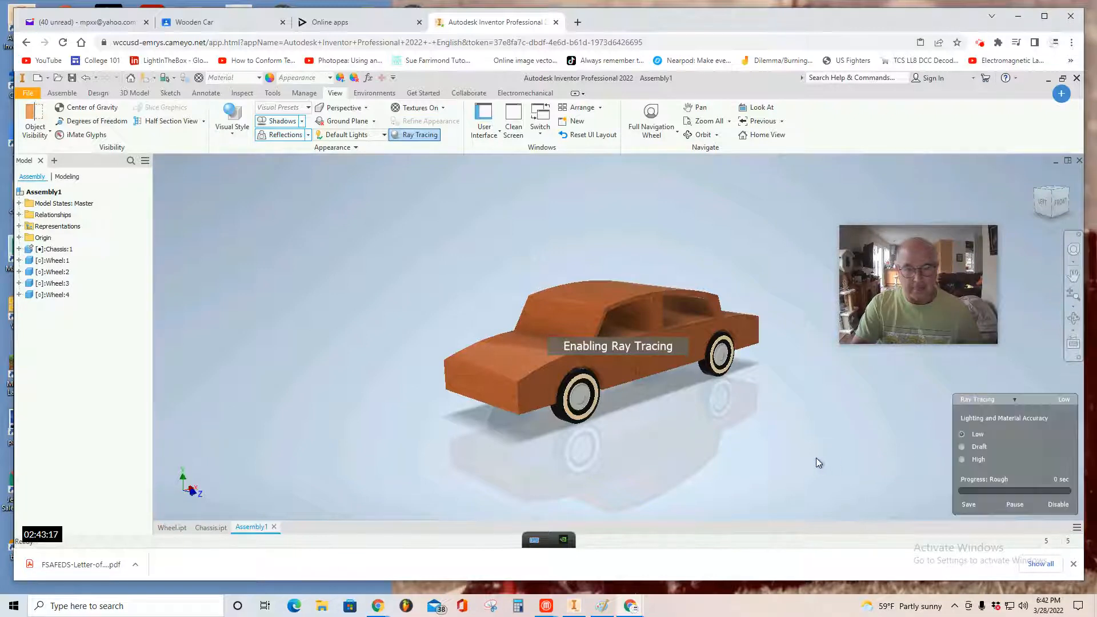